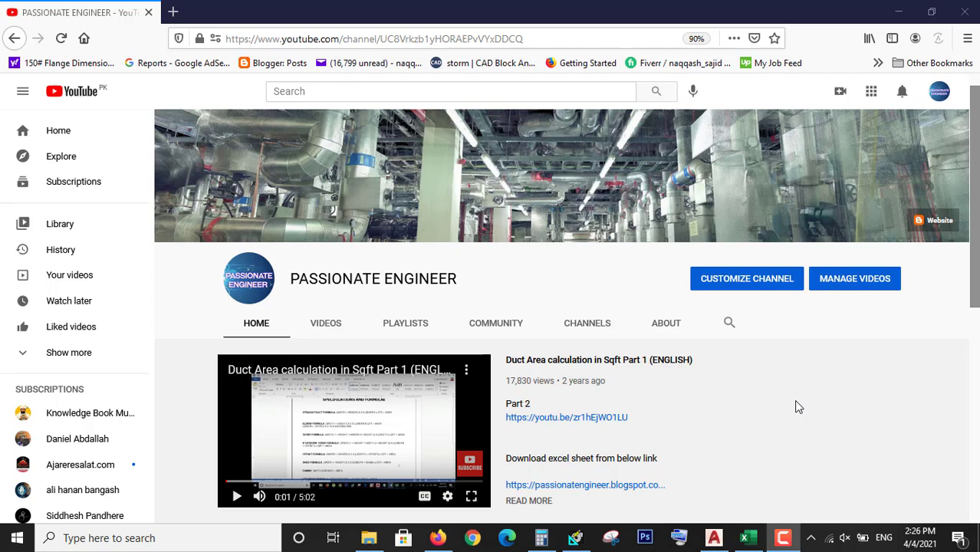
Scroll down the engineering channel's YouTube home page past the featured video.
scroll("down", 3)
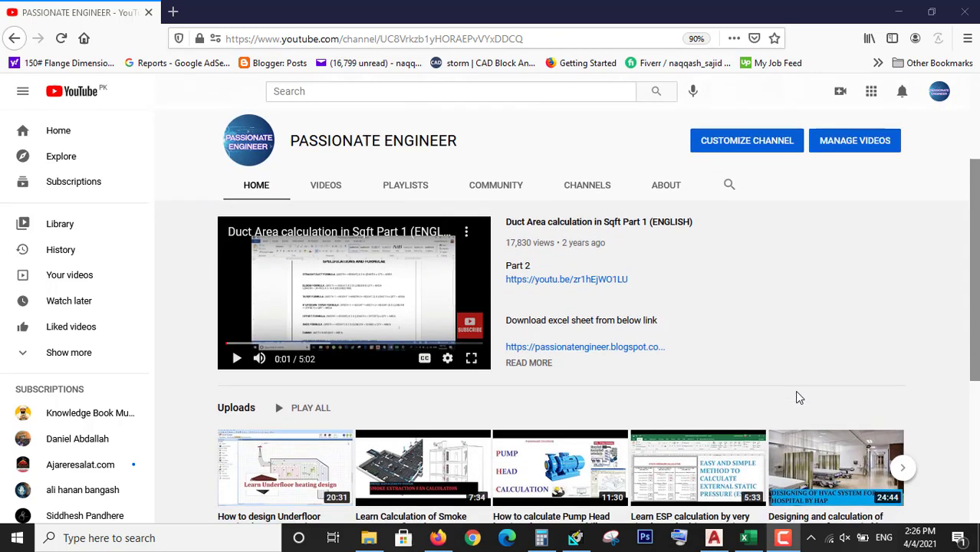
scroll("down", 3)
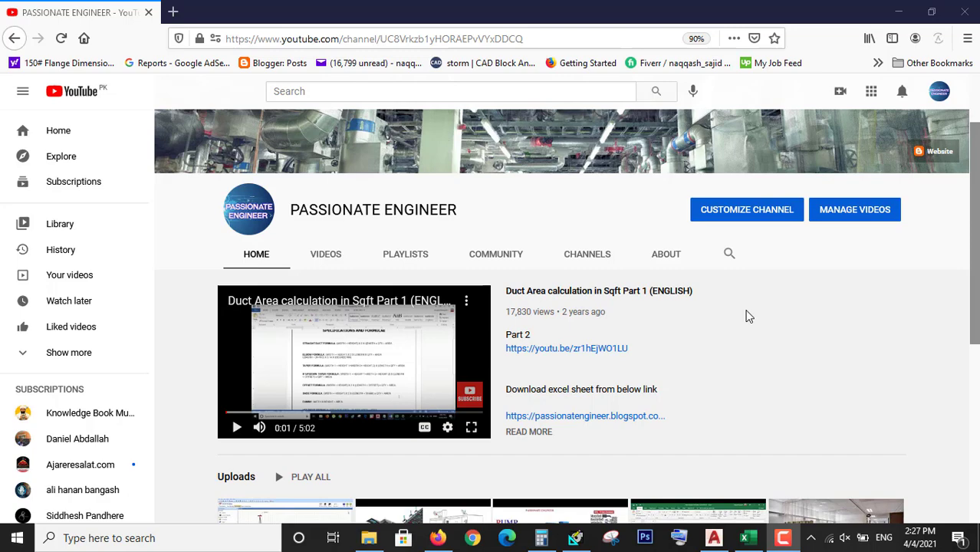
mouse_move(704, 381)
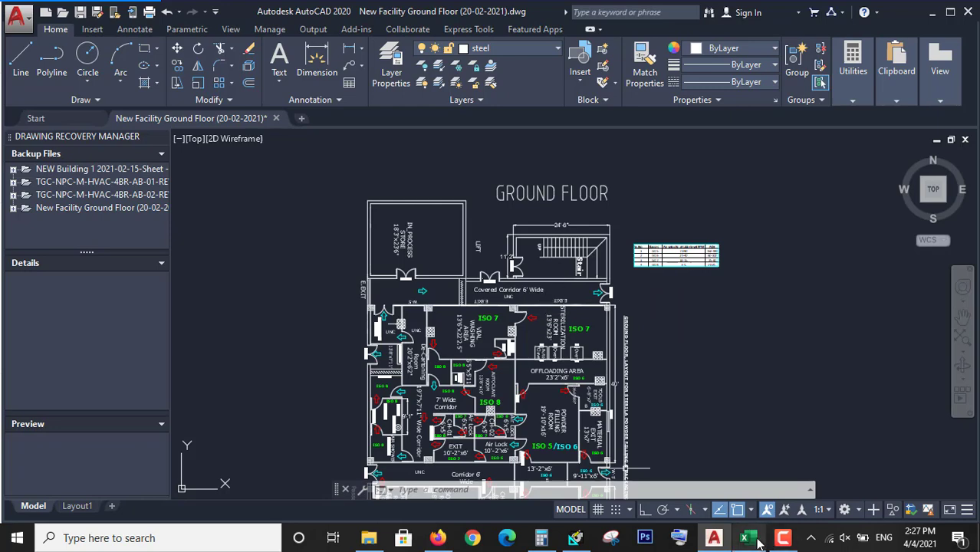
left_click(748, 538)
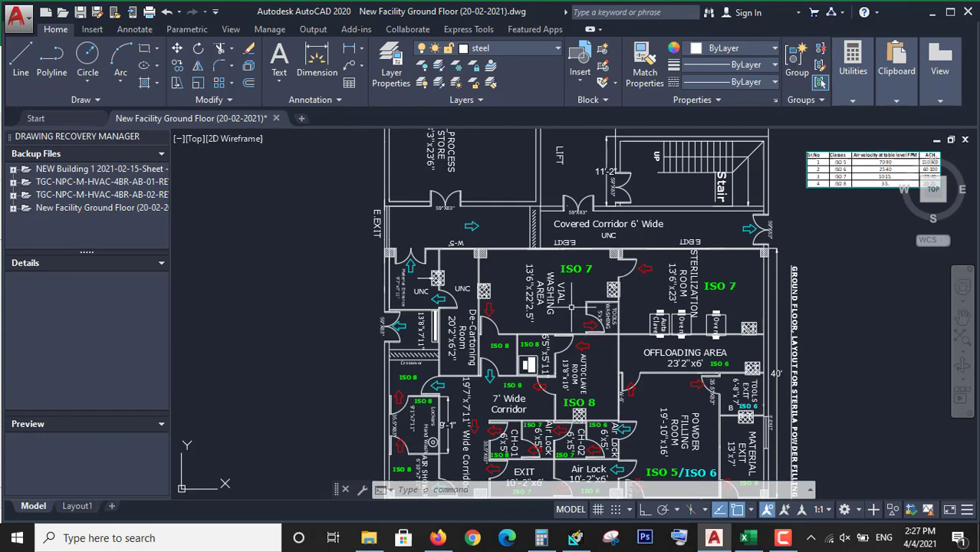
scroll("up", 3)
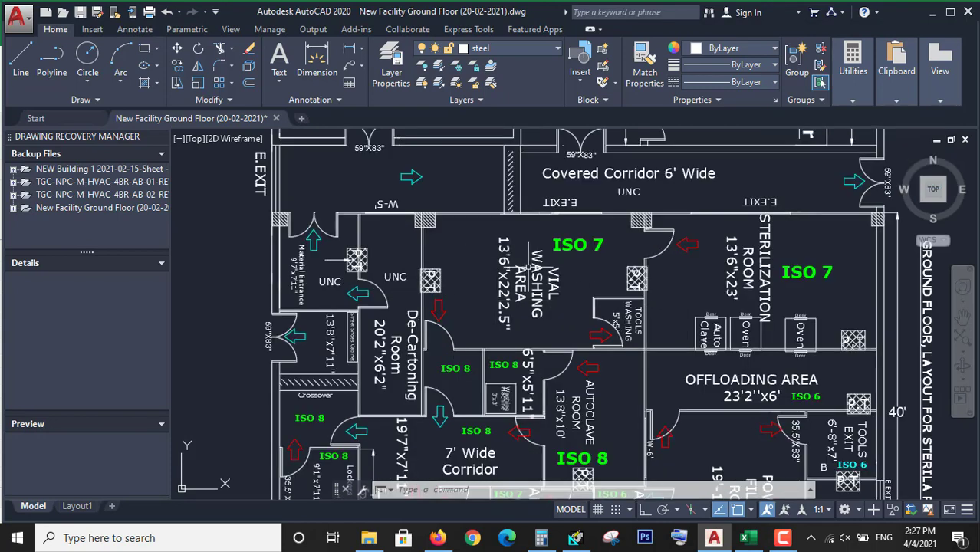
mouse_move(403, 287)
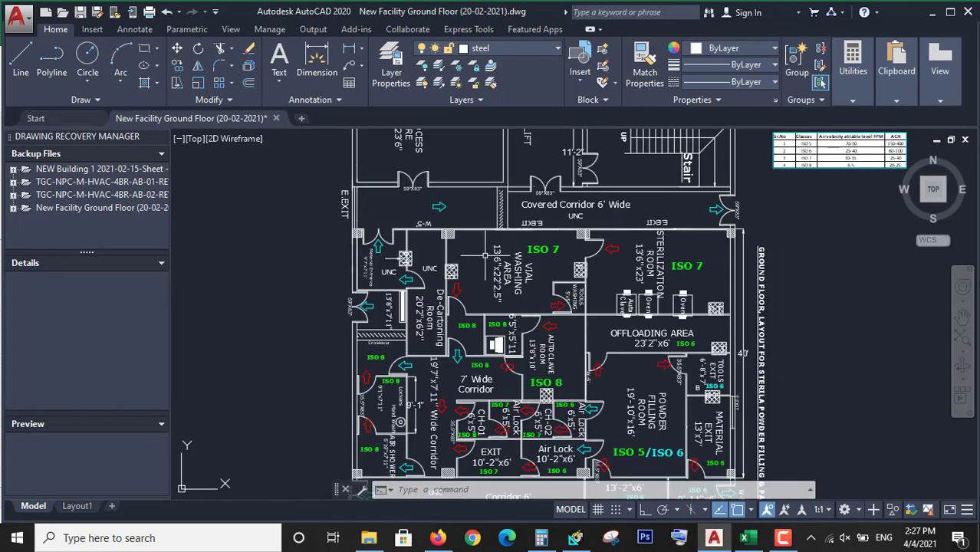
mouse_move(528, 325)
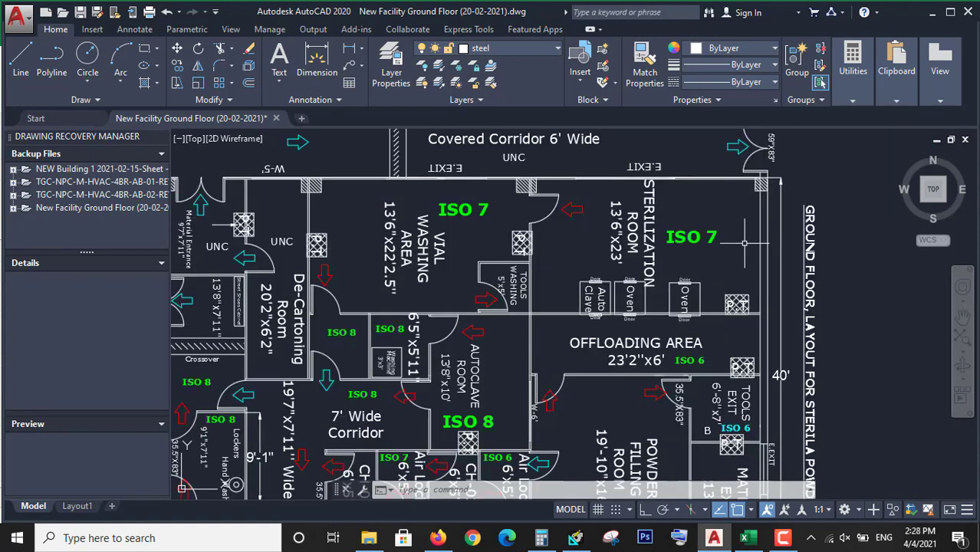
mouse_move(721, 253)
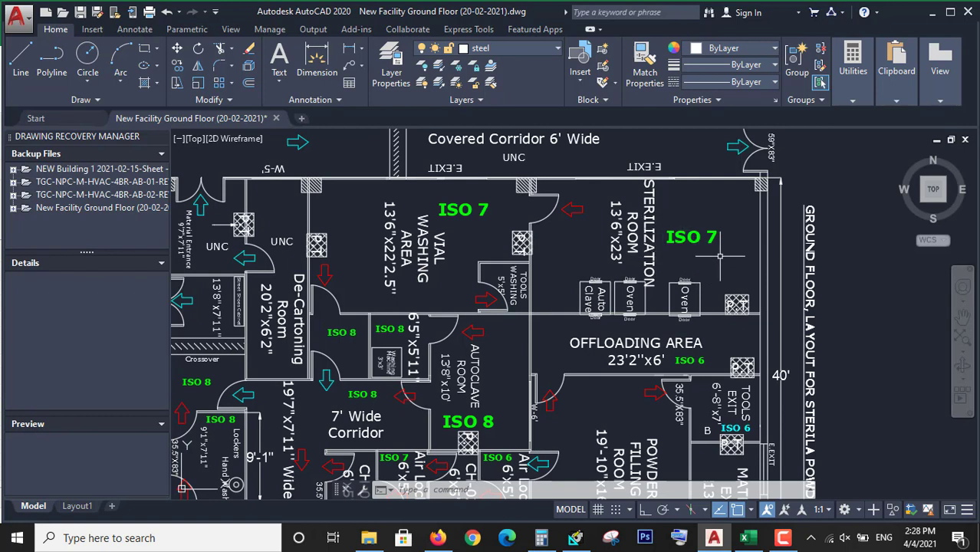
mouse_move(724, 241)
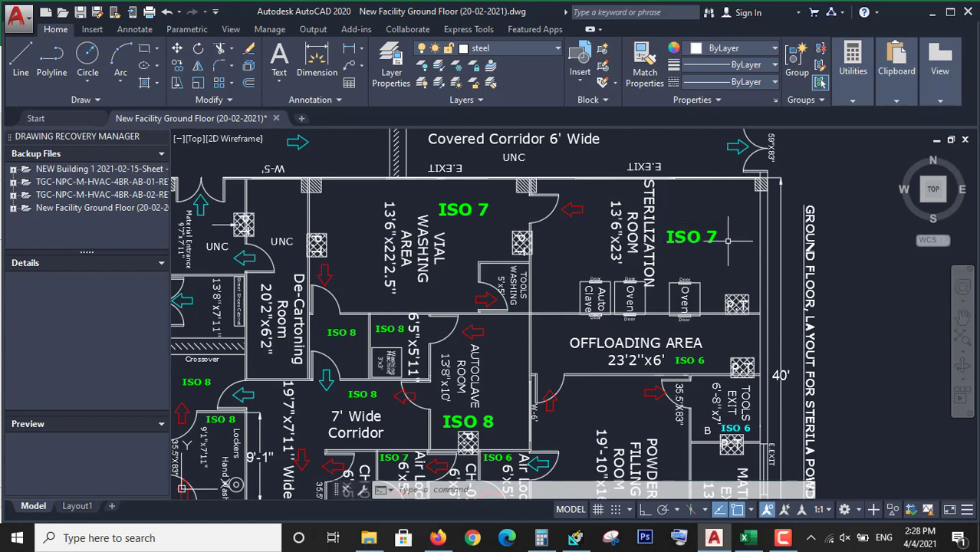
mouse_move(704, 210)
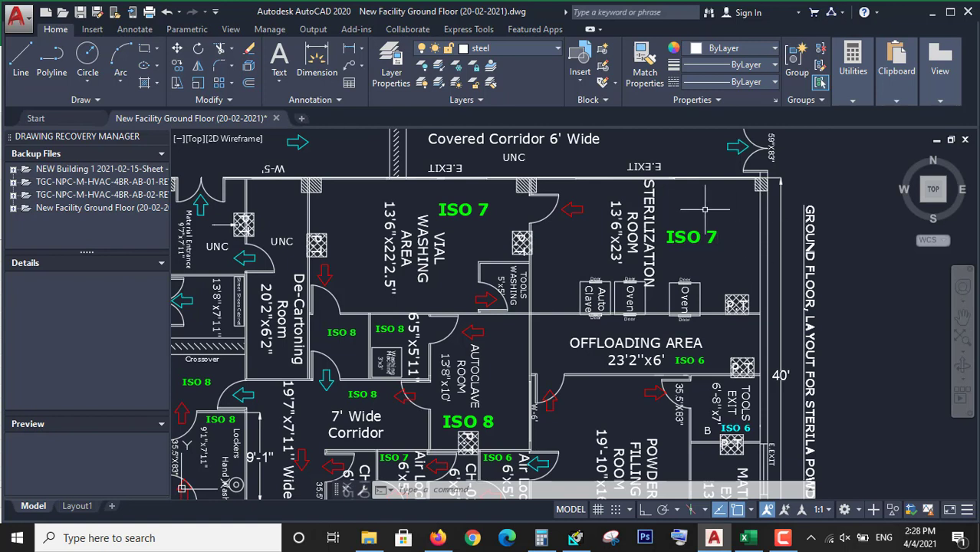
mouse_move(725, 243)
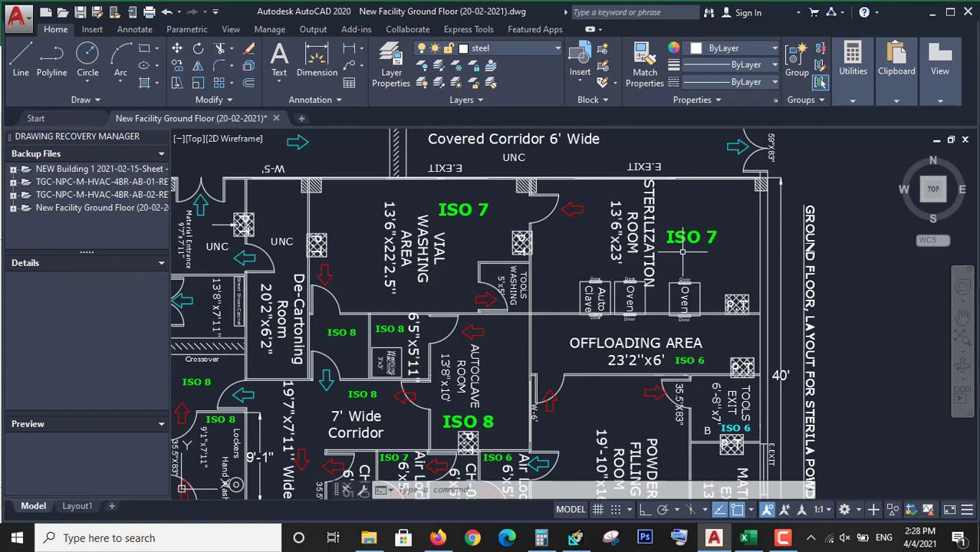
mouse_move(728, 237)
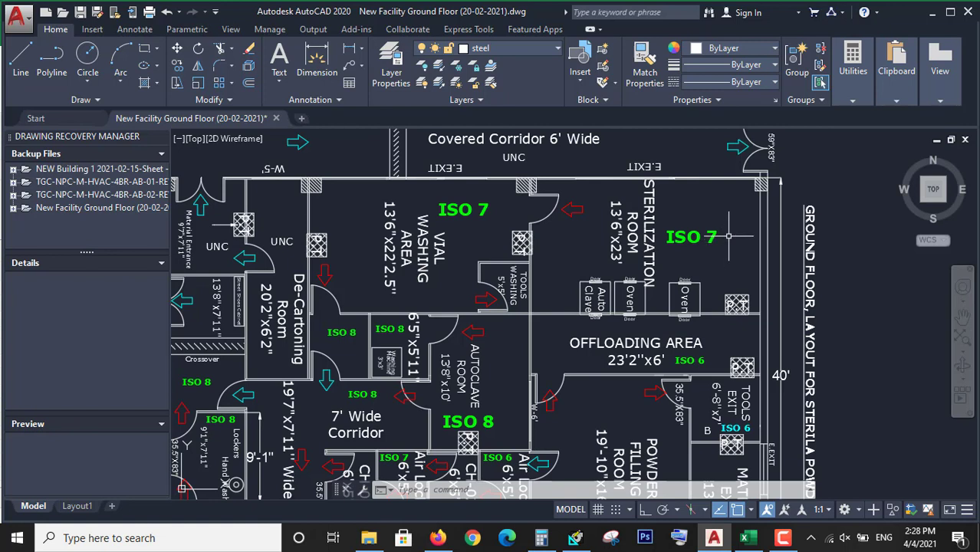
mouse_move(746, 237)
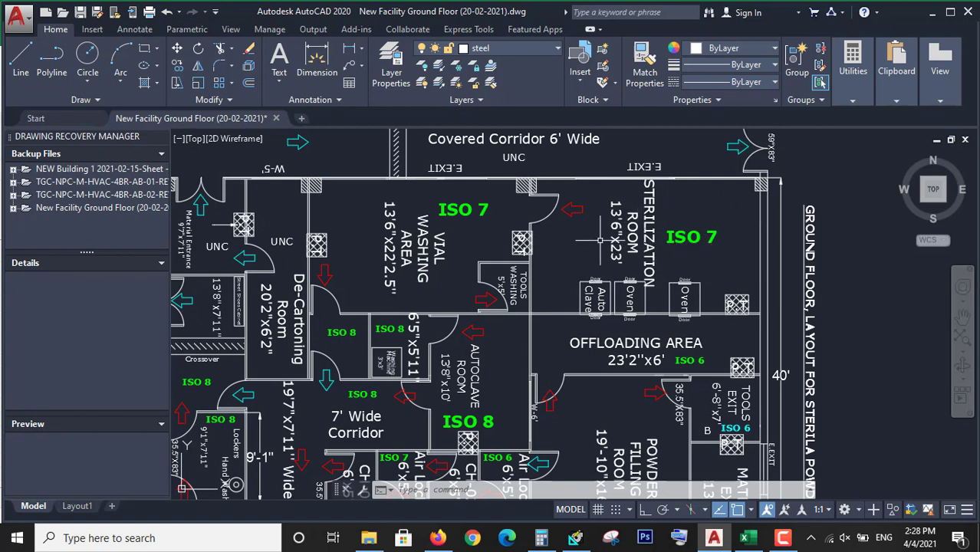
mouse_move(715, 289)
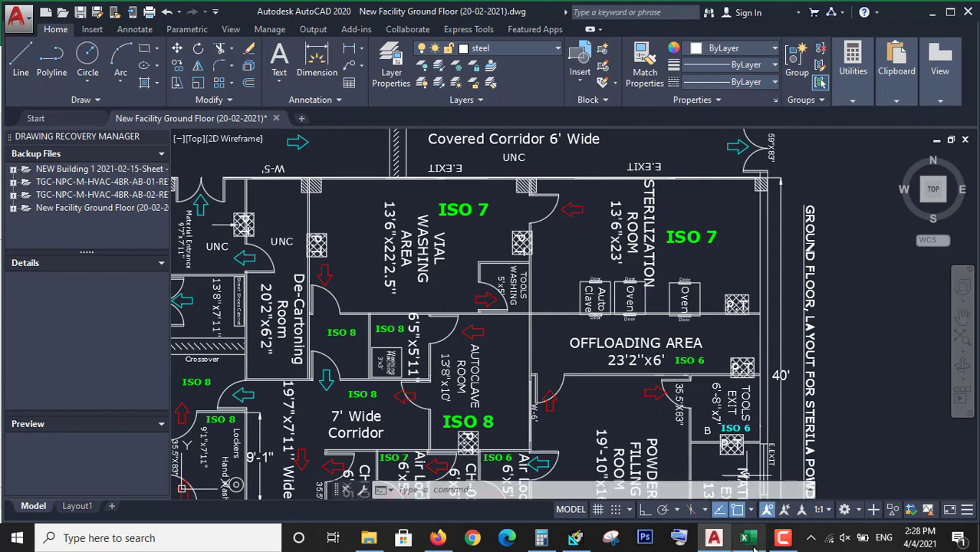
left_click(747, 537)
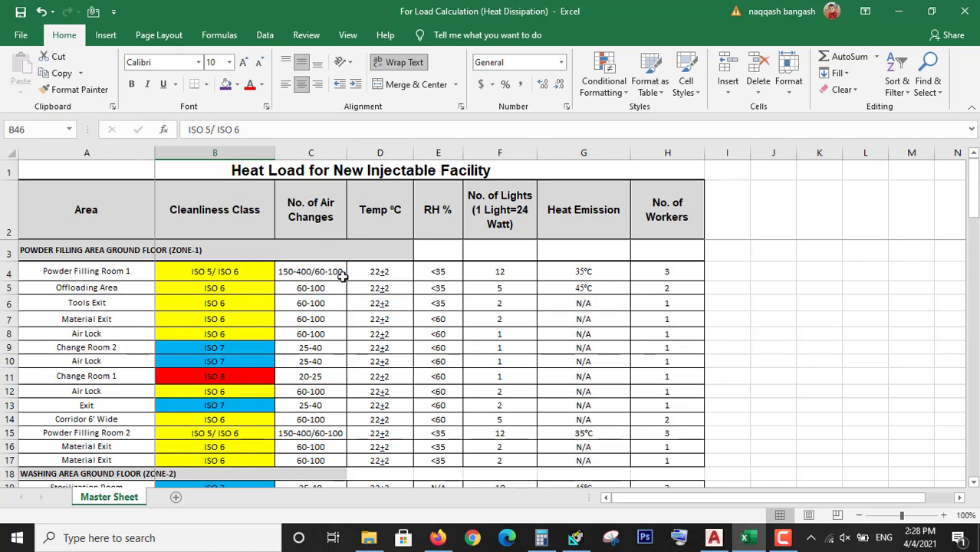
mouse_move(247, 280)
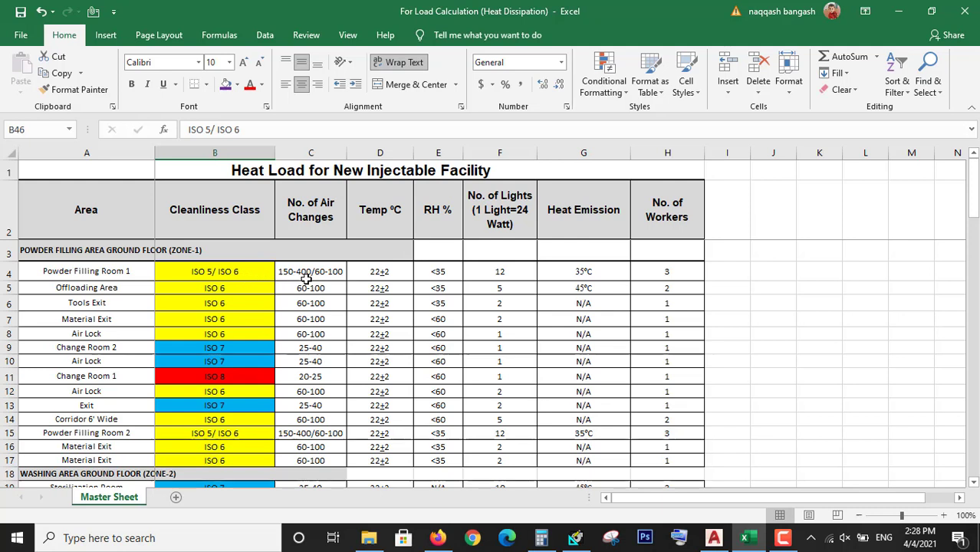
mouse_move(333, 276)
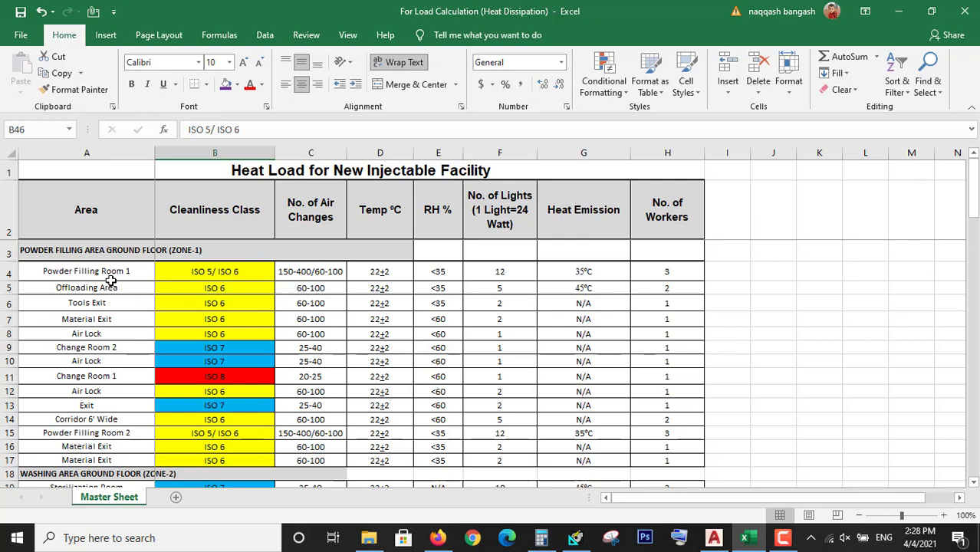
mouse_move(109, 287)
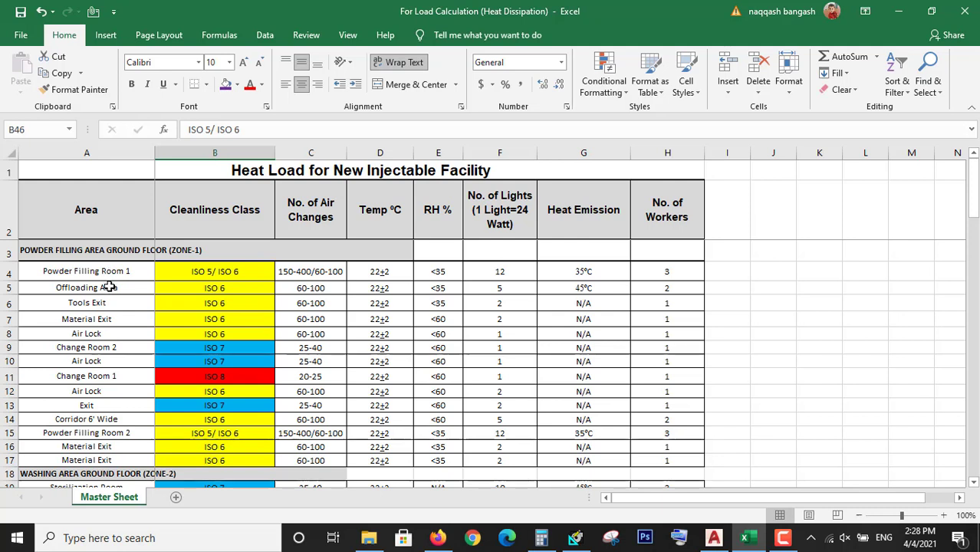
left_click(85, 287)
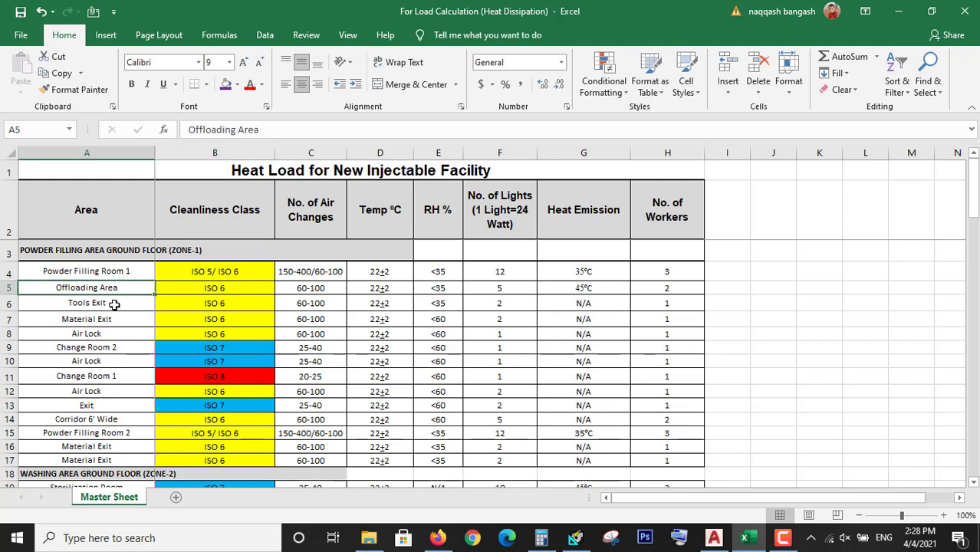
left_click(87, 318)
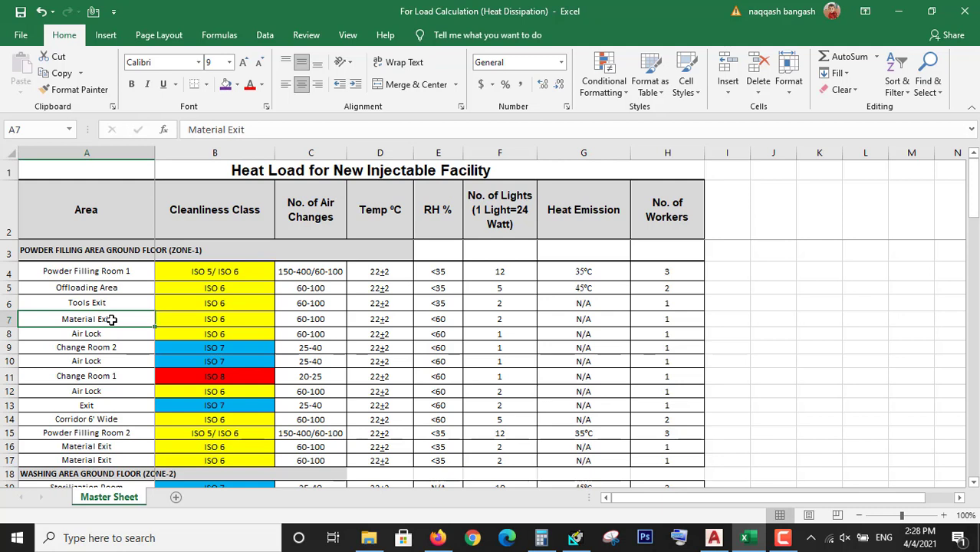
mouse_move(330, 360)
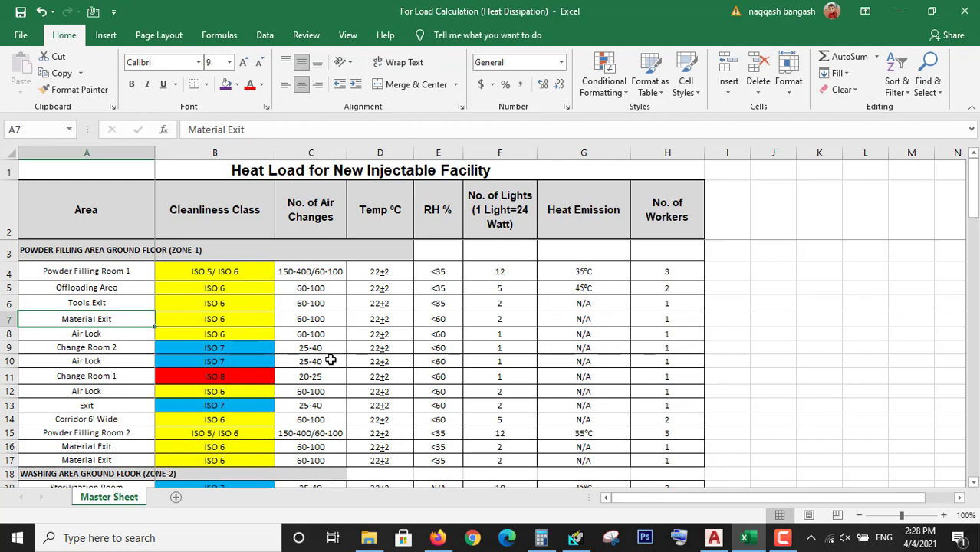
mouse_move(269, 342)
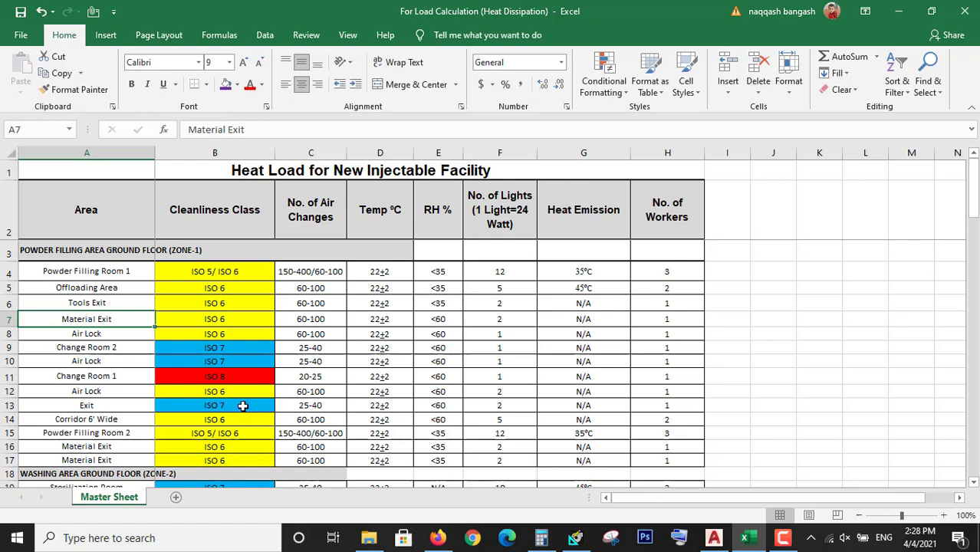
mouse_move(331, 359)
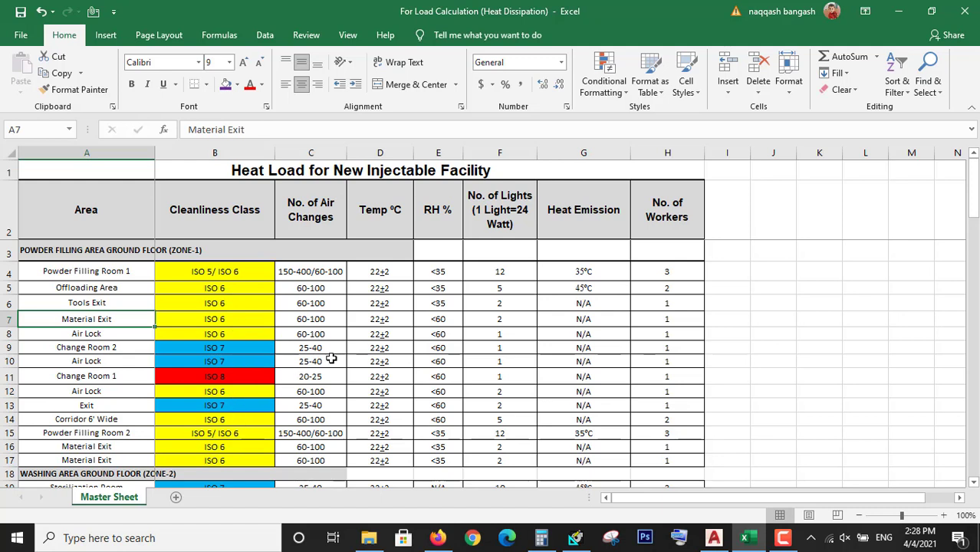
mouse_move(305, 391)
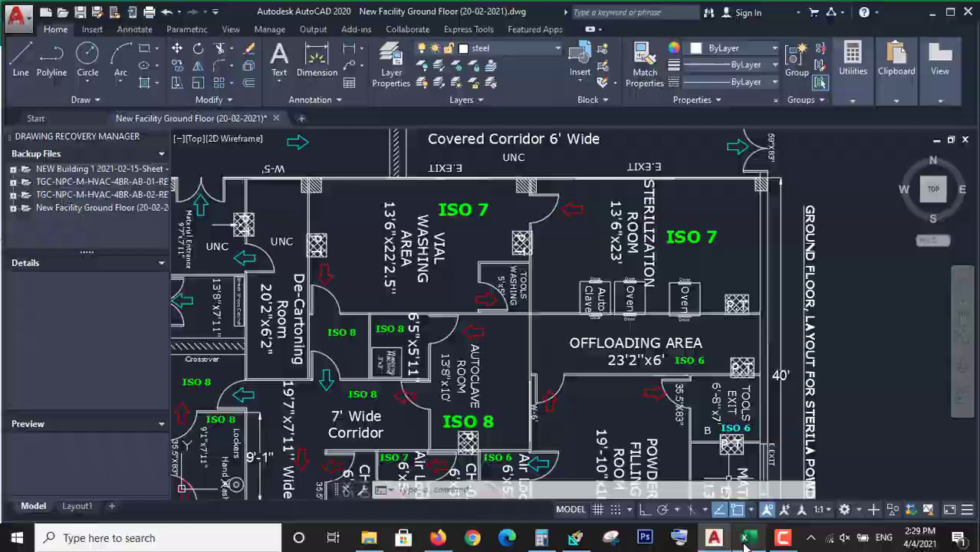
left_click(747, 538)
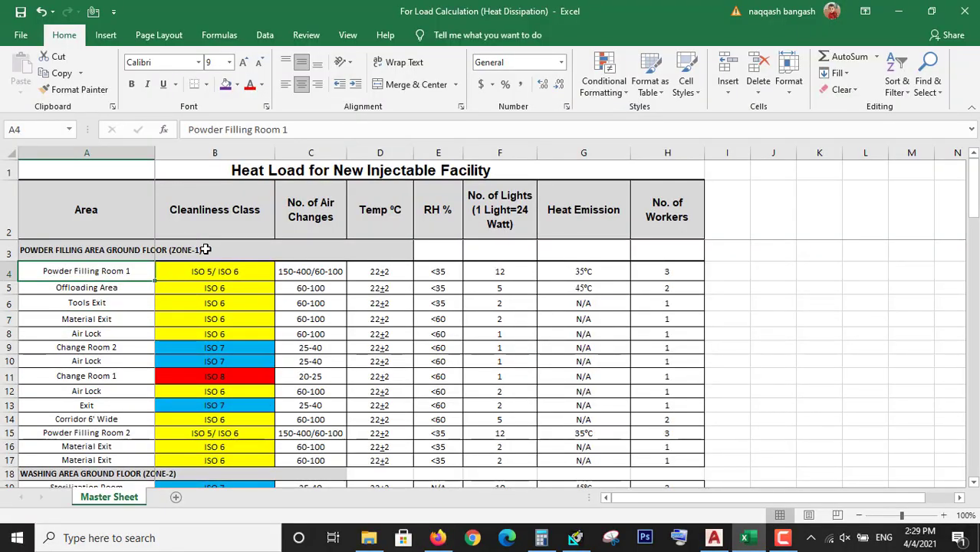
mouse_move(697, 462)
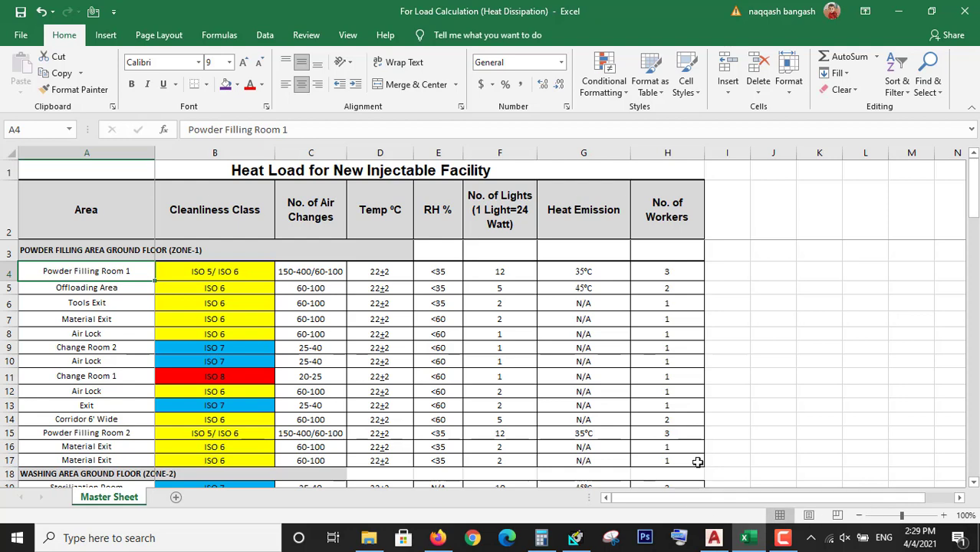
left_click(712, 537)
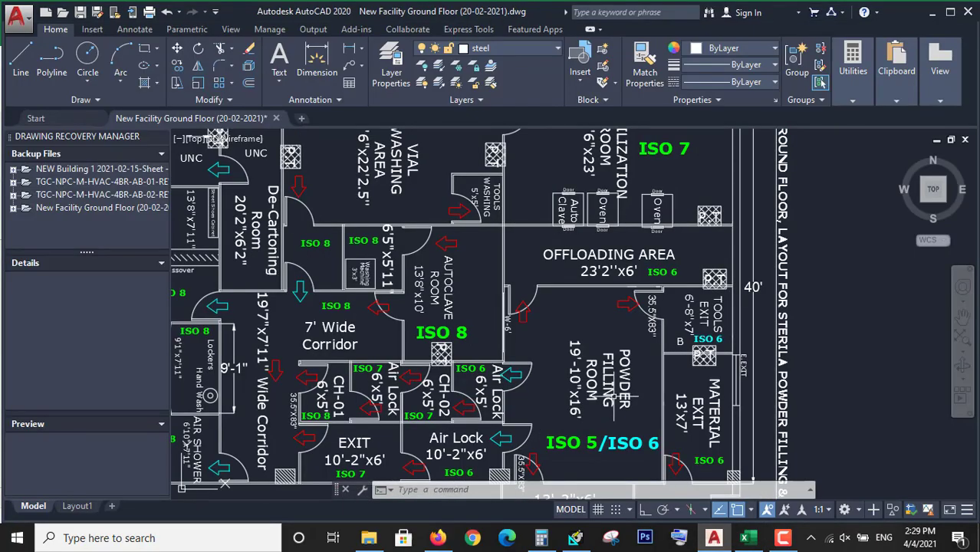
Scroll the AutoCAD plan down to the lower powder filling zone and corridor.
scroll("down", 3)
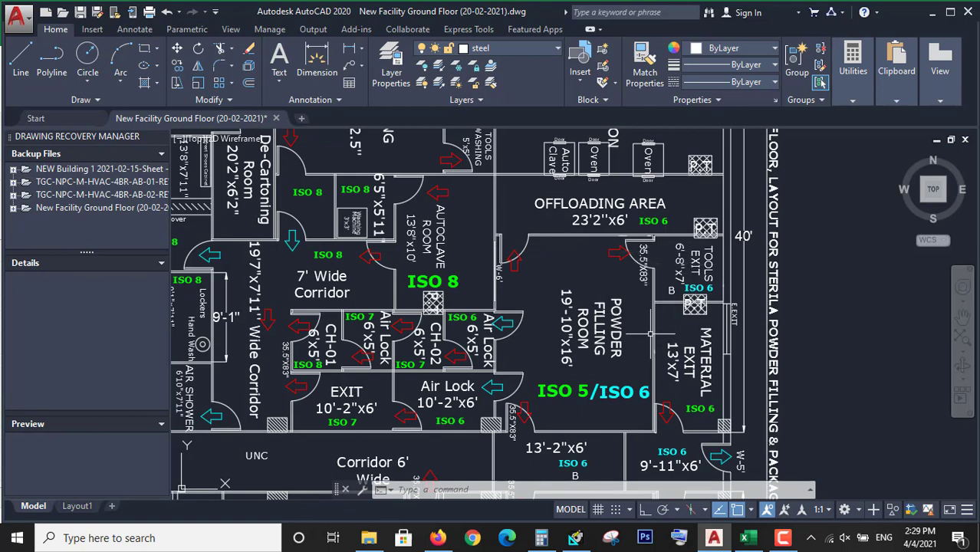
mouse_move(526, 381)
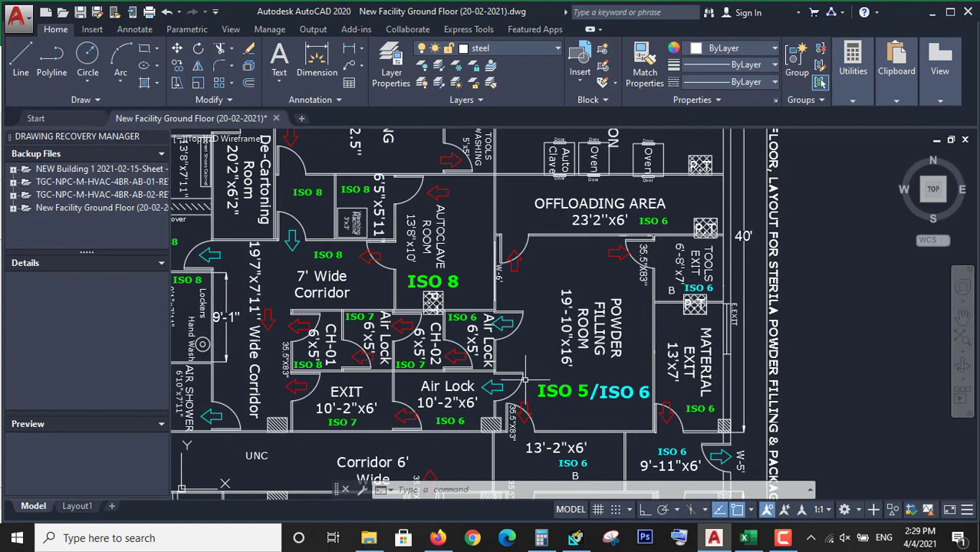
mouse_move(650, 289)
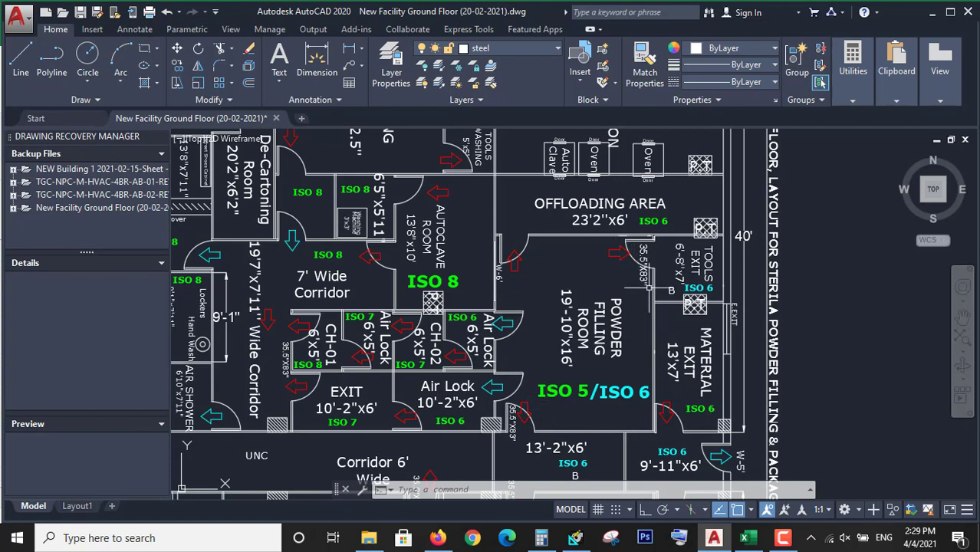
mouse_move(545, 273)
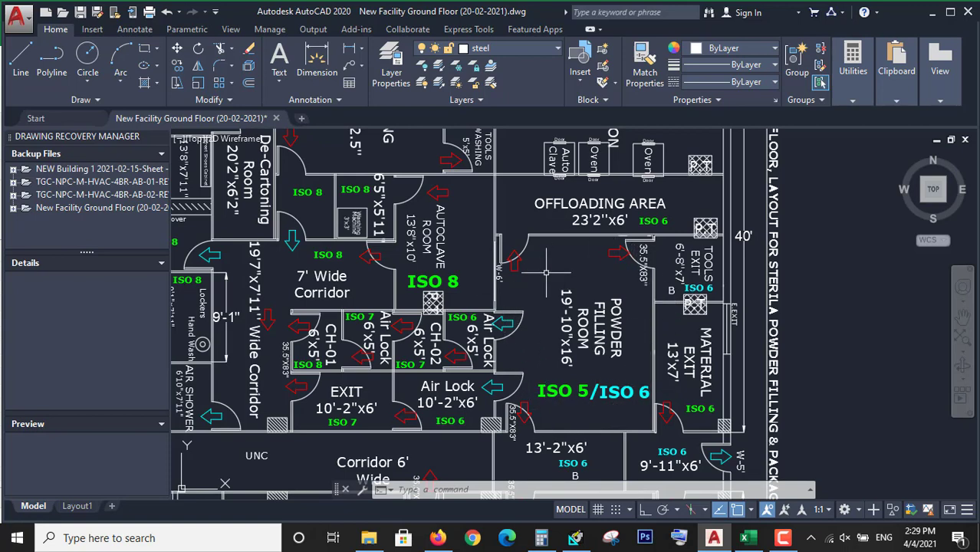
mouse_move(650, 254)
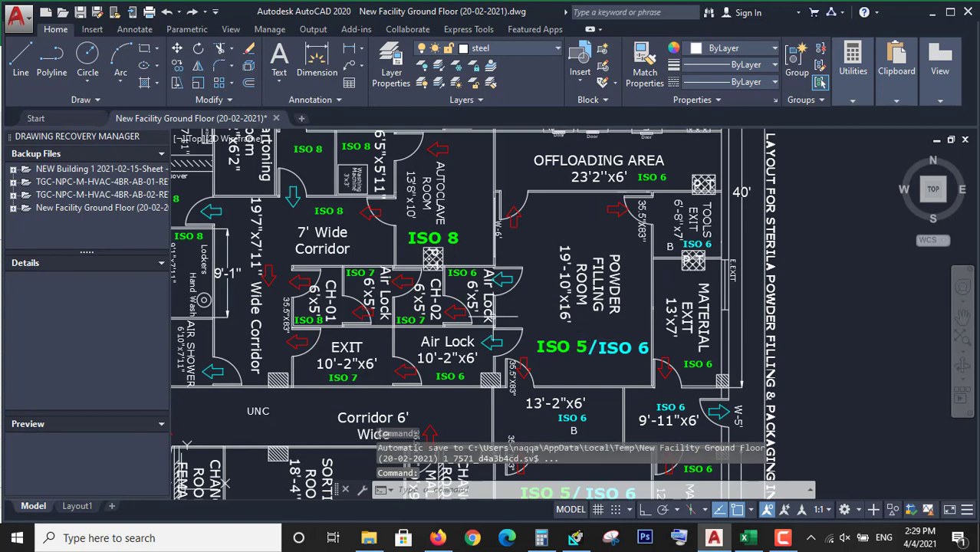
mouse_move(621, 276)
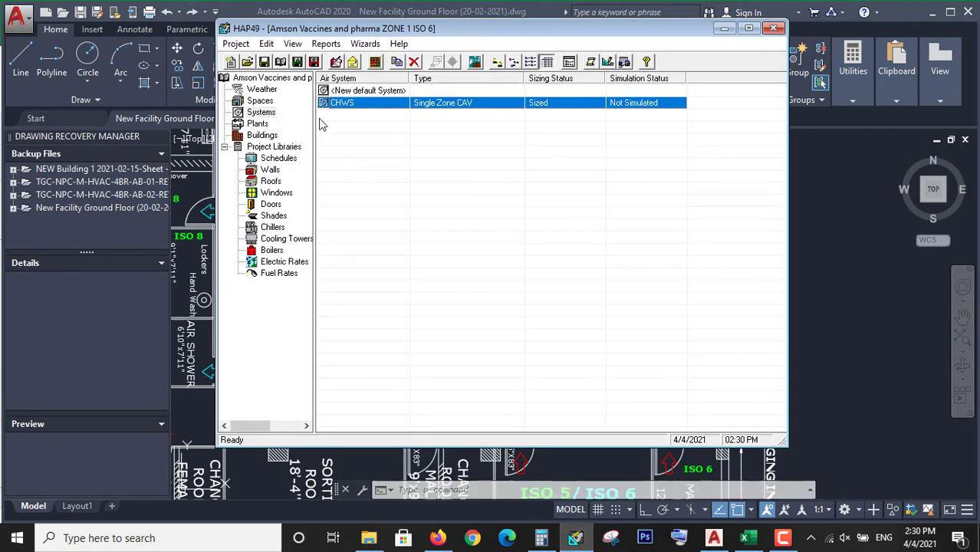
Reopen the saved ZONE 1 ISO 6 project.
left_click(236, 43)
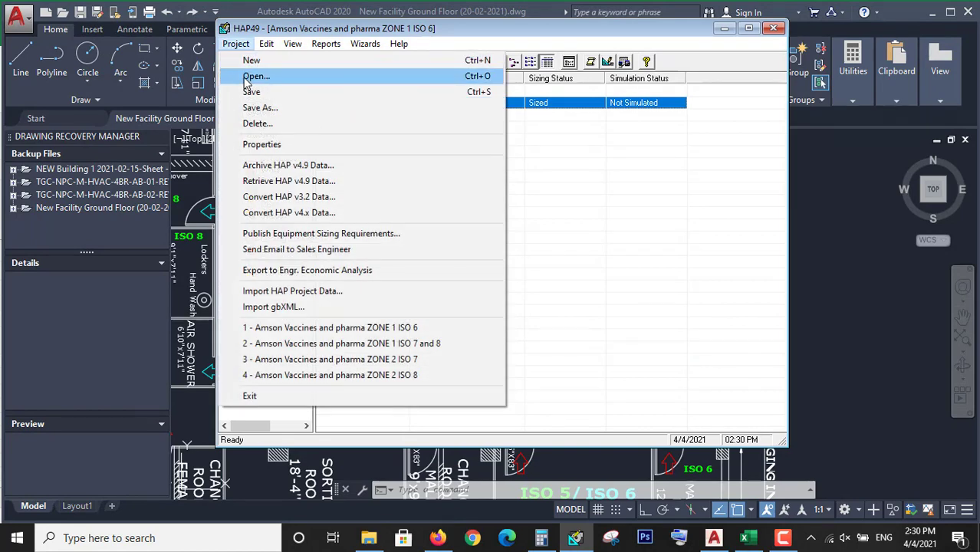
left_click(256, 76)
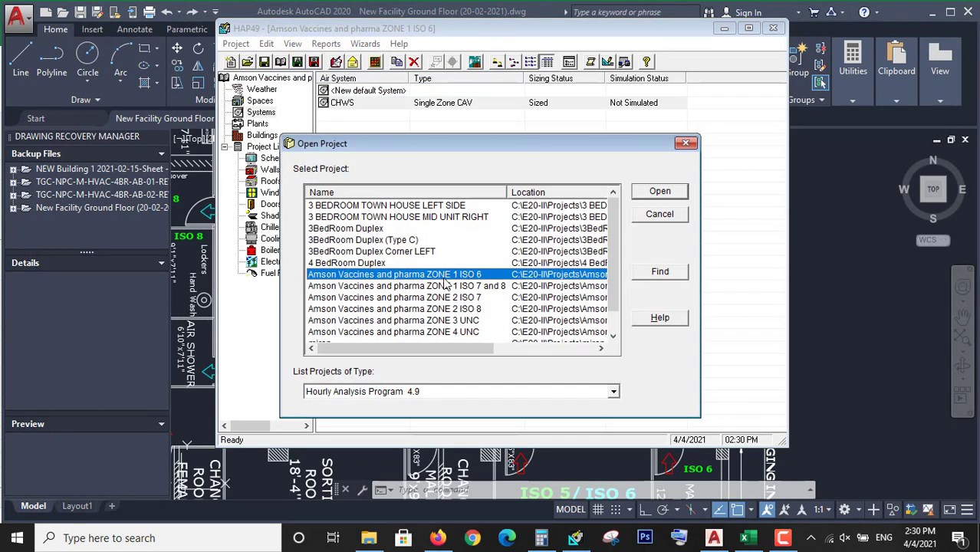
left_click(659, 191)
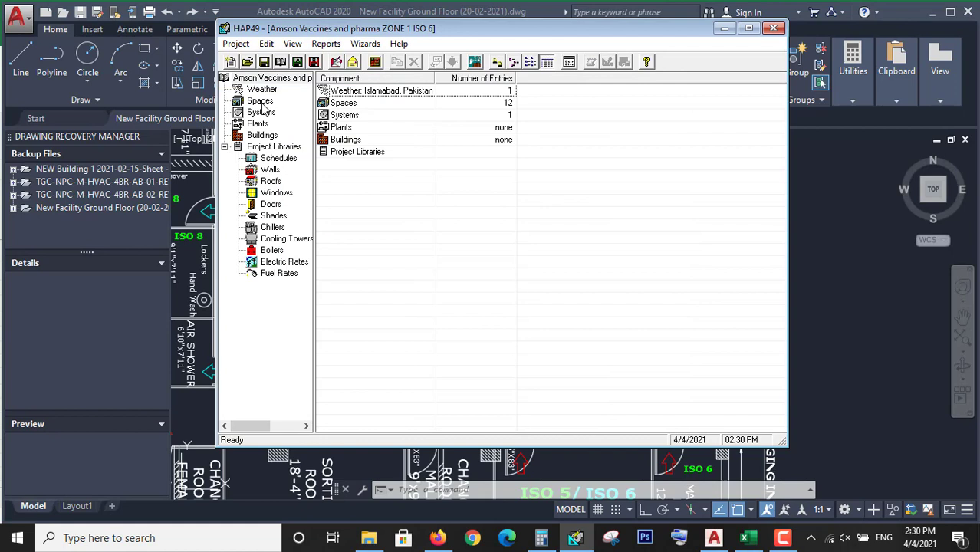
List the project's spaces, inspect Powder Filling Room 1, and accept Islamabad weather settings.
left_click(259, 100)
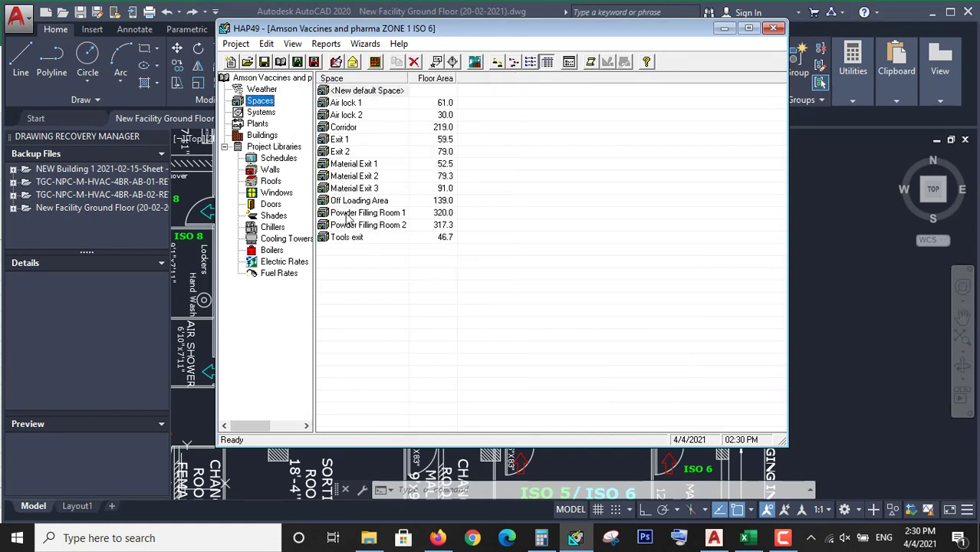
double_click(367, 212)
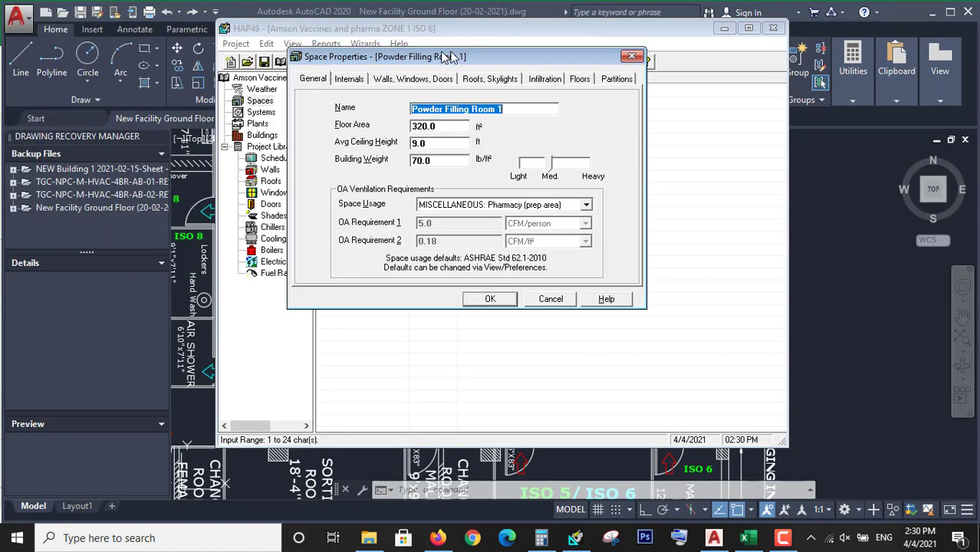
left_click(490, 298)
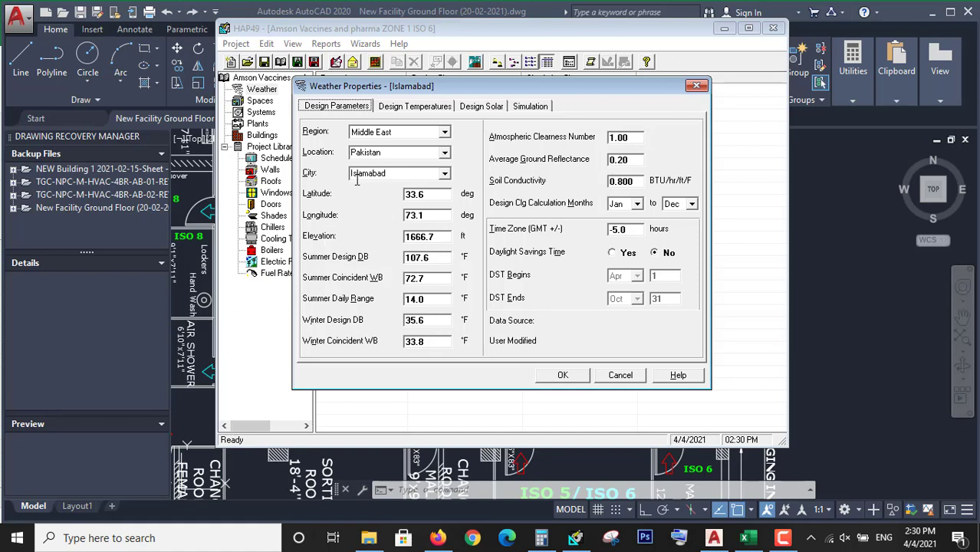
mouse_move(376, 190)
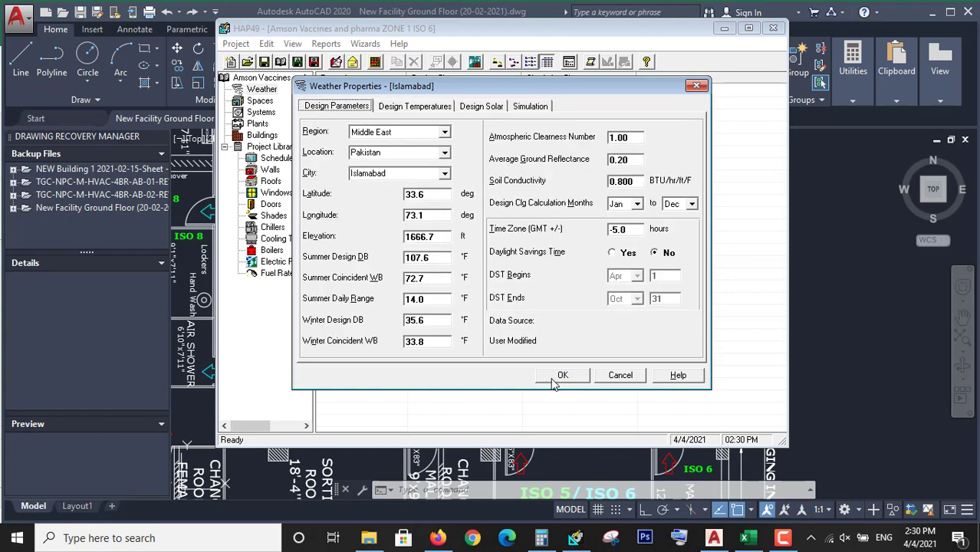
left_click(563, 374)
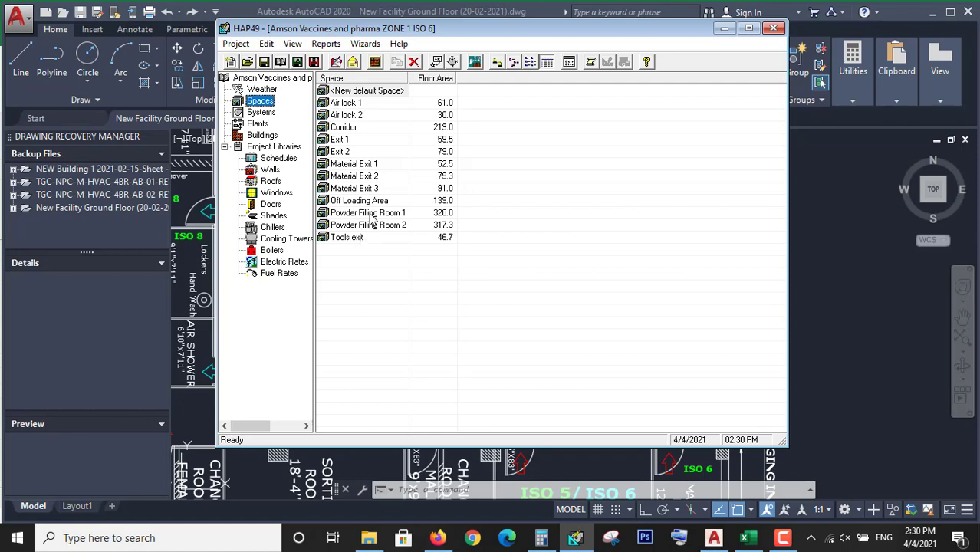
Open Powder Filling Room 1's properties and bring the Excel heat load sheet forward.
double_click(368, 212)
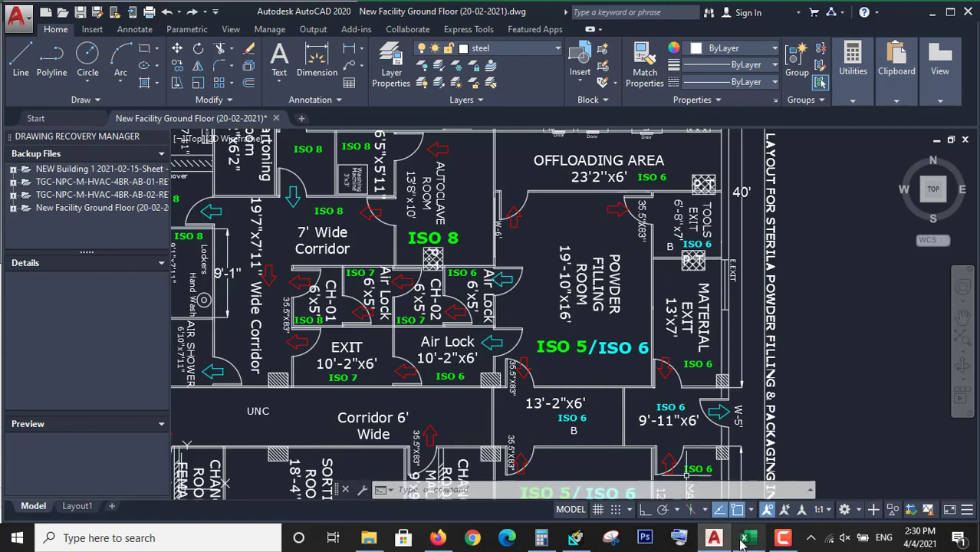
left_click(749, 537)
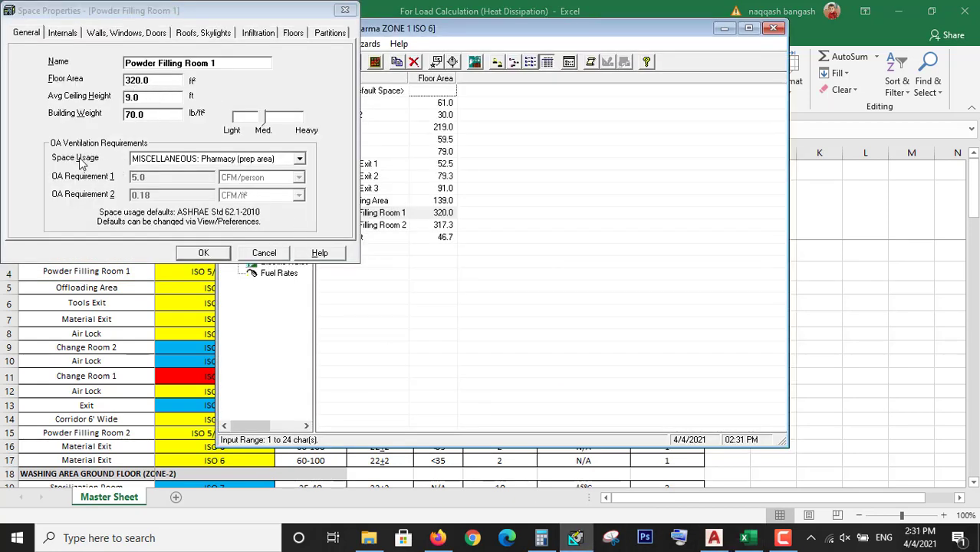
mouse_move(107, 150)
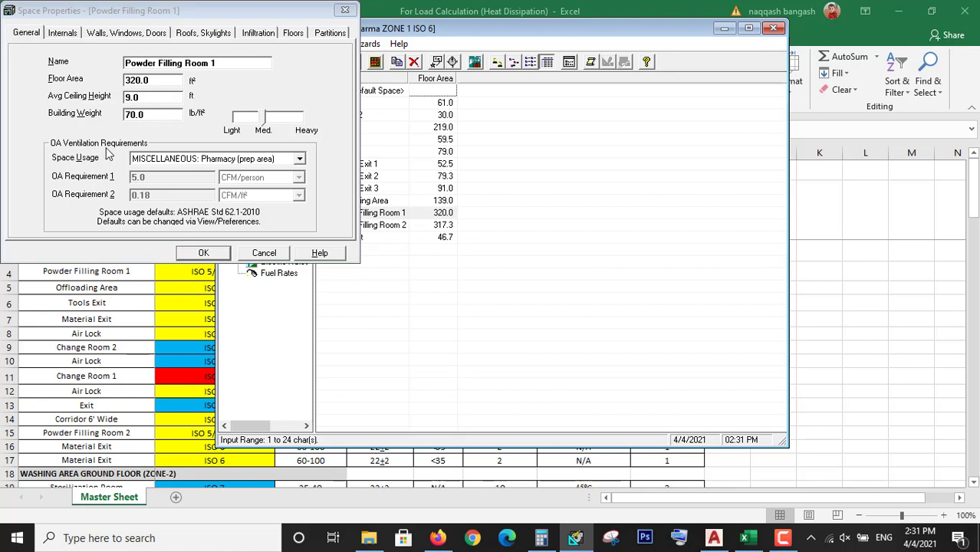
mouse_move(219, 167)
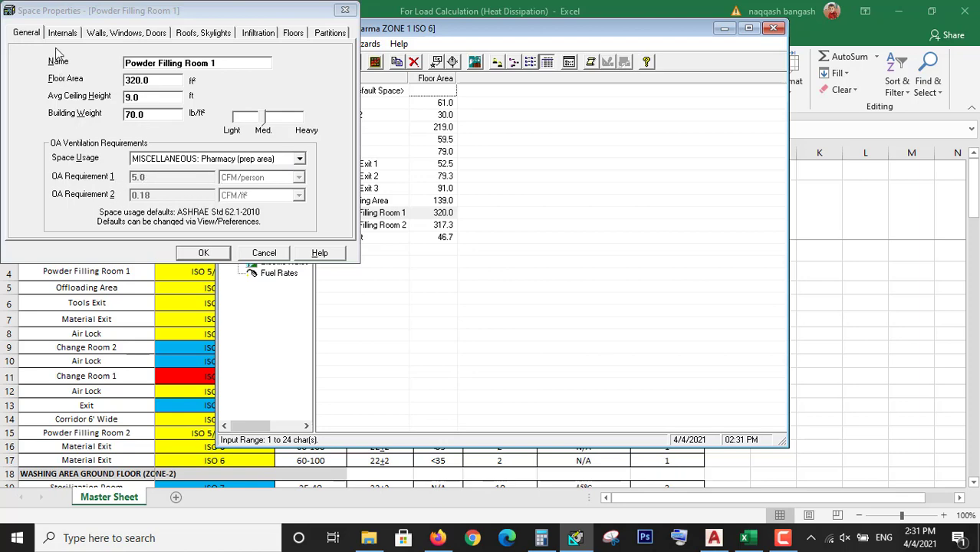
Show Powder Filling Room 1's internals: 288 W recessed lighting and 3 people.
left_click(62, 32)
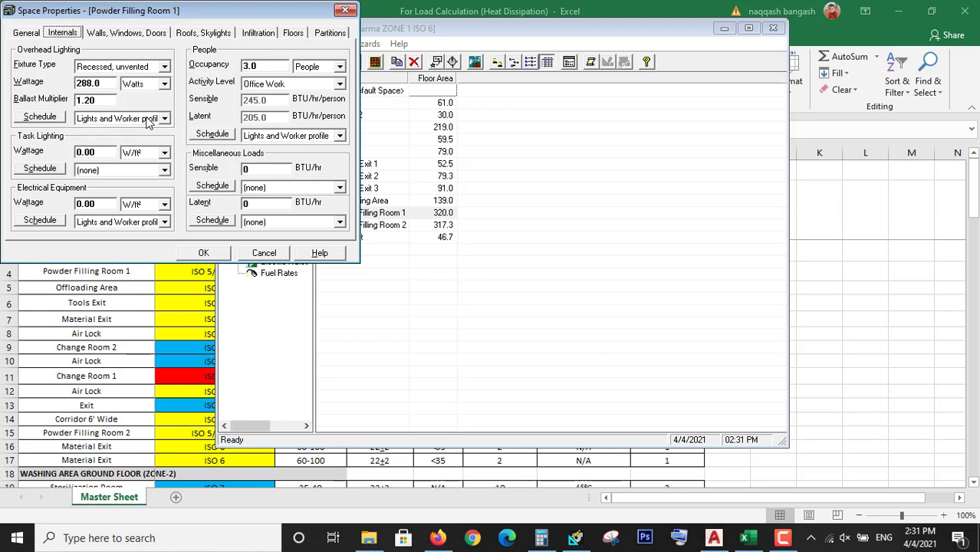
mouse_move(157, 97)
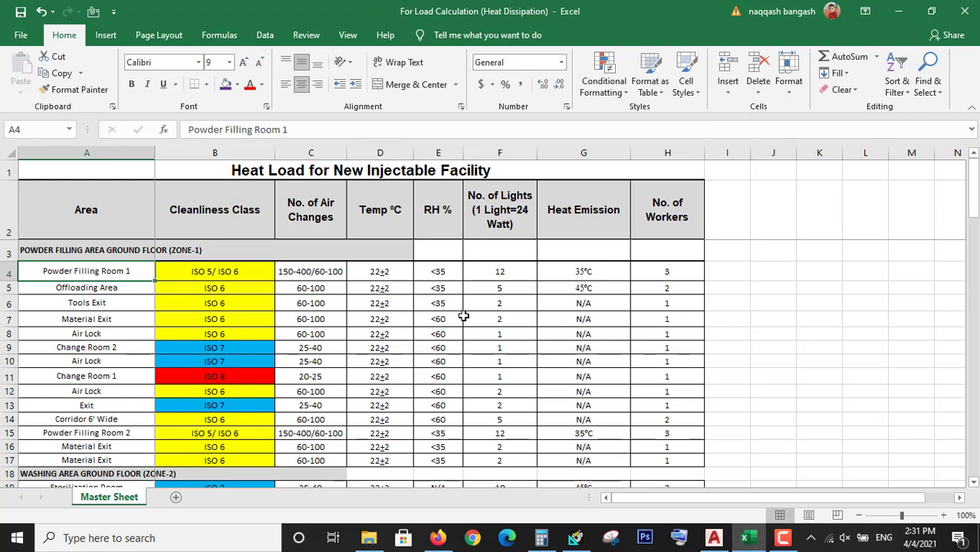
mouse_move(523, 257)
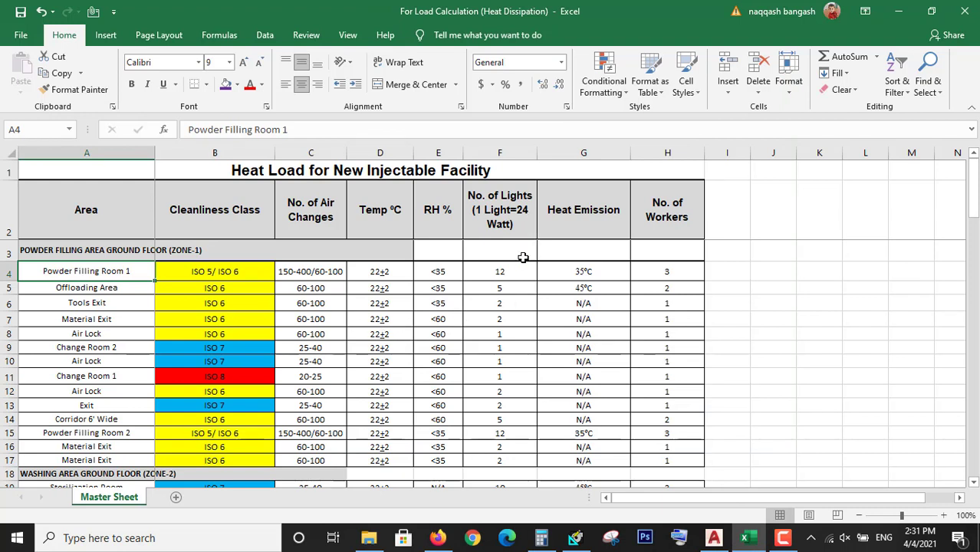
mouse_move(509, 193)
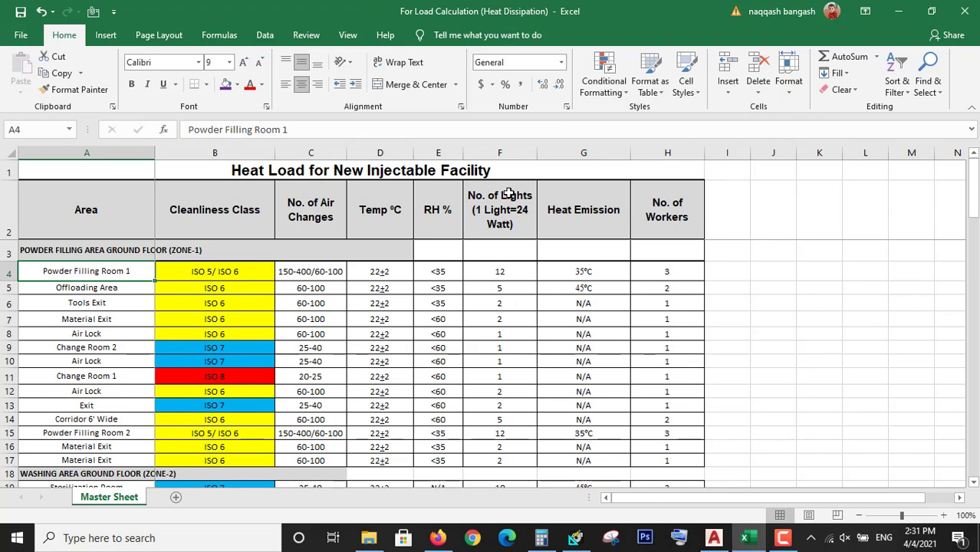
Return to HAP's internal loads, matching Excel's 12 lights and 3 workers.
left_click(499, 271)
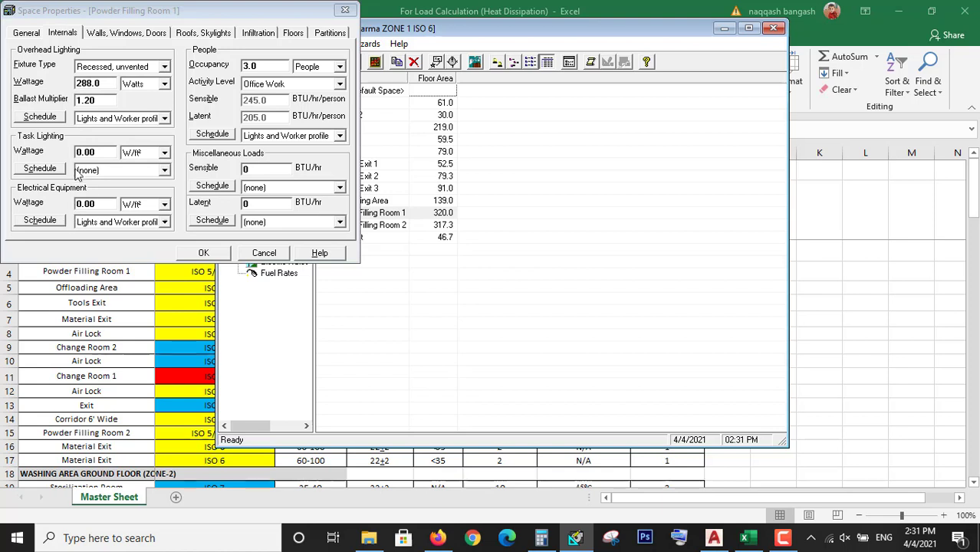
mouse_move(170, 195)
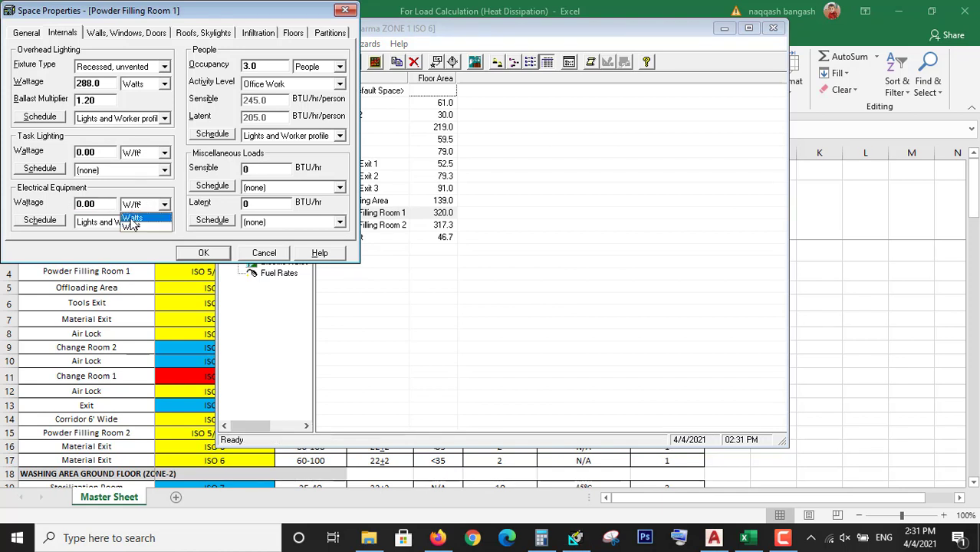
Set electrical equipment load units to Watts and open the Lights and Worker schedule.
left_click(132, 218)
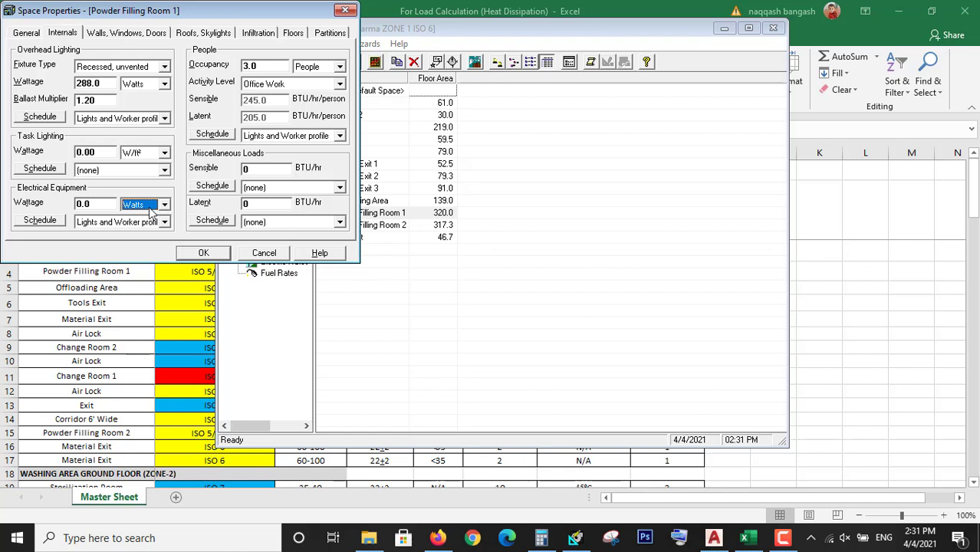
mouse_move(110, 194)
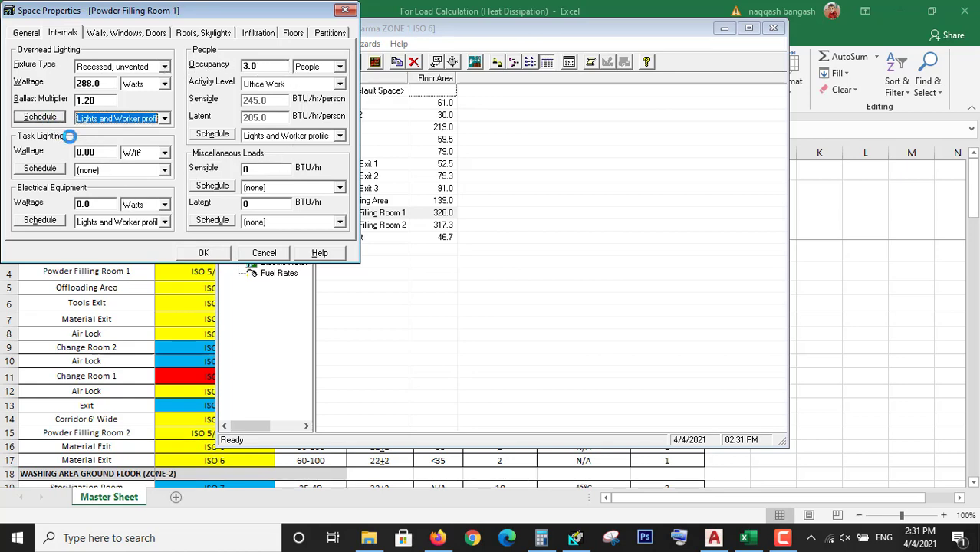
left_click(38, 117)
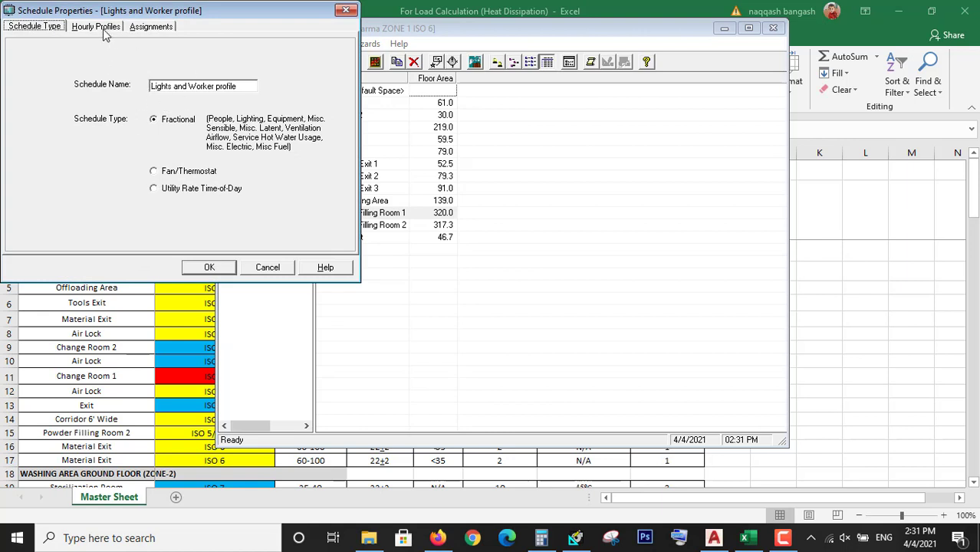
Review the schedule's 100% hourly lighting profile, then show the room's walls, windows and doors.
left_click(95, 26)
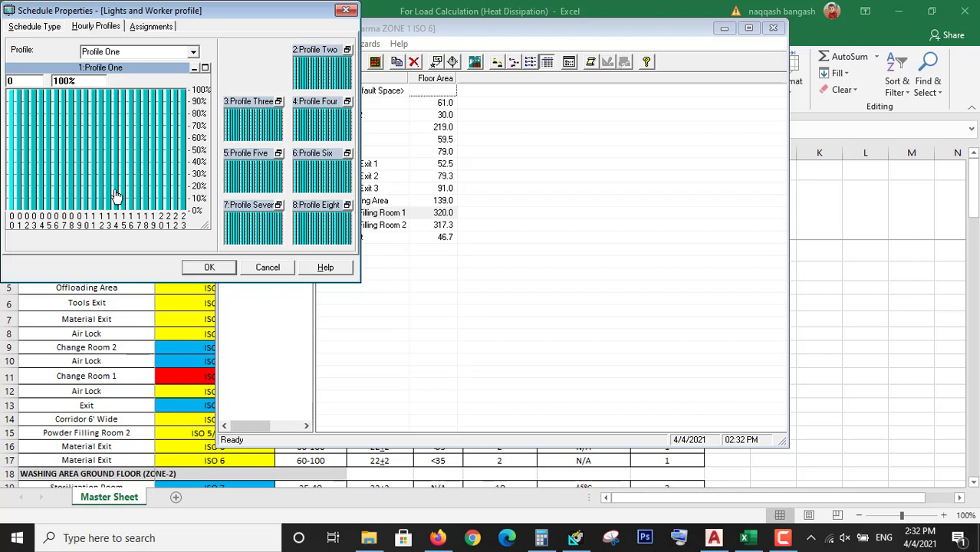
mouse_move(152, 168)
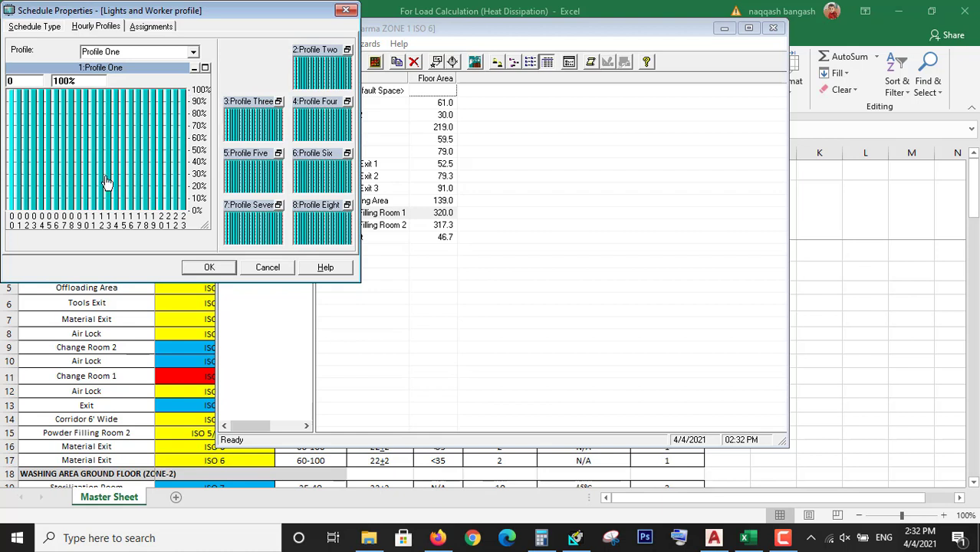
mouse_move(113, 190)
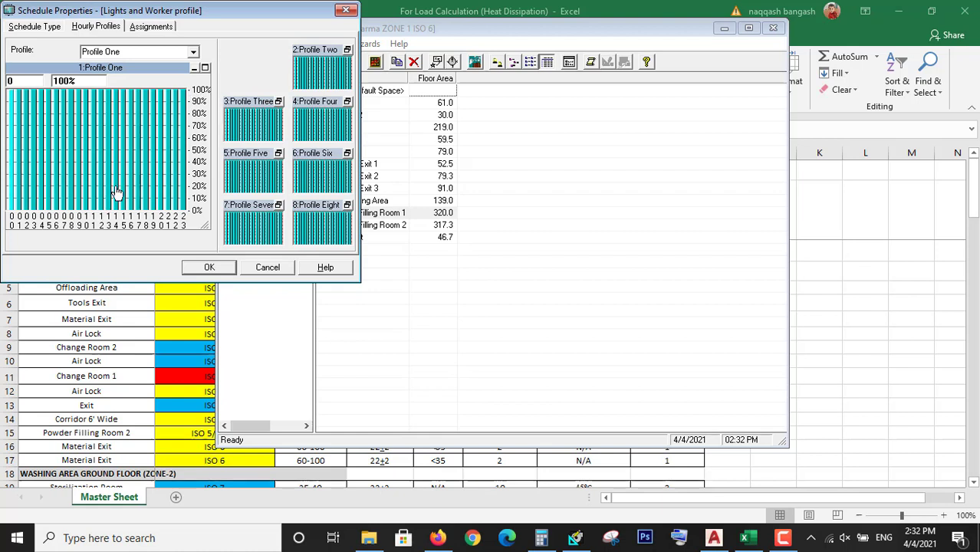
mouse_move(189, 238)
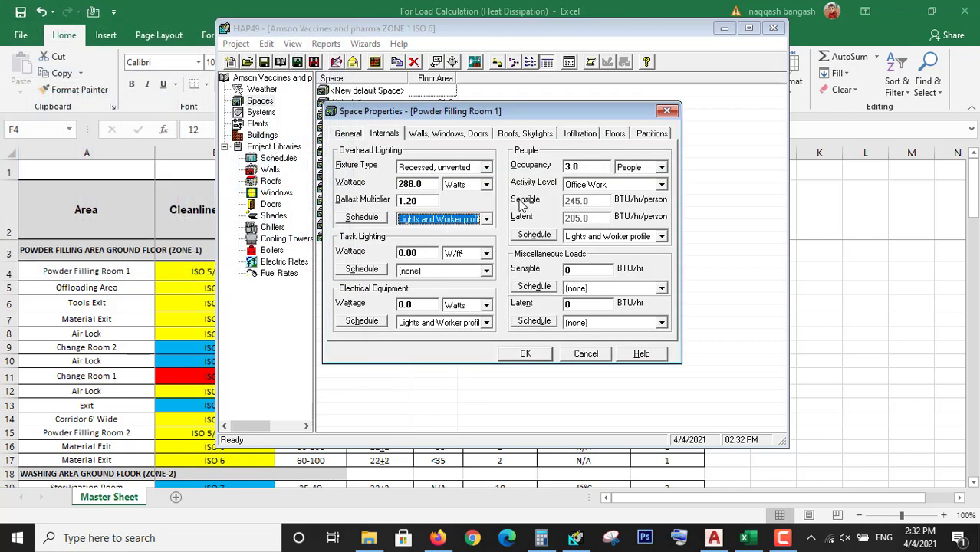
mouse_move(548, 223)
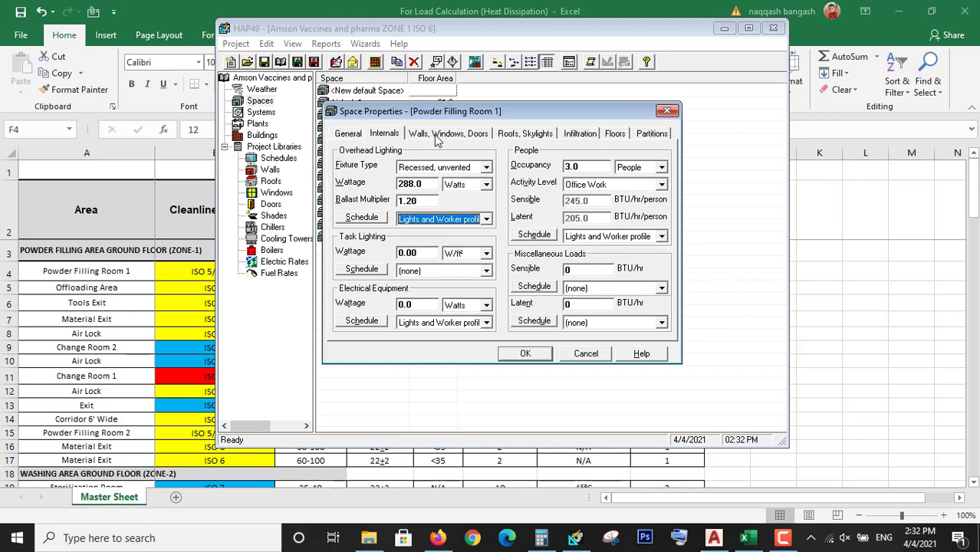
left_click(448, 132)
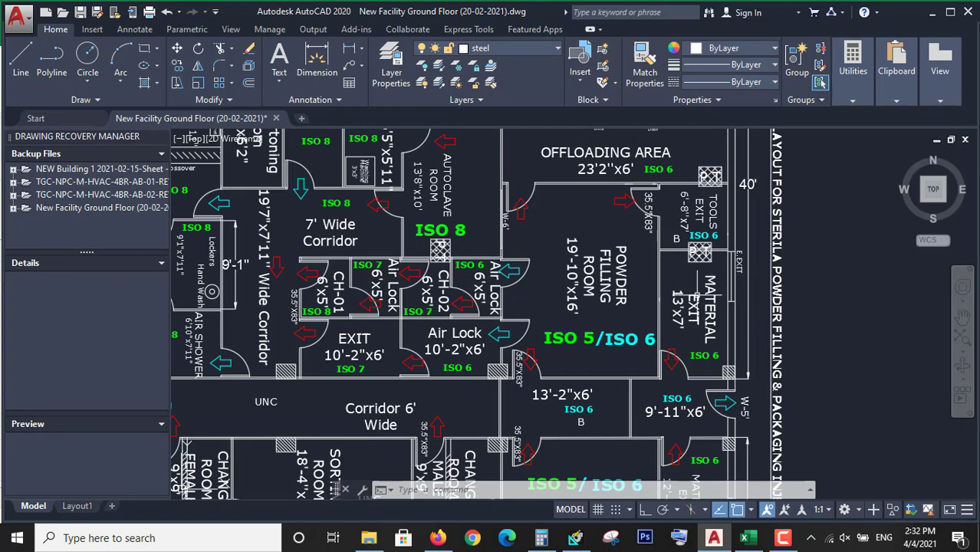
mouse_move(724, 315)
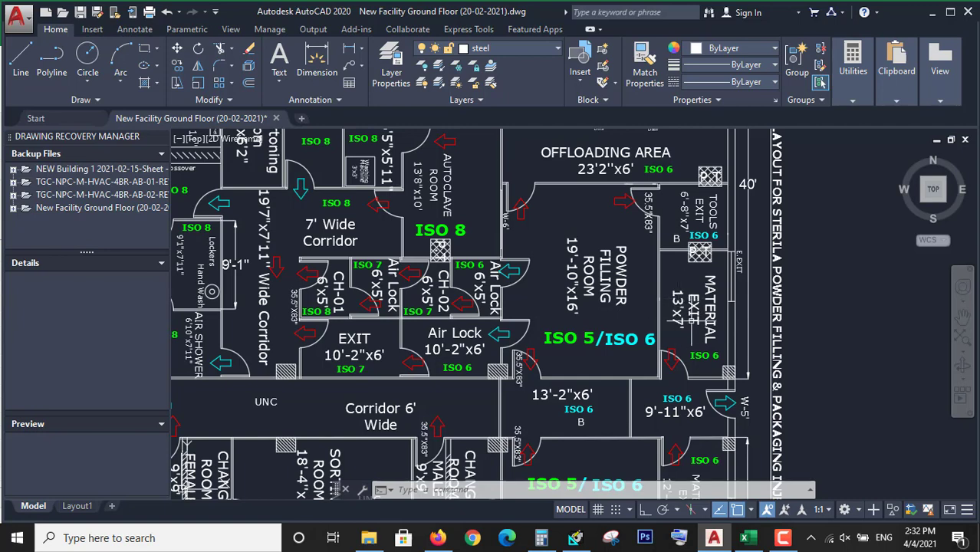
mouse_move(755, 295)
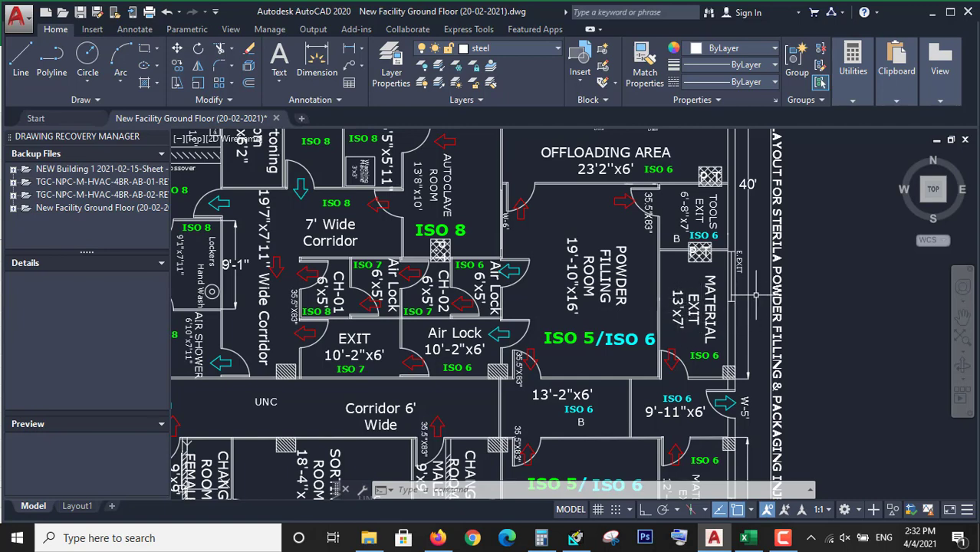
mouse_move(732, 307)
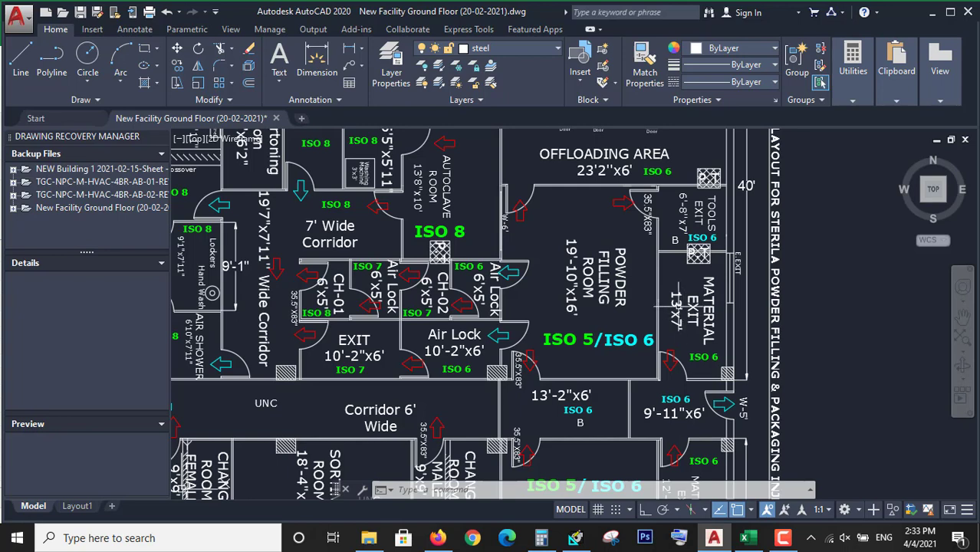
mouse_move(785, 329)
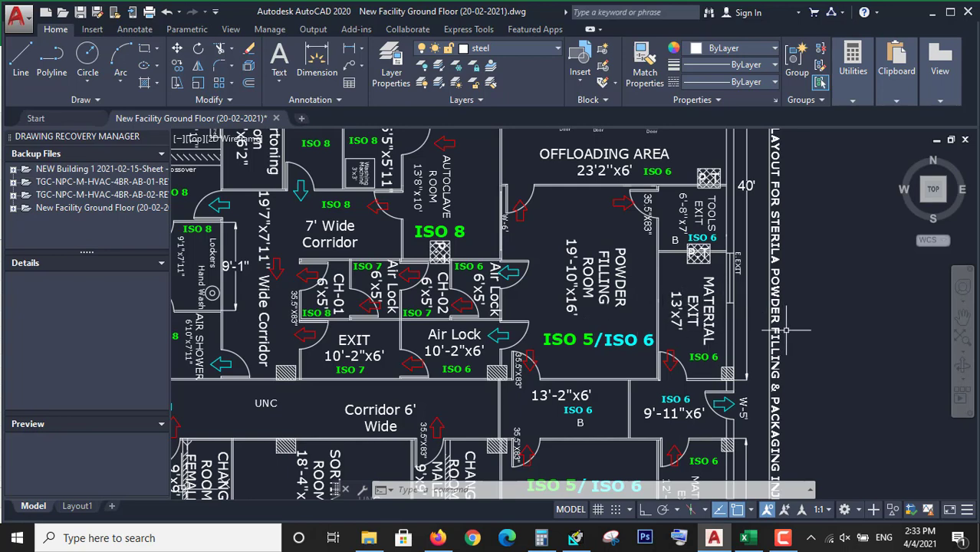
mouse_move(784, 329)
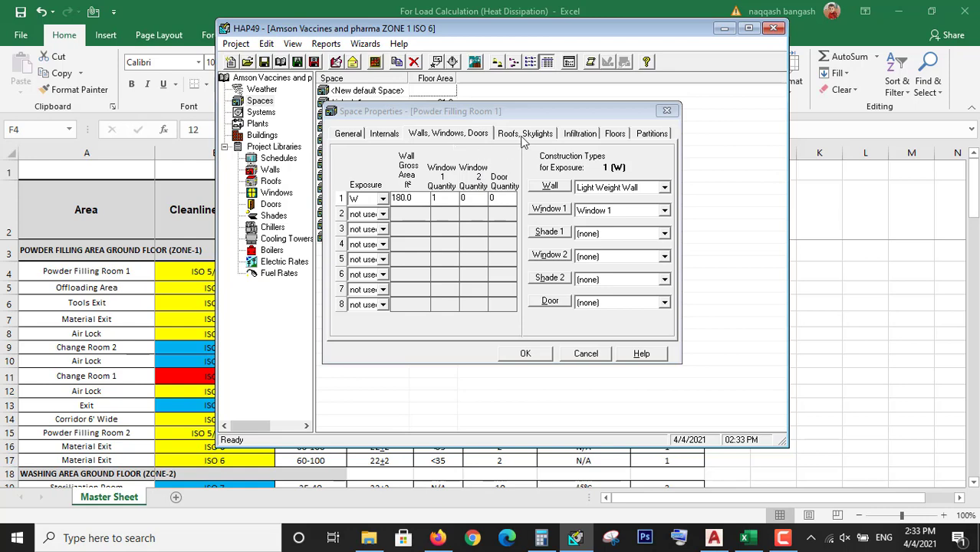
Check the roof exposure options, leaving roofs and skylights not used.
left_click(525, 133)
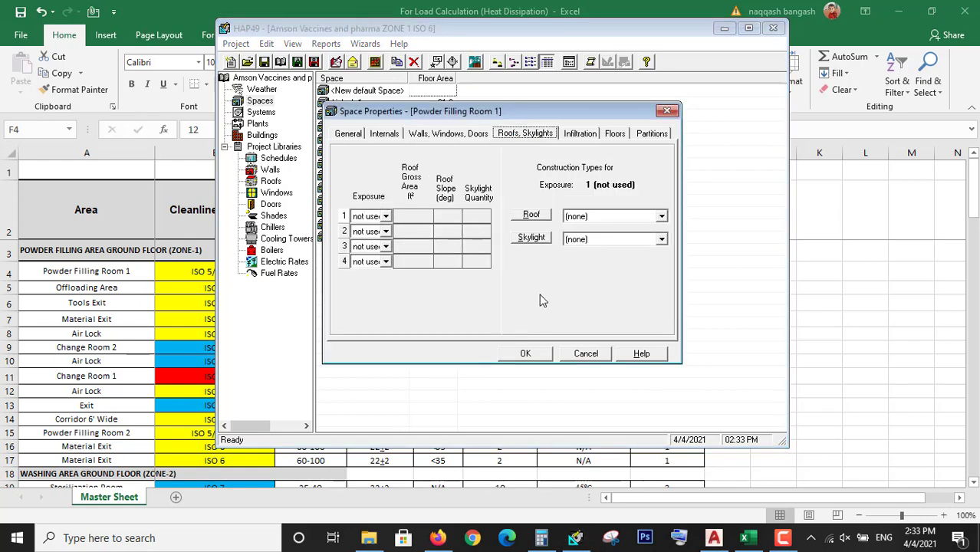
left_click(385, 216)
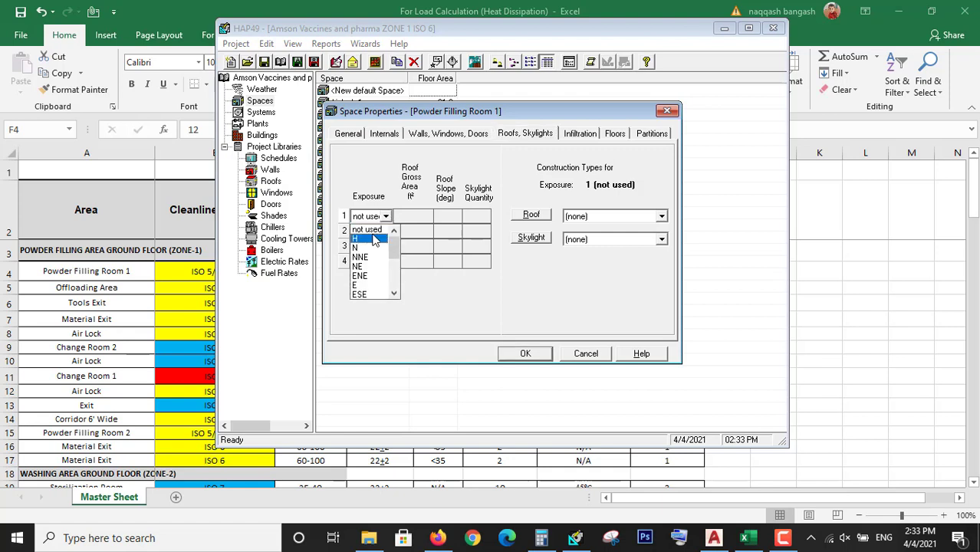
left_click(367, 229)
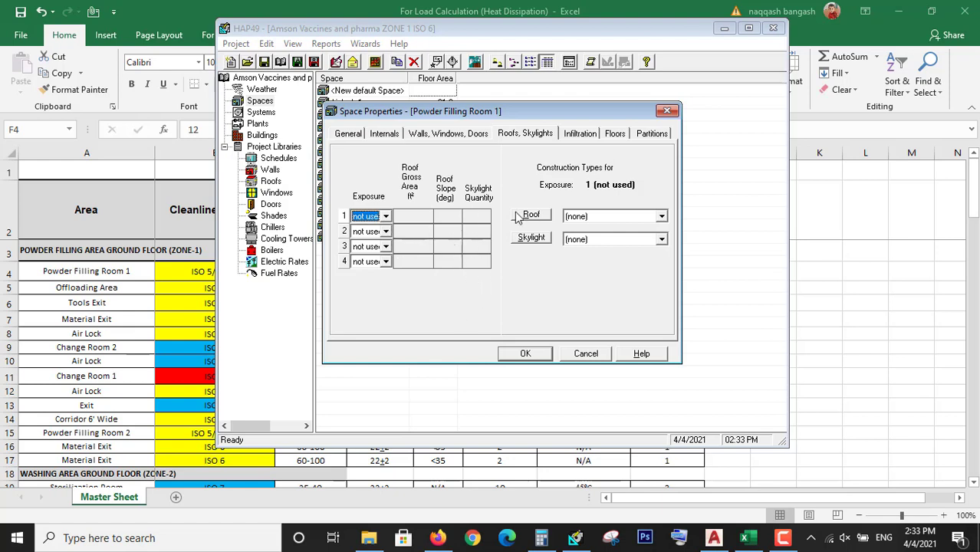
Review 0.35 ACH infiltration and keep the floor above conditioned space.
left_click(580, 132)
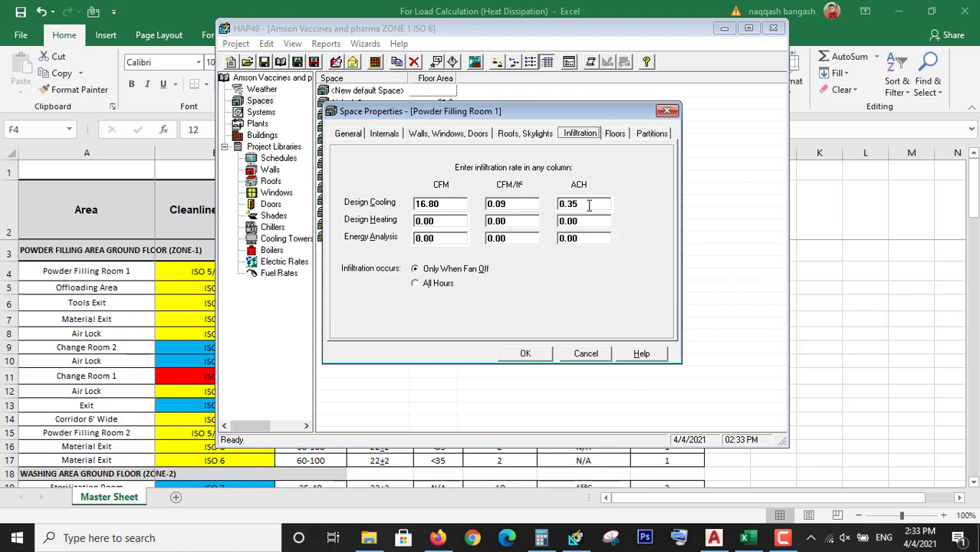
left_click(614, 133)
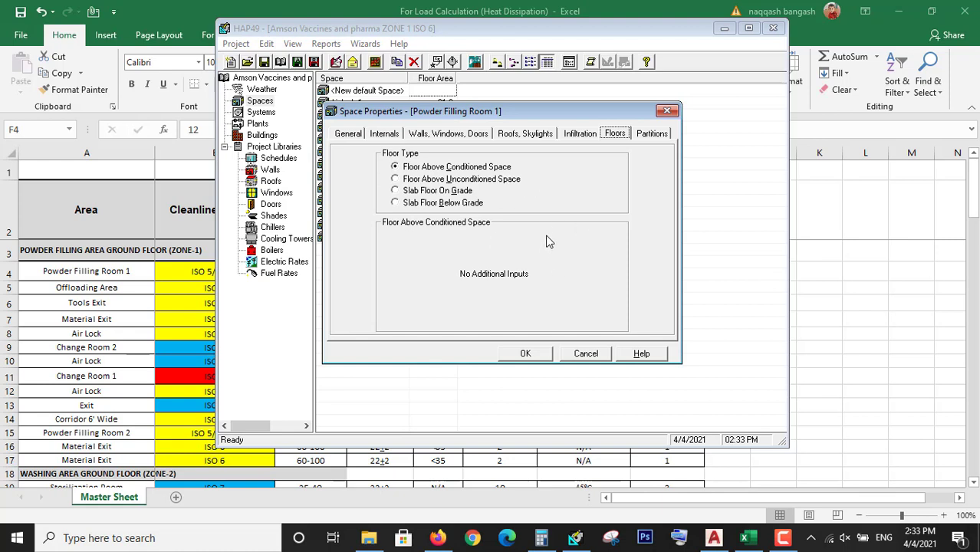
mouse_move(488, 179)
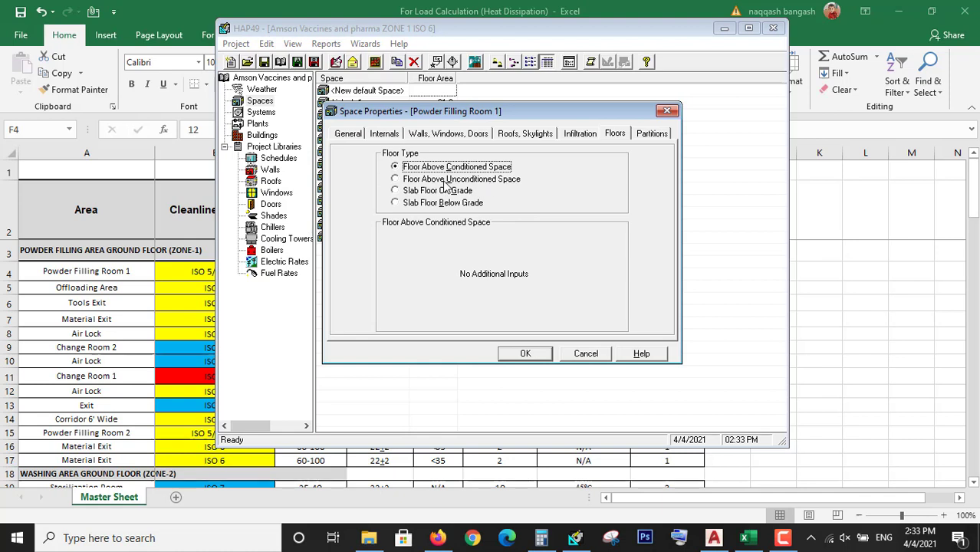
left_click(395, 178)
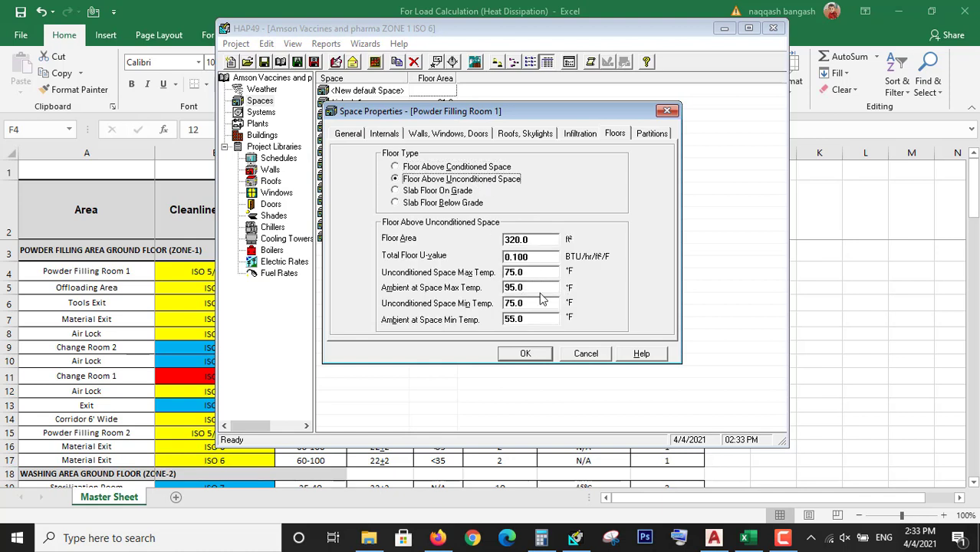
left_click(395, 166)
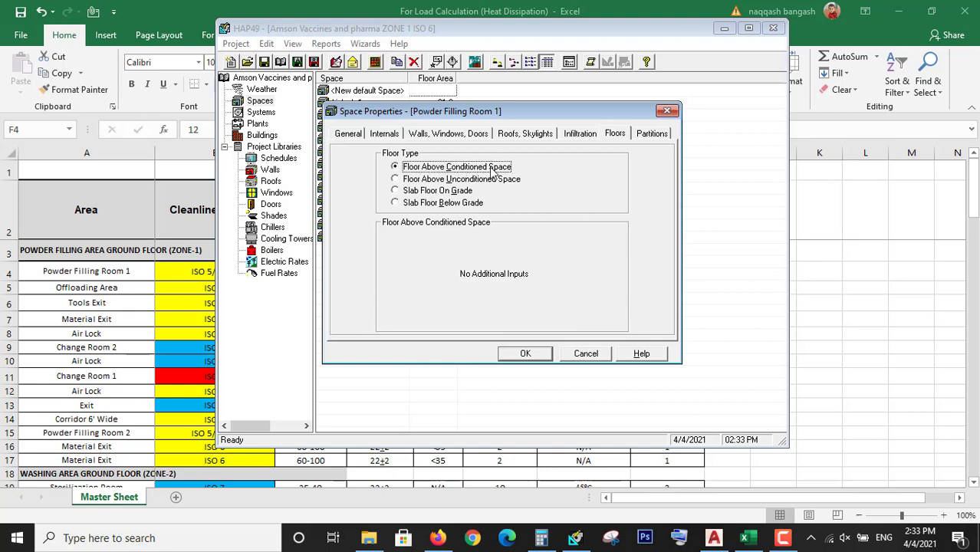
left_click(652, 133)
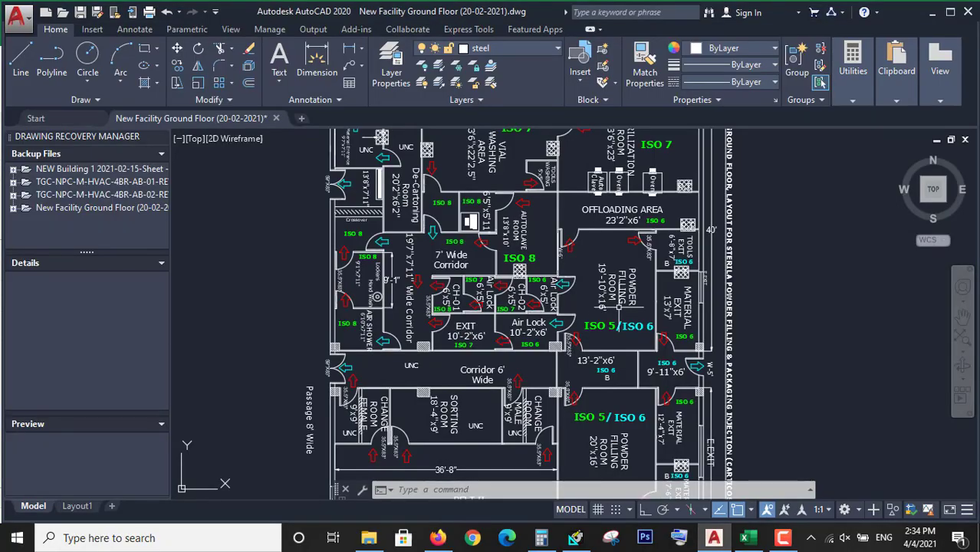
mouse_move(650, 321)
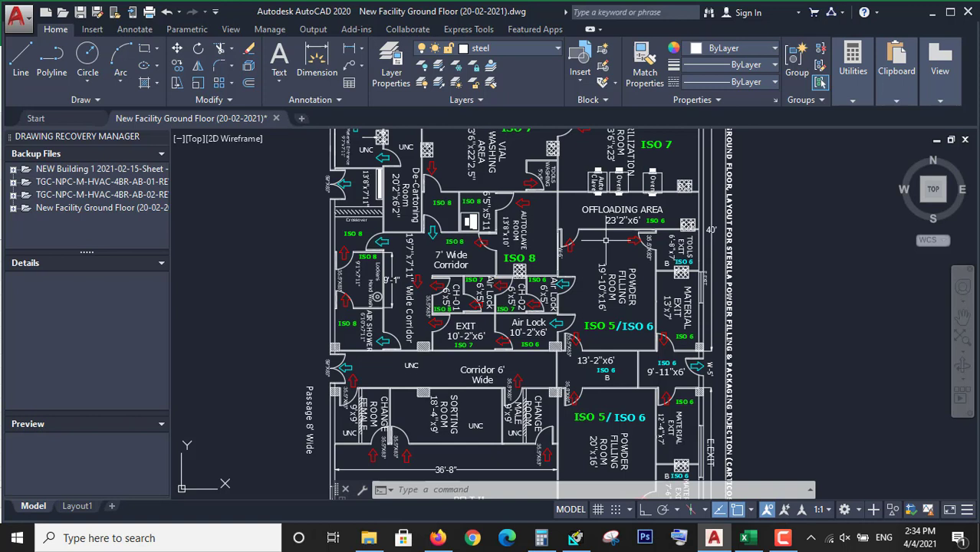
mouse_move(604, 239)
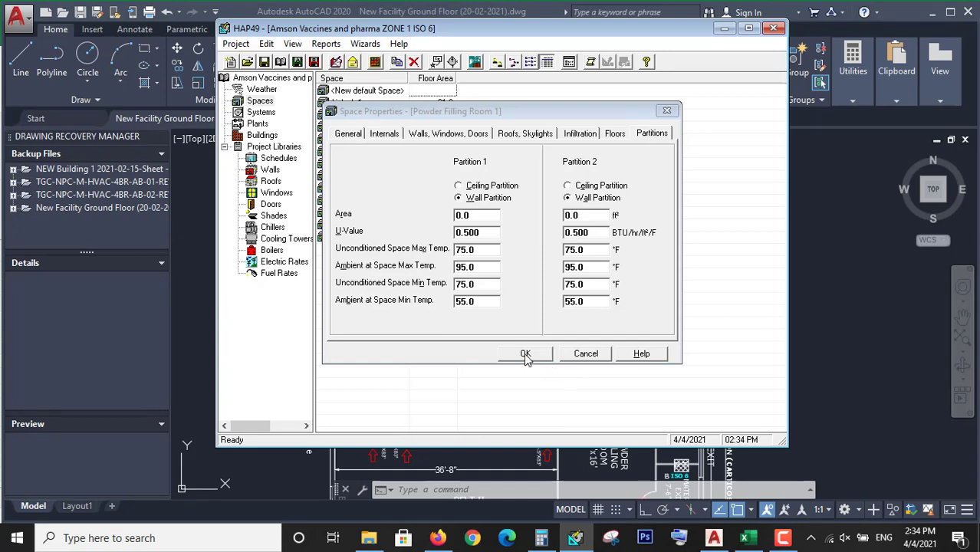
Accept Powder Filling Room 1's properties, returning to the twelve-space list showing 320.0 ft².
left_click(525, 354)
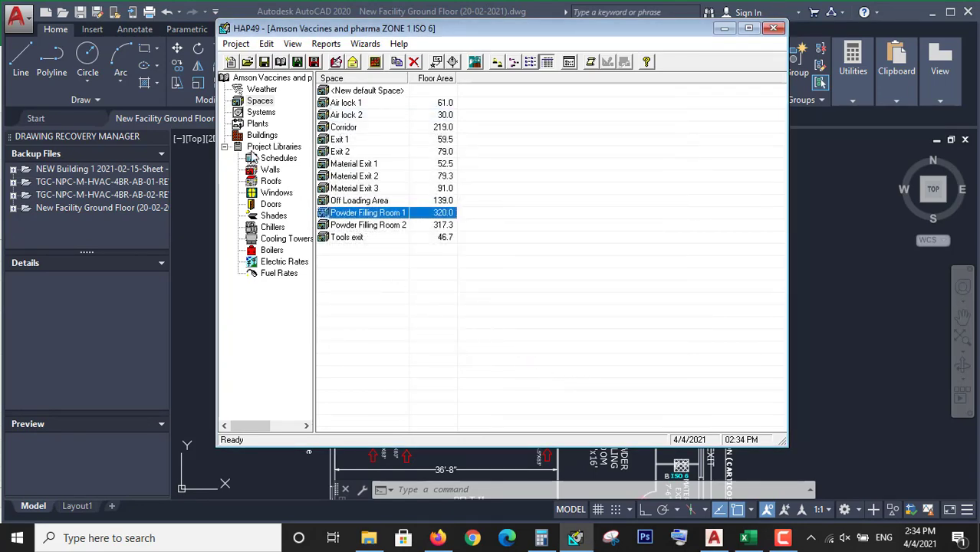
mouse_move(362, 245)
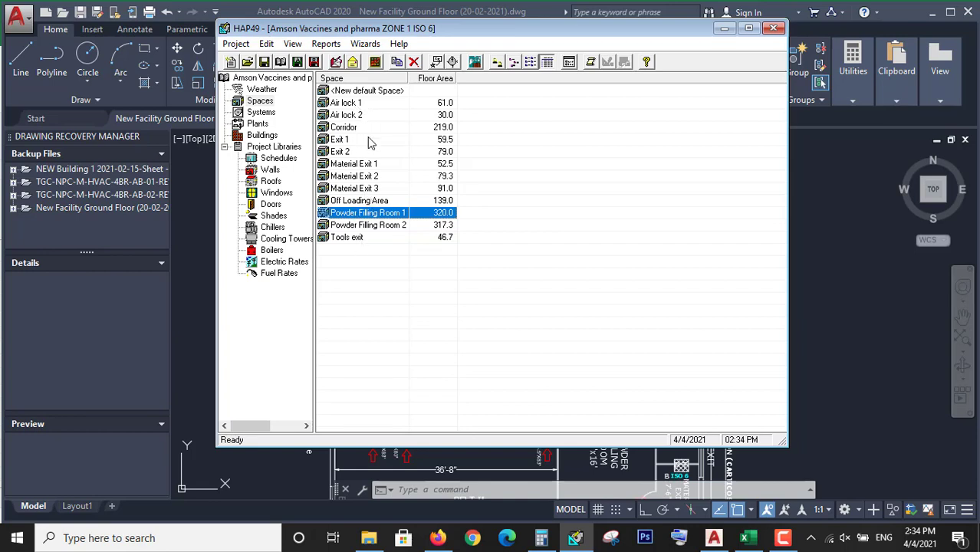
mouse_move(374, 170)
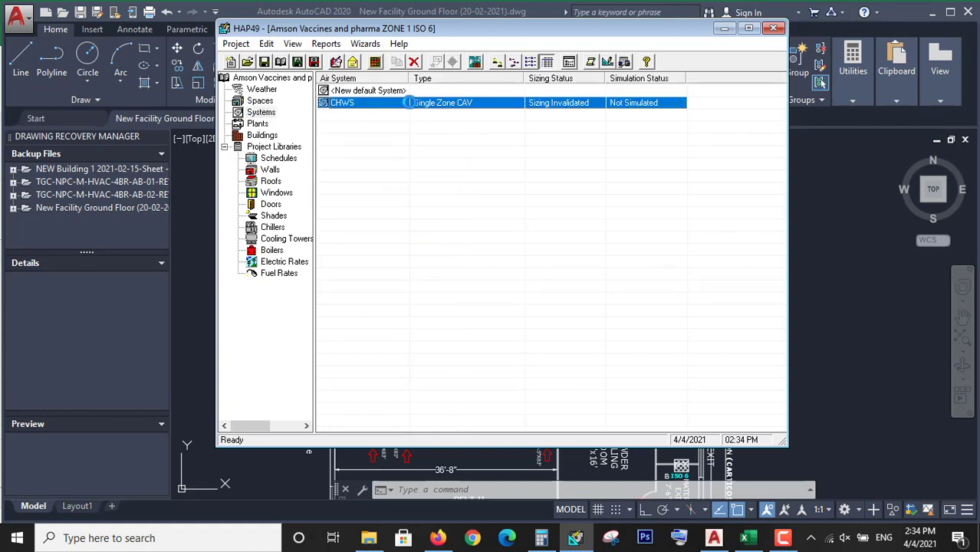
Open the CHWS air system and review its System and Zone Components tabs.
double_click(341, 102)
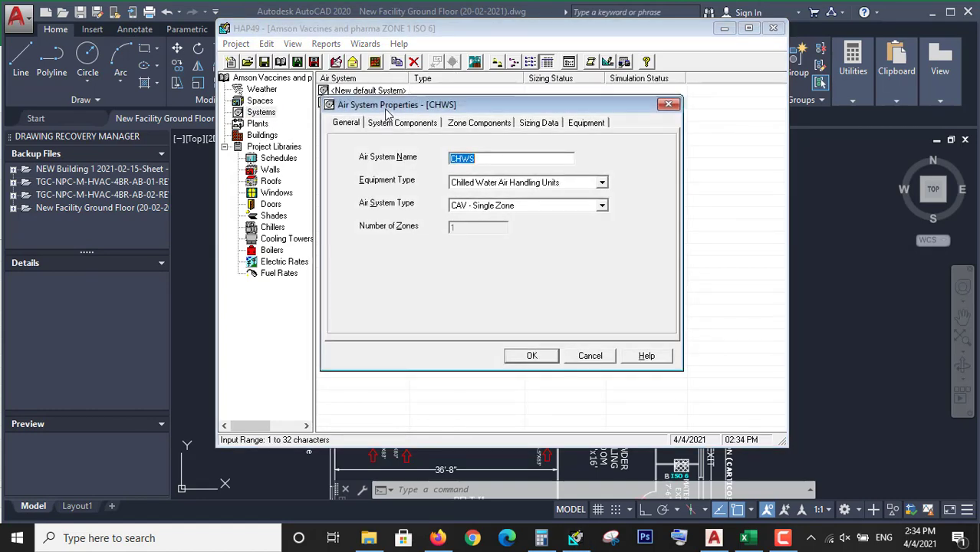
left_click(401, 122)
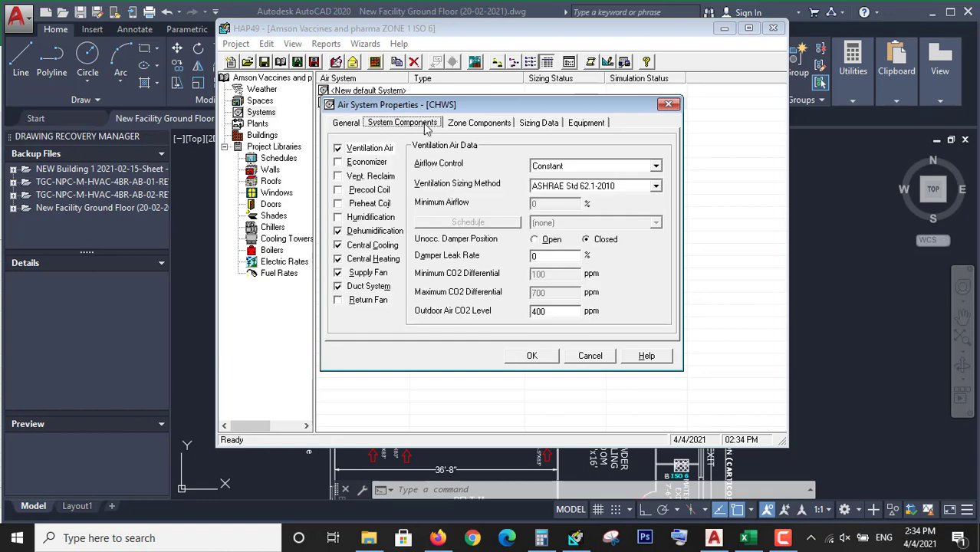
left_click(478, 123)
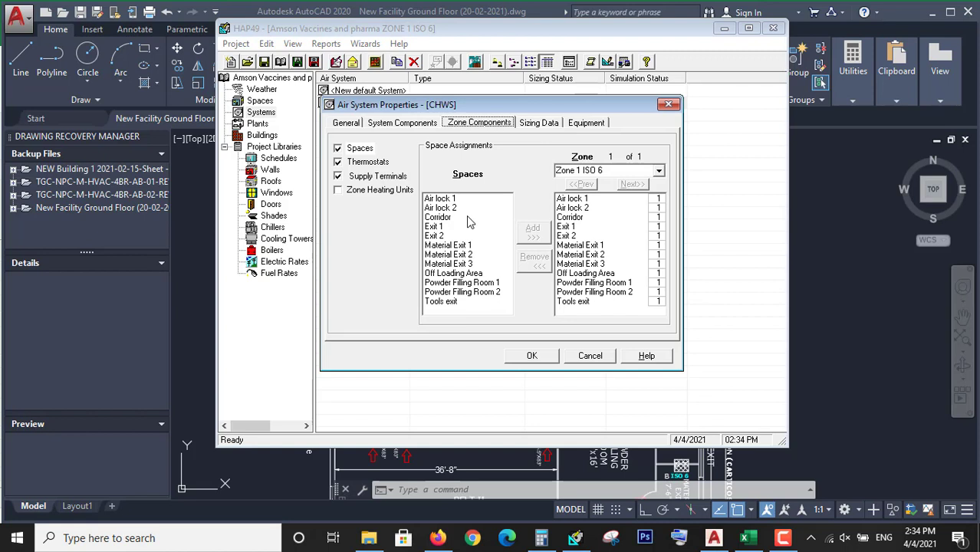
mouse_move(542, 215)
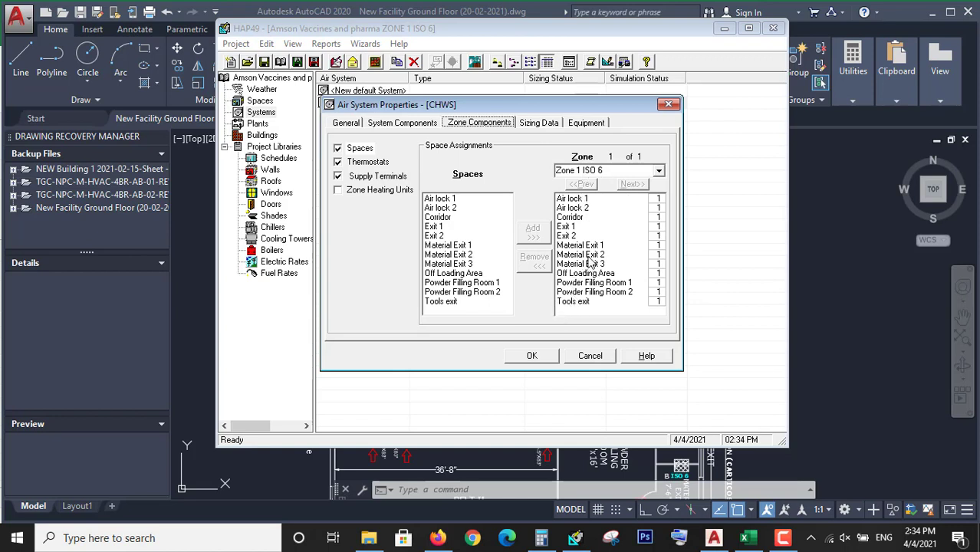
Show Zone 1 ISO 6 thermostat settings and select the occupied cooling setpoint.
left_click(368, 162)
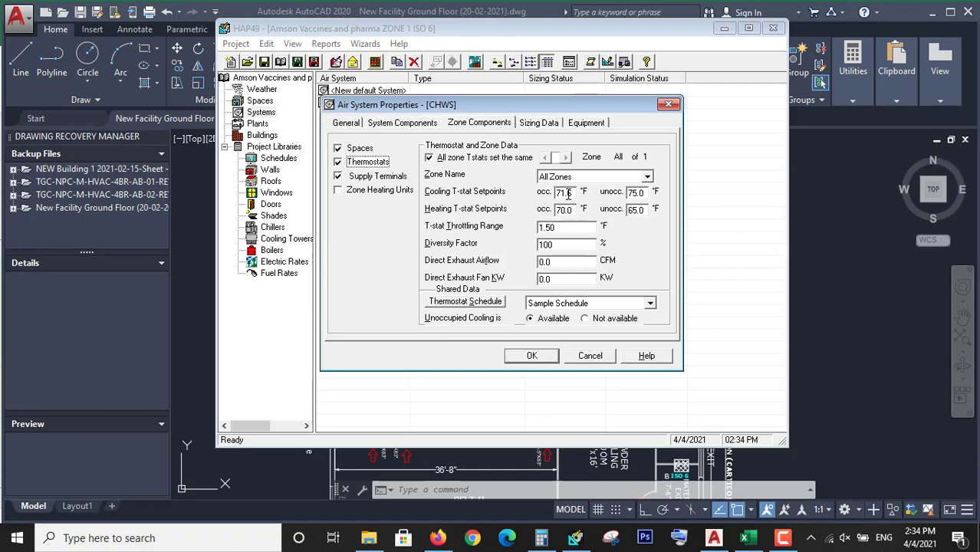
left_click(564, 192)
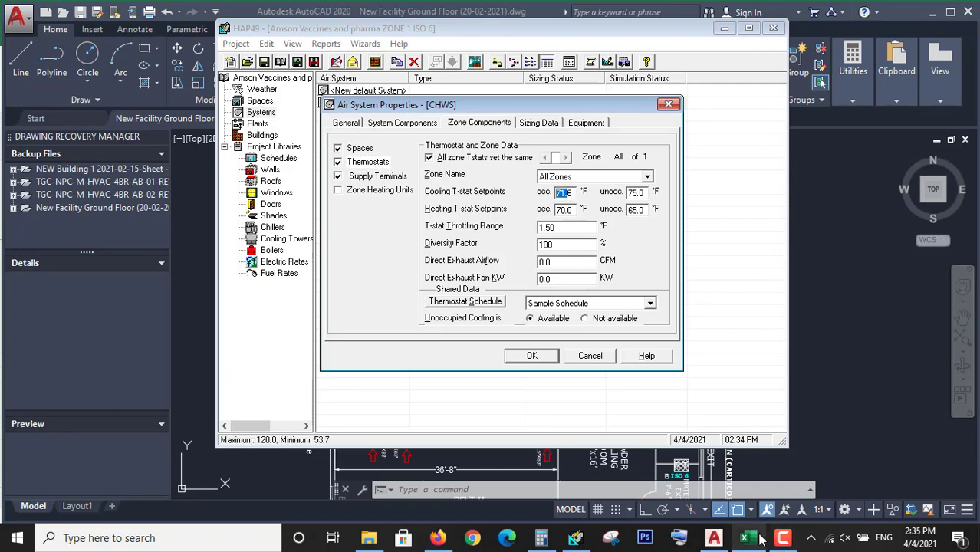
left_click(747, 537)
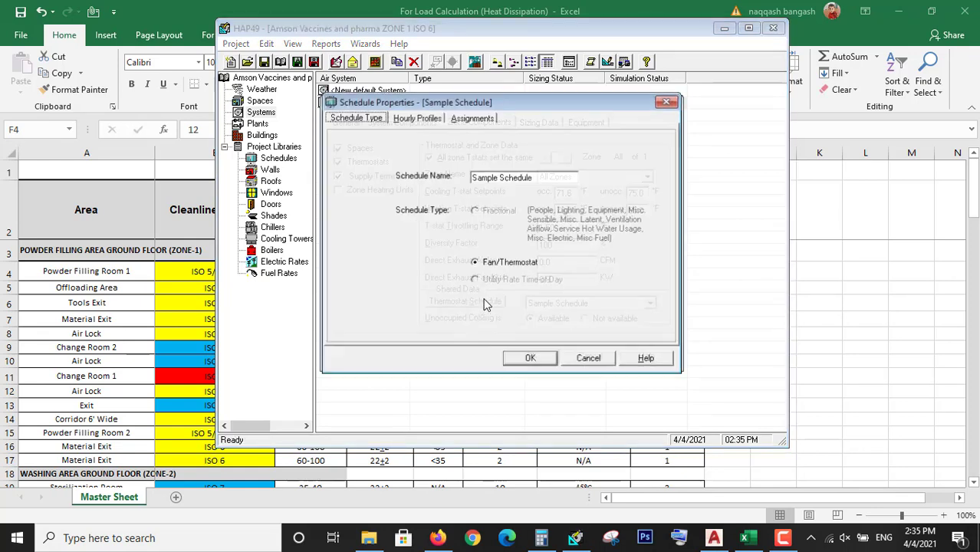
Review Sample Schedule's hourly profiles and assignments, confirm Profile One is fully occupied, and close it.
left_click(417, 117)
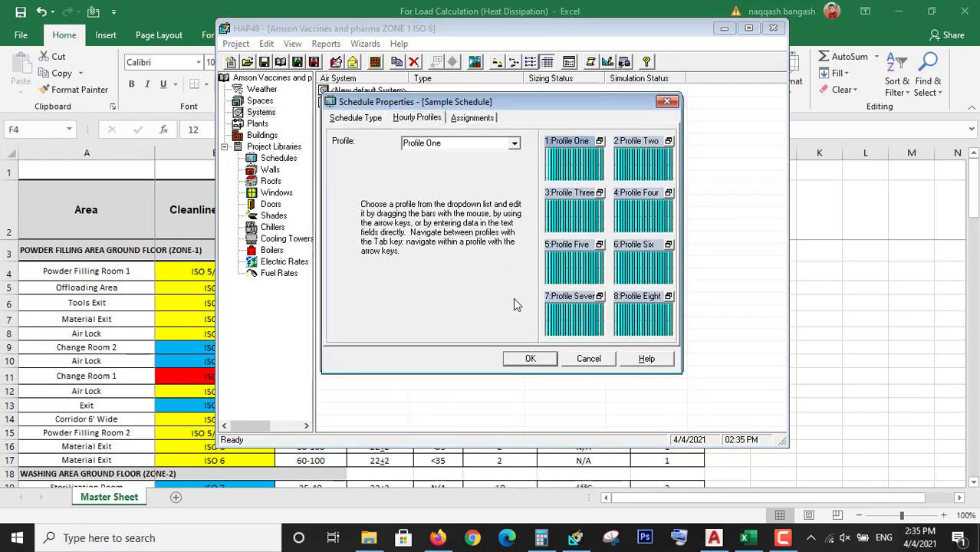
mouse_move(534, 278)
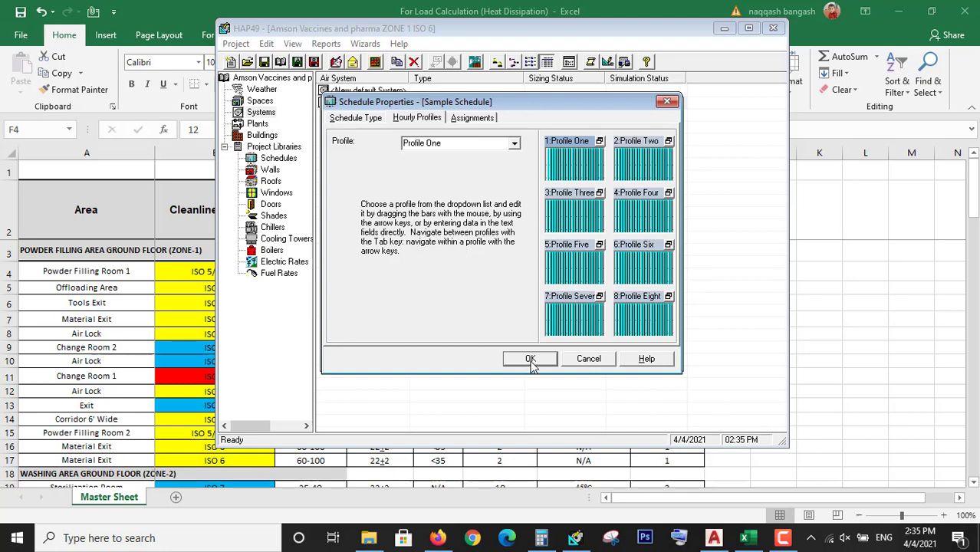
mouse_move(589, 172)
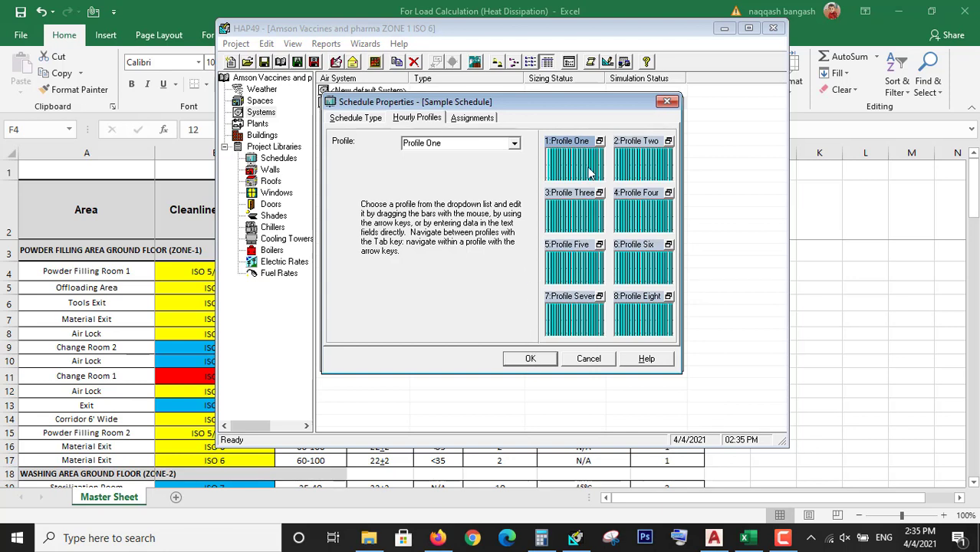
left_click(472, 117)
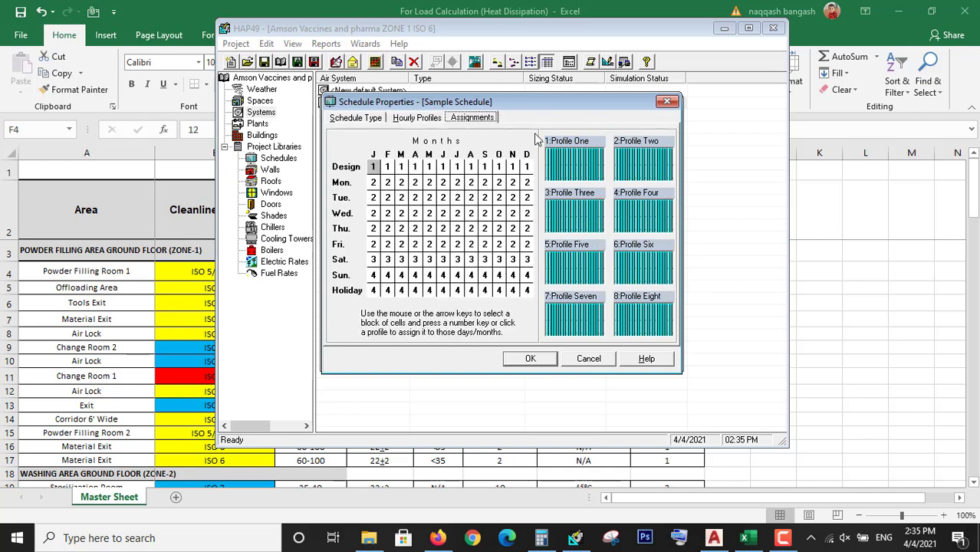
left_click(416, 117)
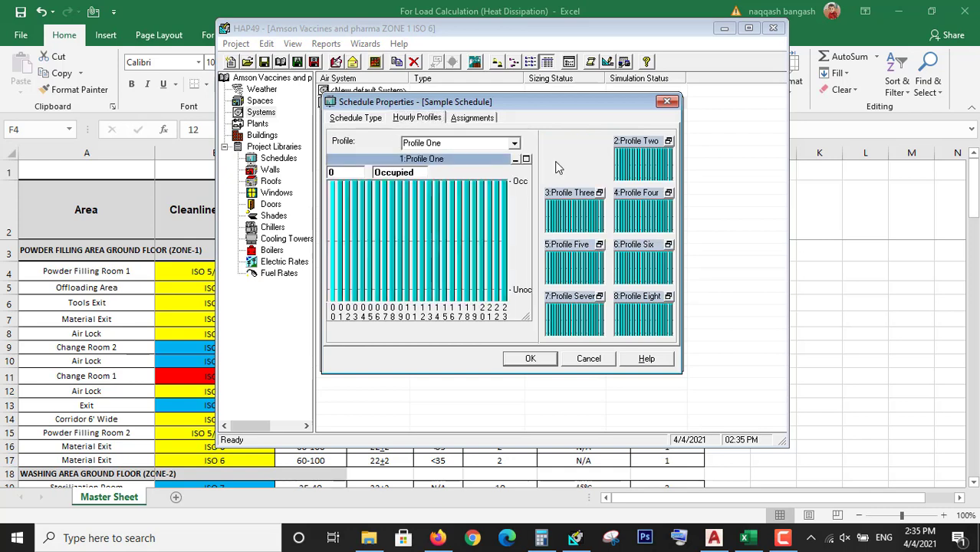
mouse_move(530, 358)
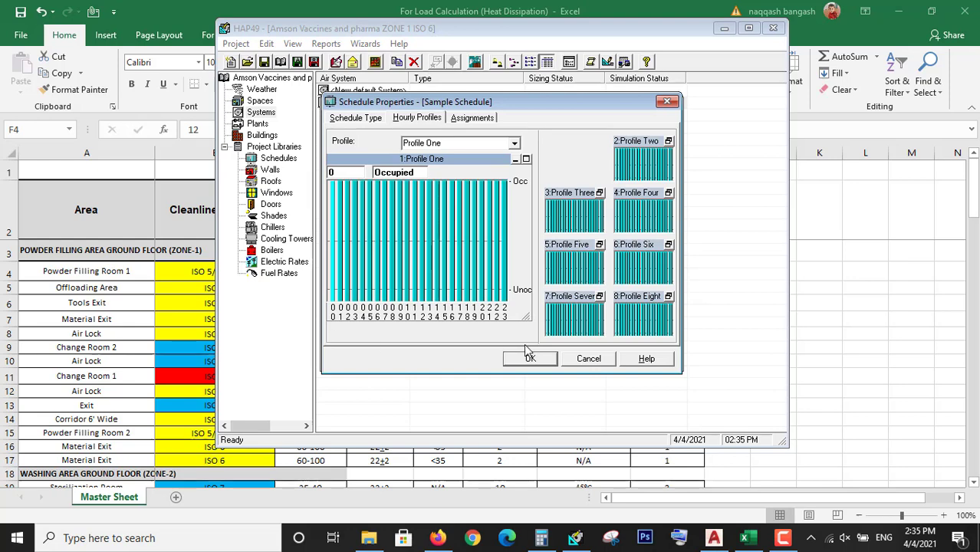
mouse_move(539, 370)
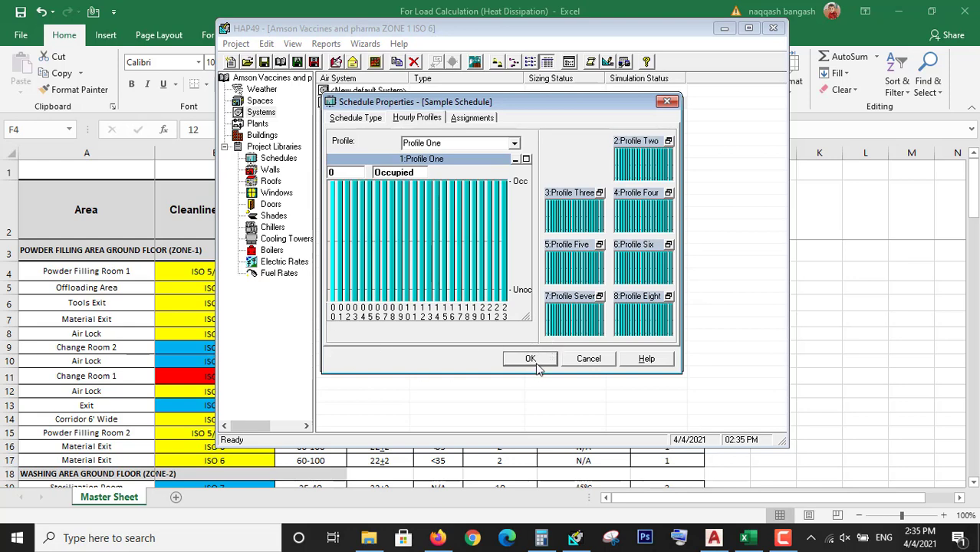
left_click(530, 358)
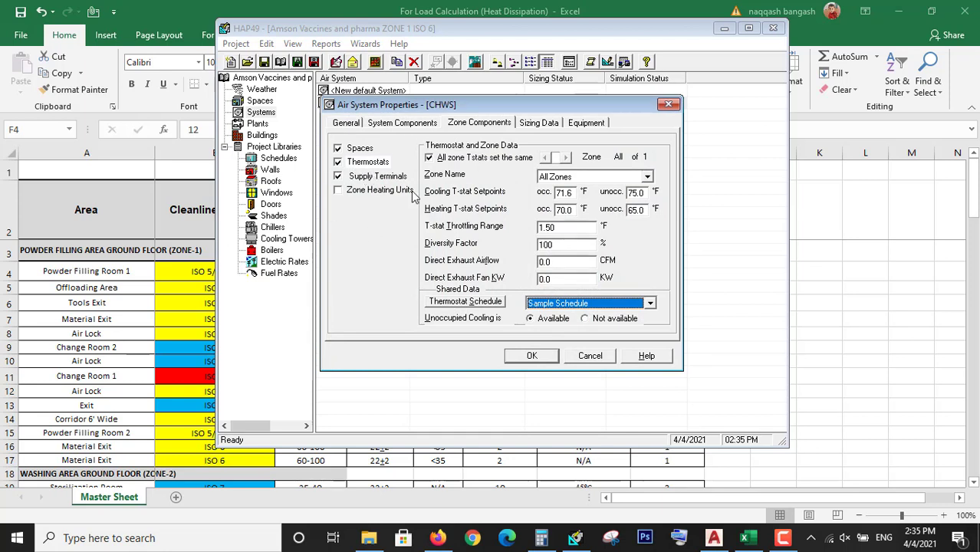
Check diffuser supply terminals at 60 ACH minimum airflow, then view the unused zone heating units.
left_click(376, 175)
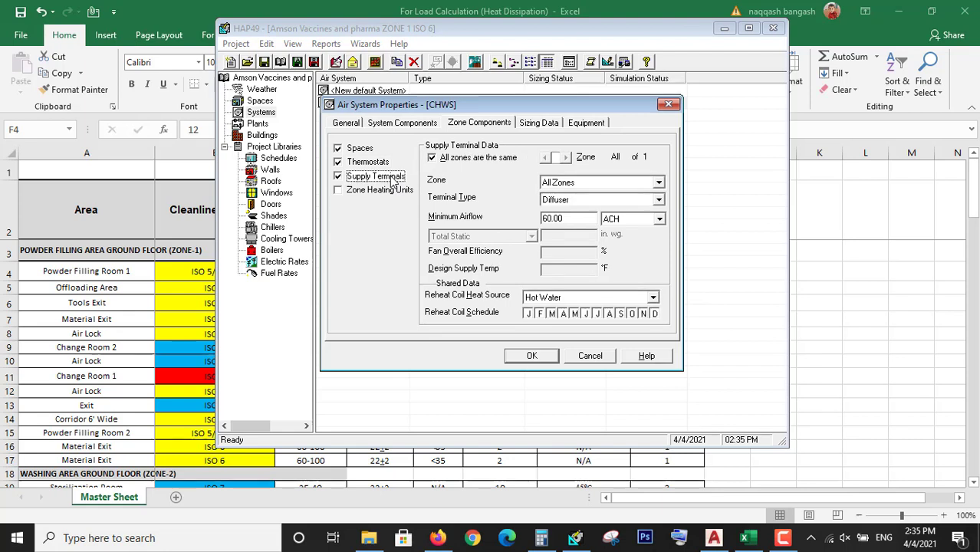
mouse_move(513, 192)
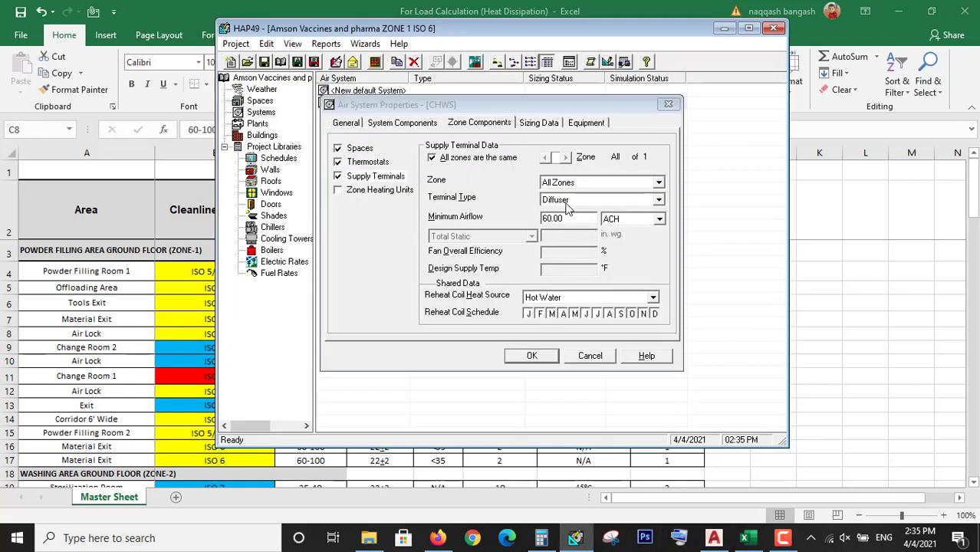
left_click(657, 219)
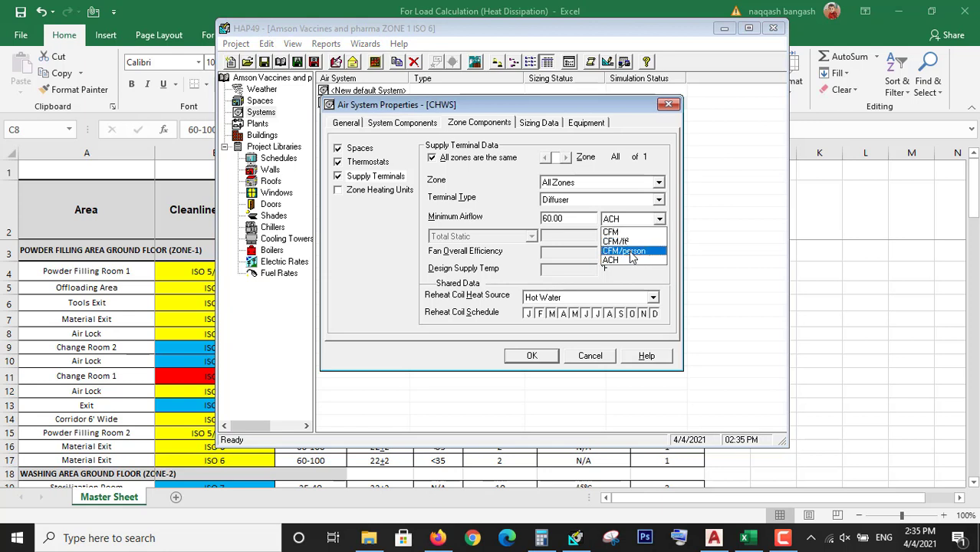
left_click(611, 260)
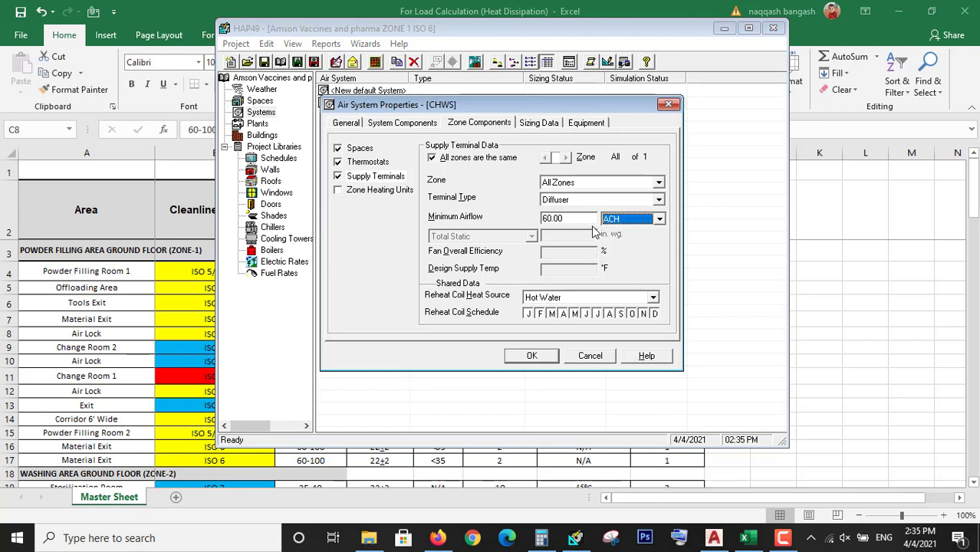
left_click(567, 218)
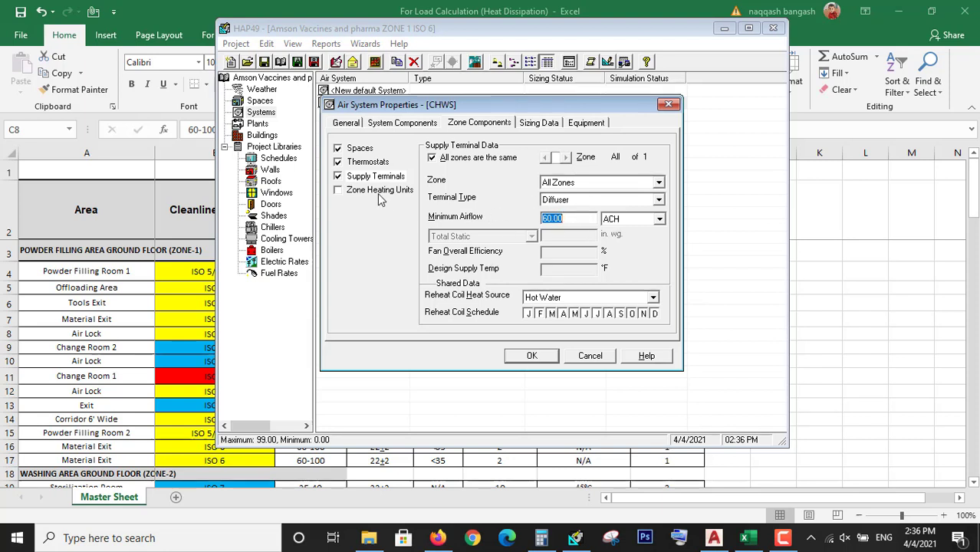
left_click(337, 190)
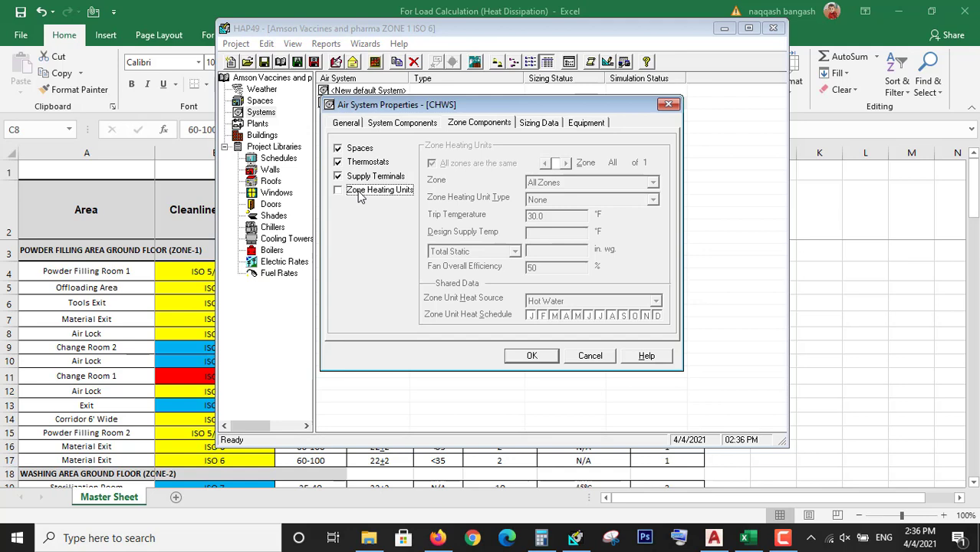
mouse_move(404, 165)
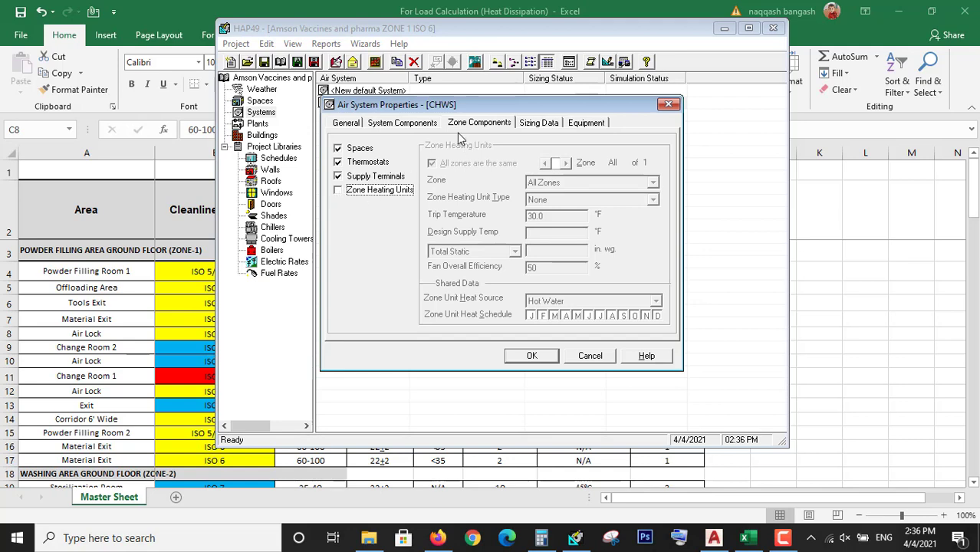
Review ASHRAE Std 62.1-2010 ventilation air sizing and the 35% maximum RH dehumidification setpoint.
left_click(402, 122)
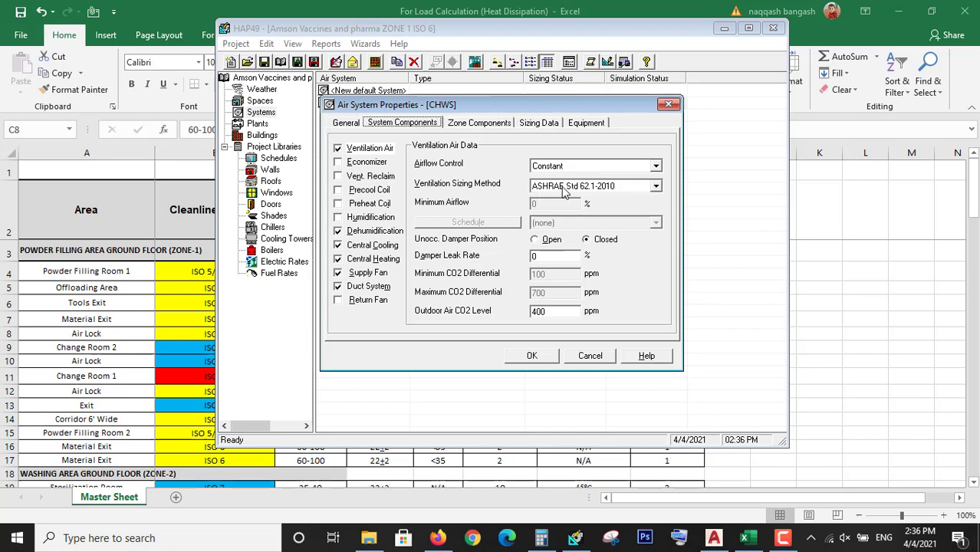
left_click(595, 186)
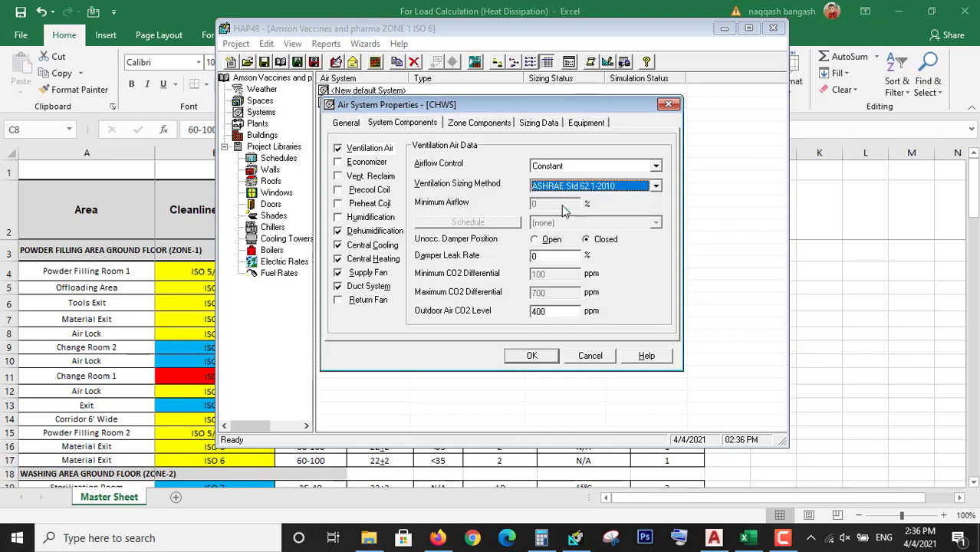
mouse_move(624, 193)
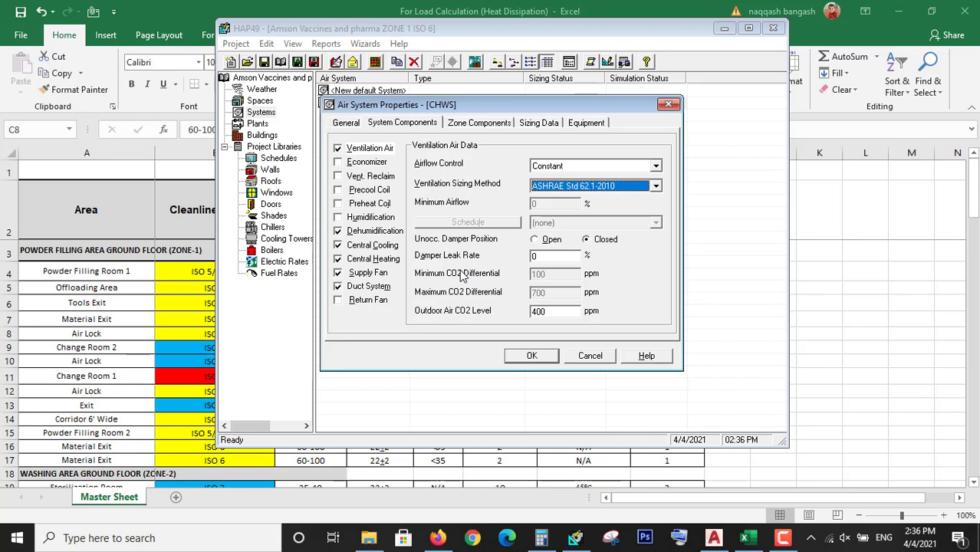
left_click(552, 256)
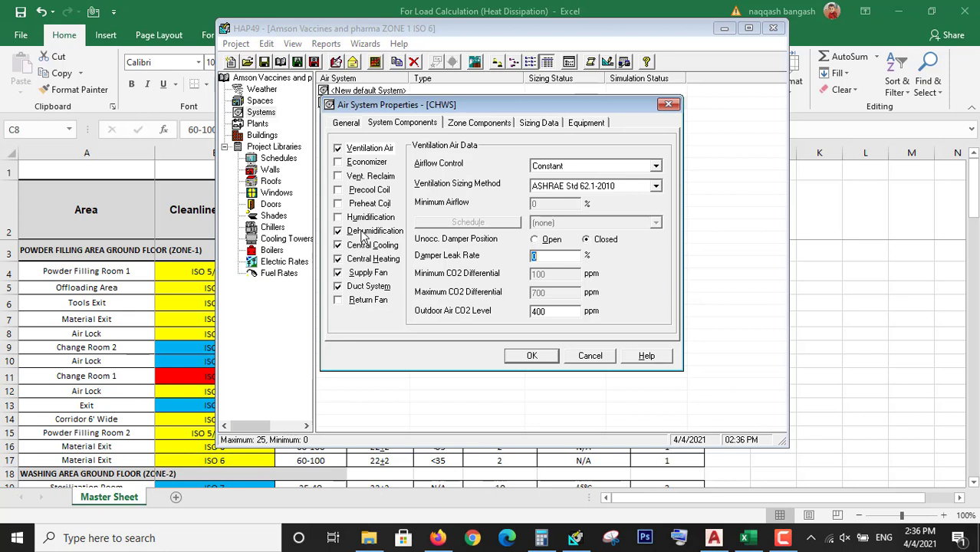
mouse_move(384, 234)
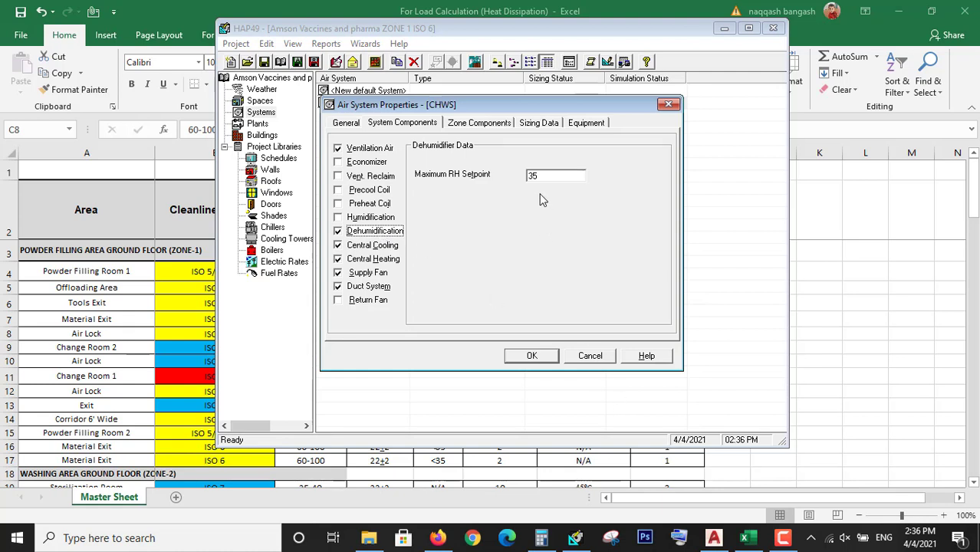
left_click(555, 175)
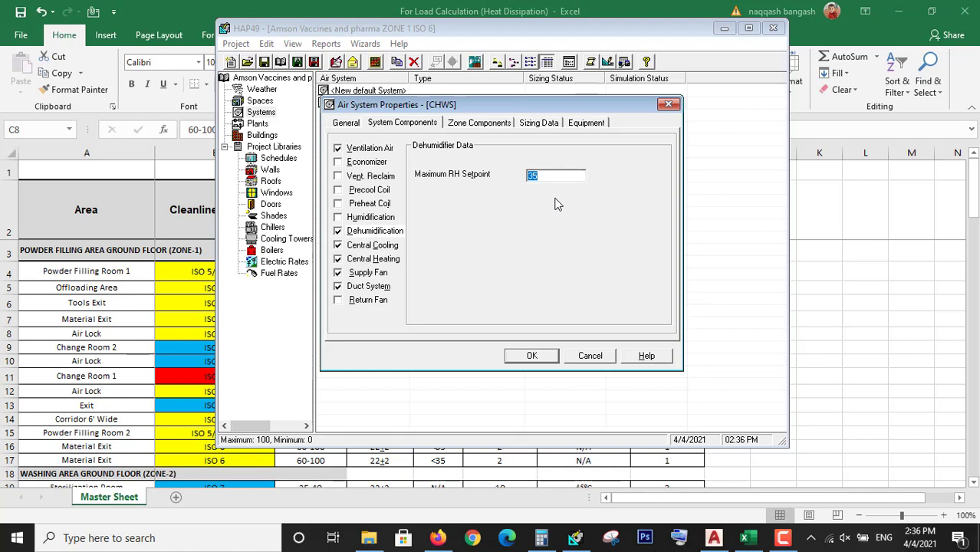
mouse_move(499, 183)
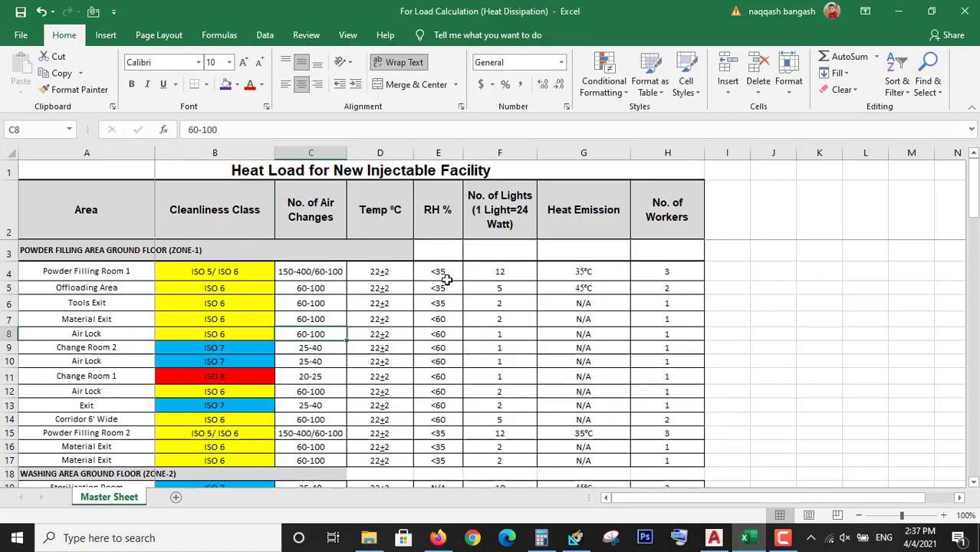
left_click_drag(437, 271, 438, 361)
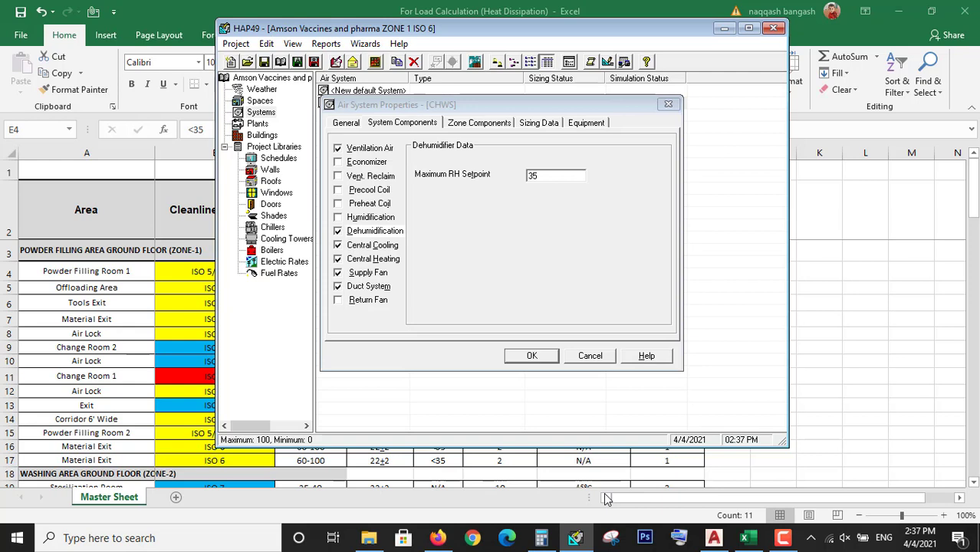
mouse_move(610, 384)
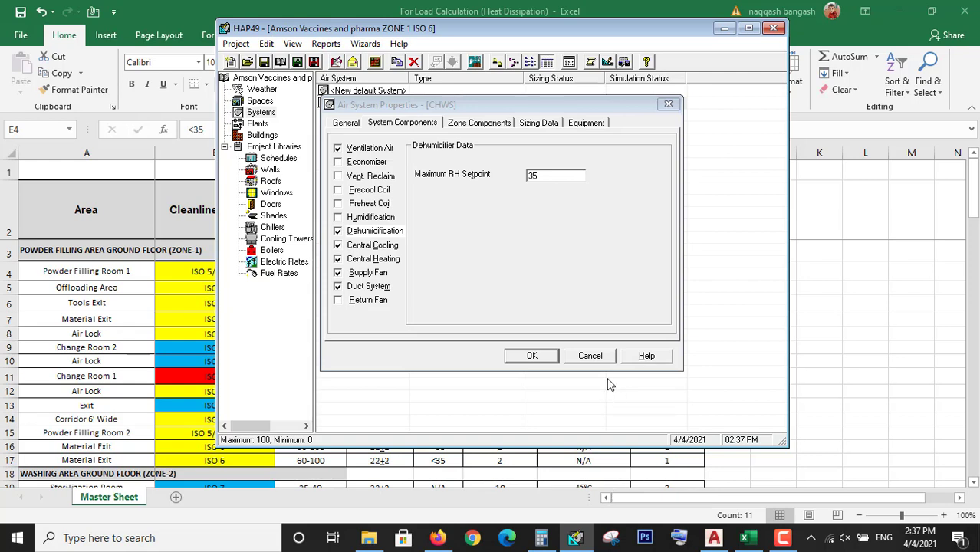
mouse_move(610, 382)
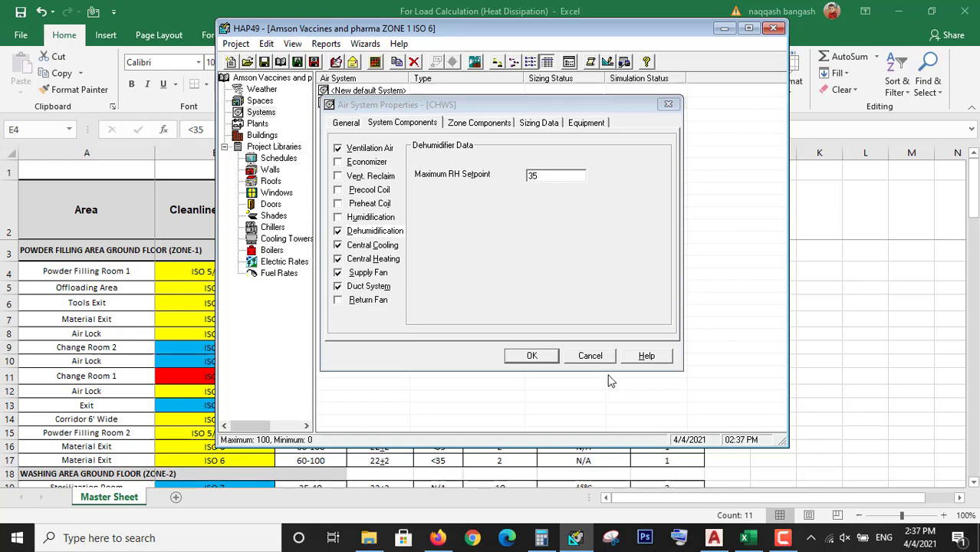
mouse_move(393, 254)
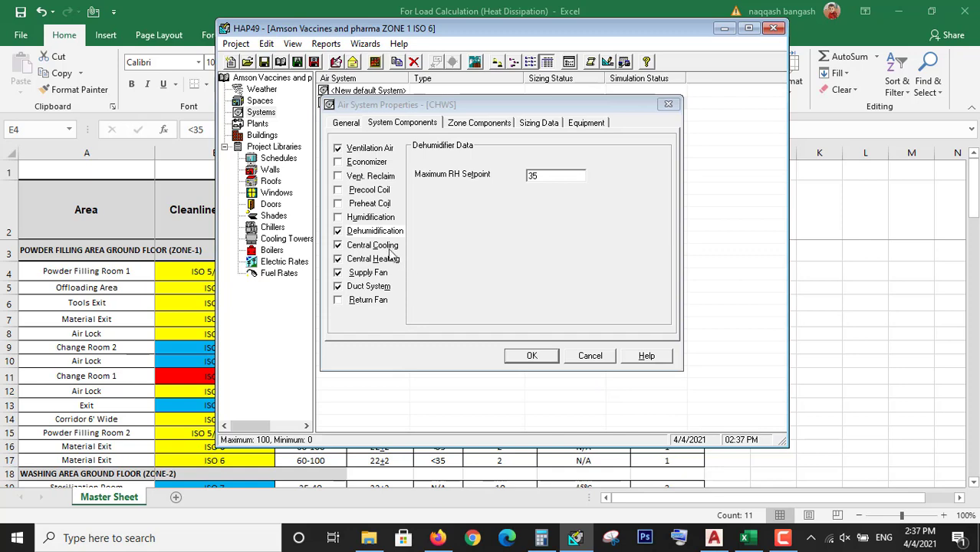
Set the CHWS equipment type to Chilled Water Air Handling Units.
left_click(371, 245)
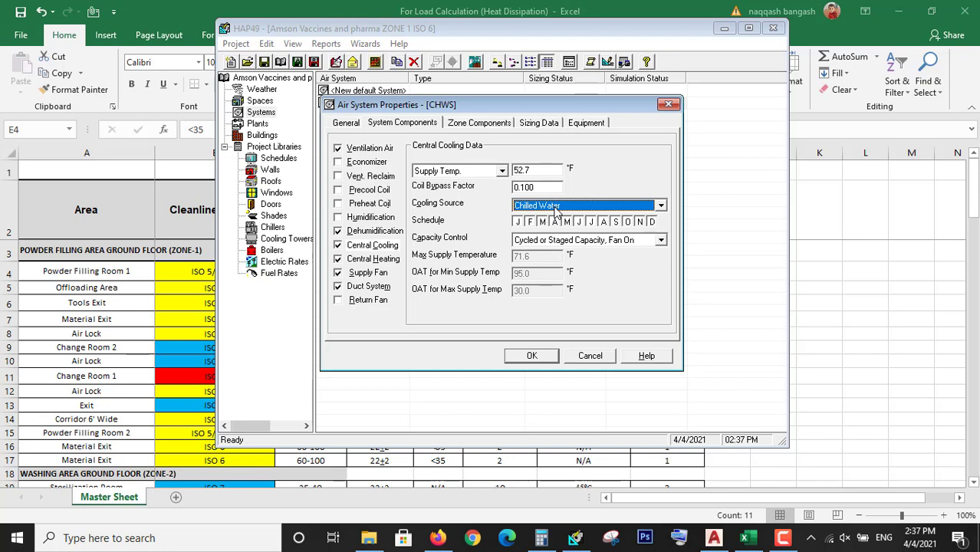
mouse_move(468, 171)
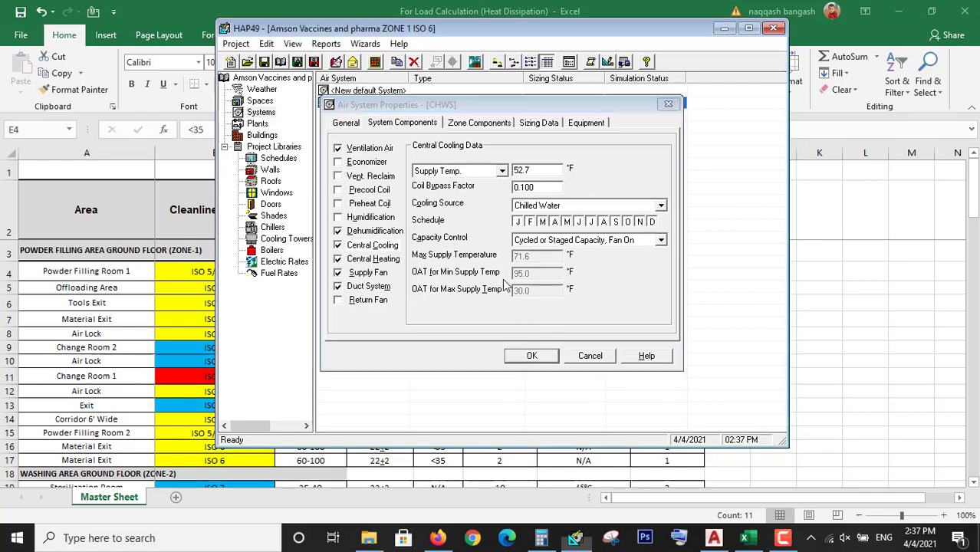
left_click(532, 355)
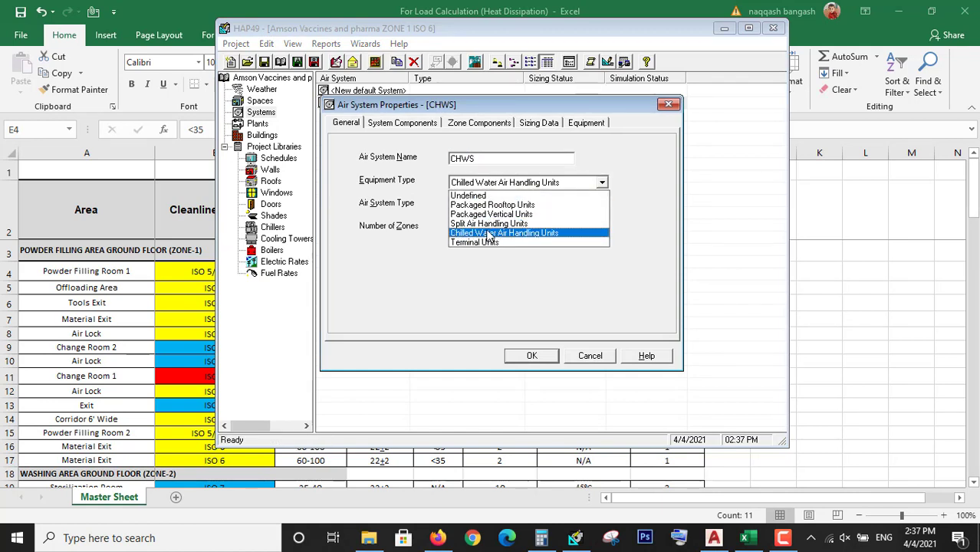
mouse_move(488, 223)
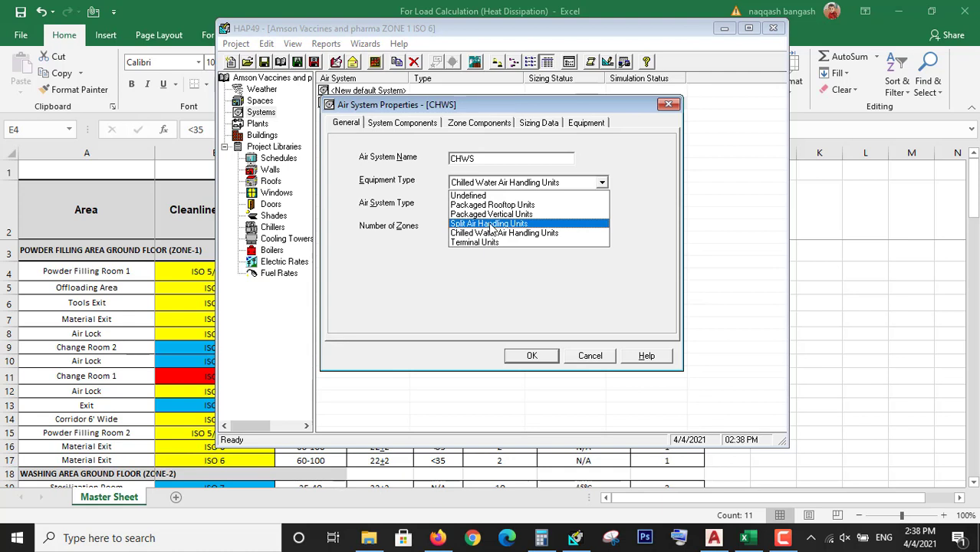
mouse_move(504, 232)
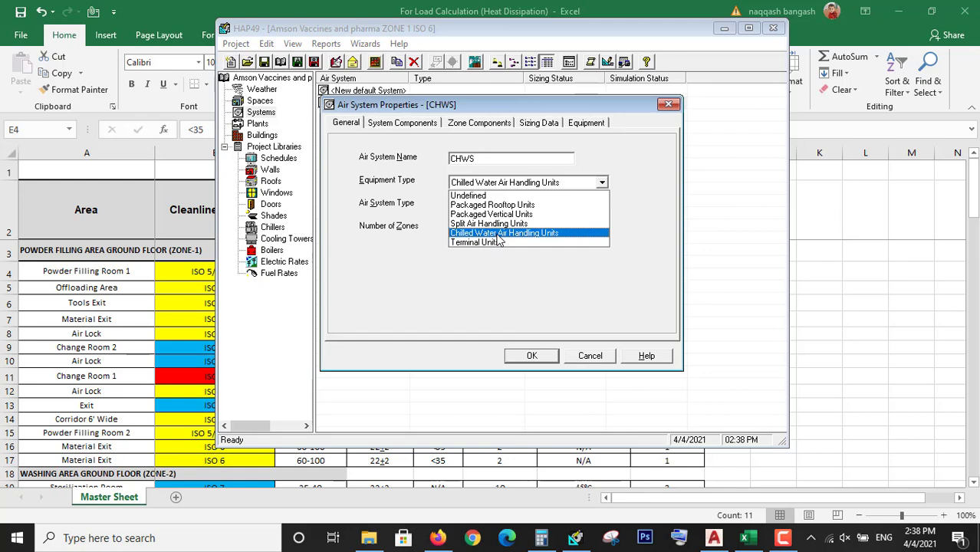
left_click(504, 232)
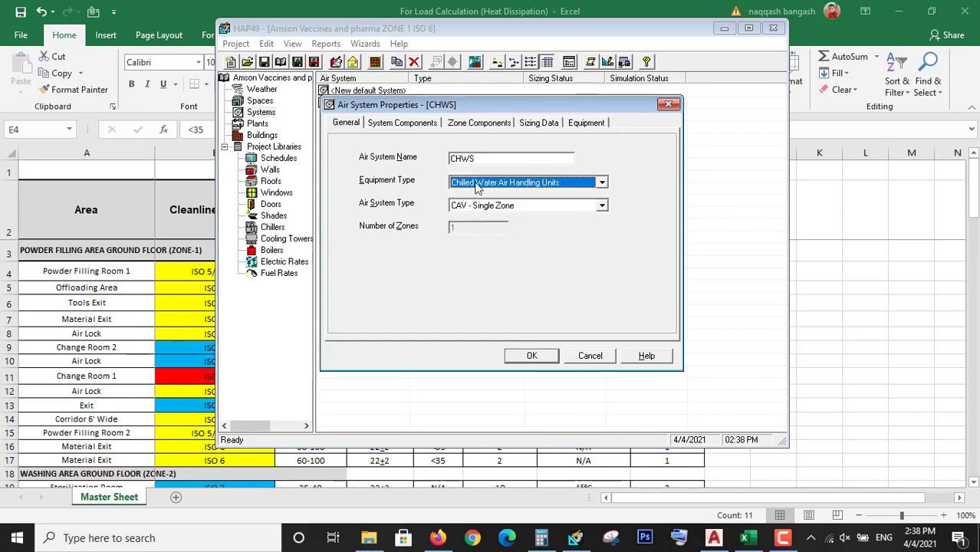
Review the Zone Components, Sizing Data and System Components tabs, then accept the air system.
left_click(478, 123)
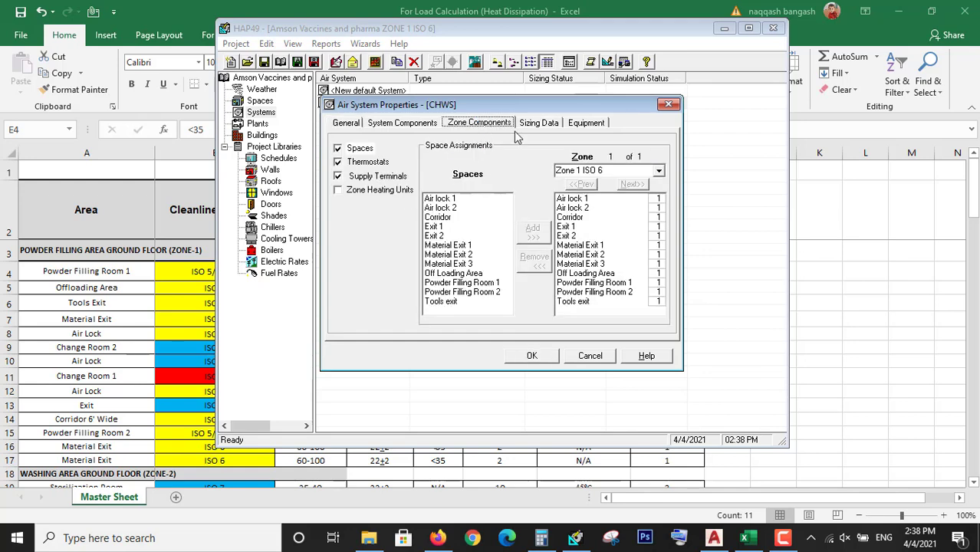
left_click(538, 123)
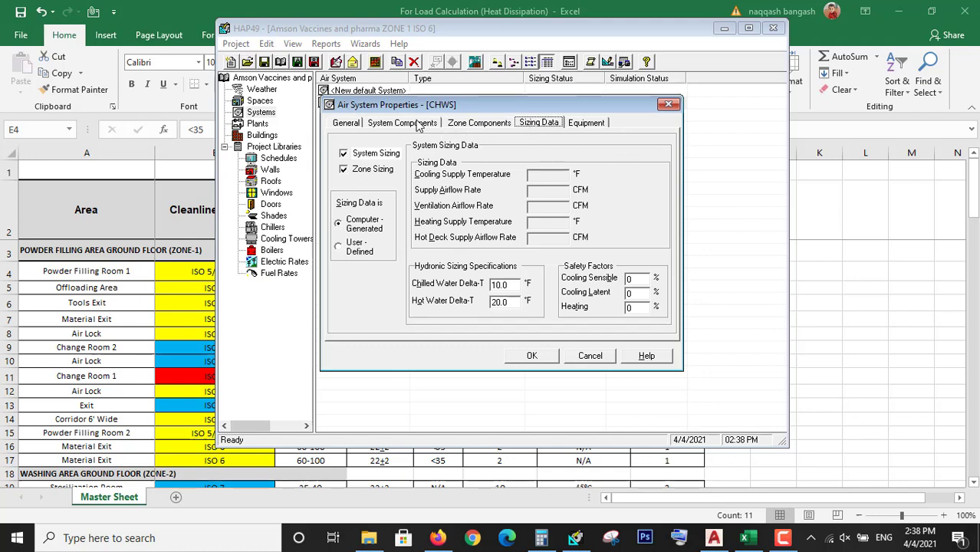
left_click(402, 123)
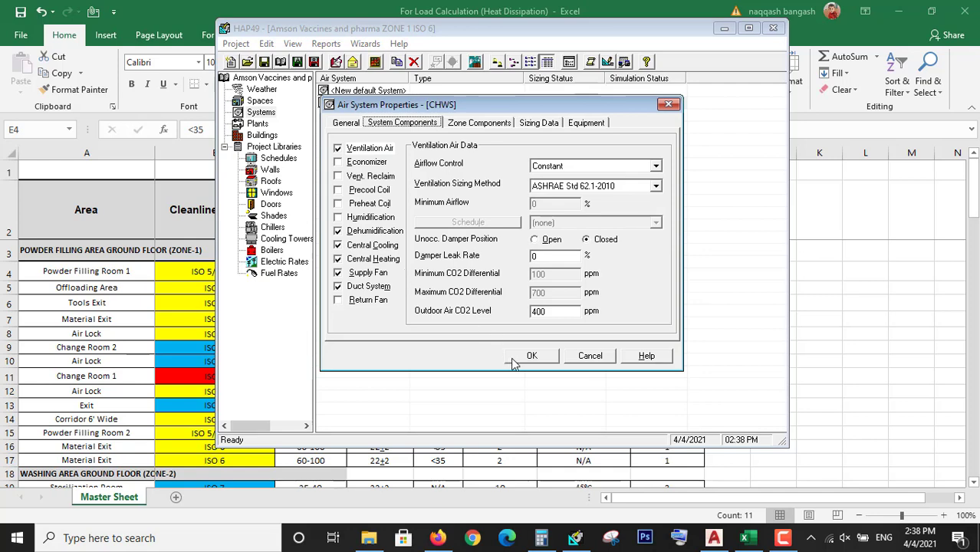
left_click(531, 355)
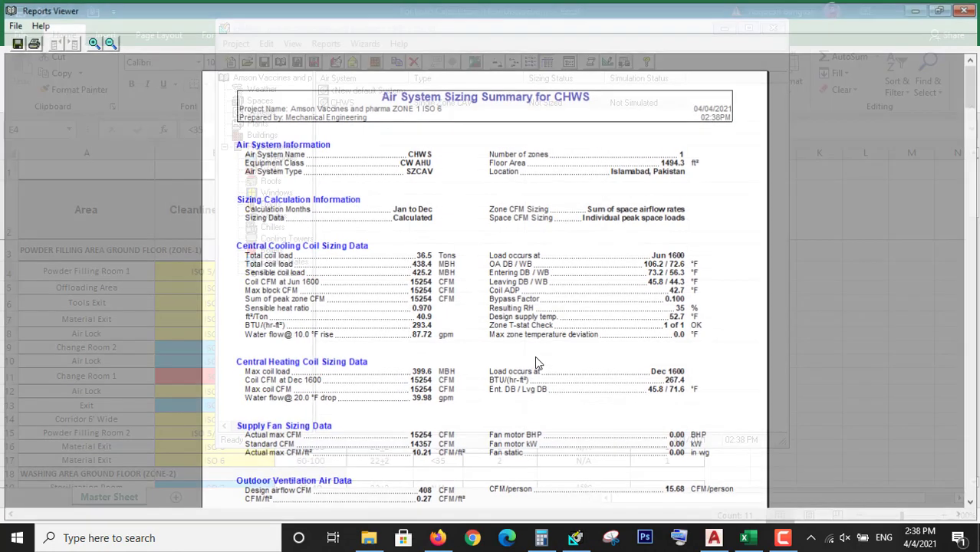
Read the CHWS Air System Sizing Summary and scroll to the Zone Sizing Summary.
left_click(928, 8)
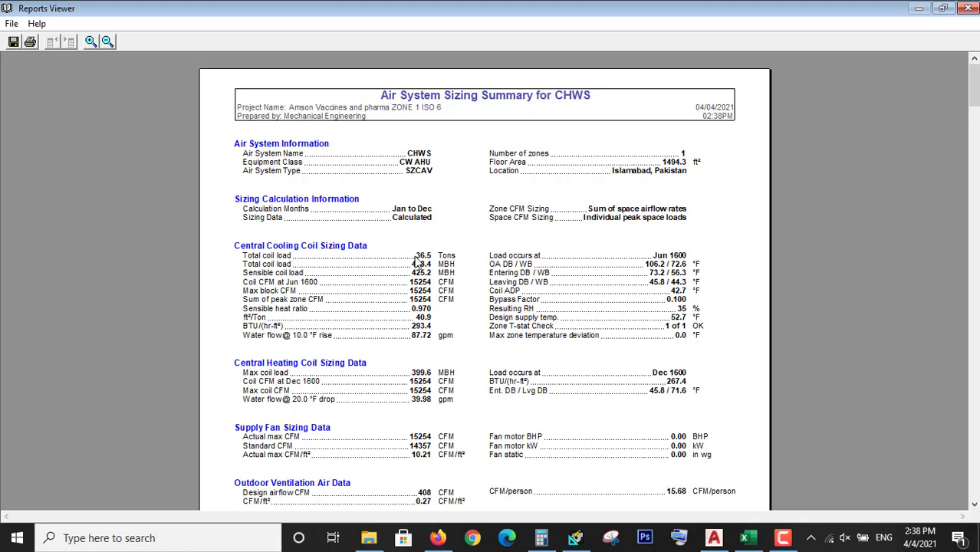
mouse_move(431, 265)
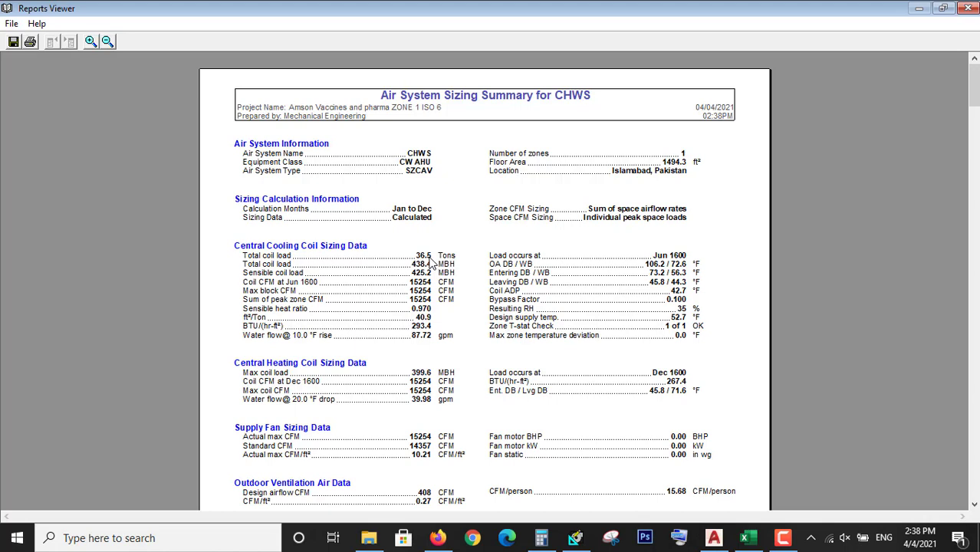
mouse_move(422, 333)
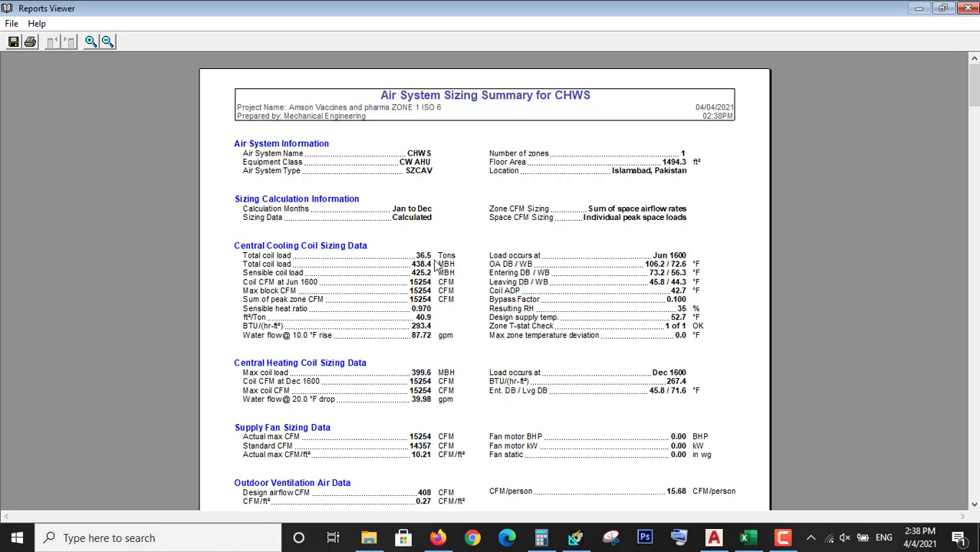
mouse_move(693, 292)
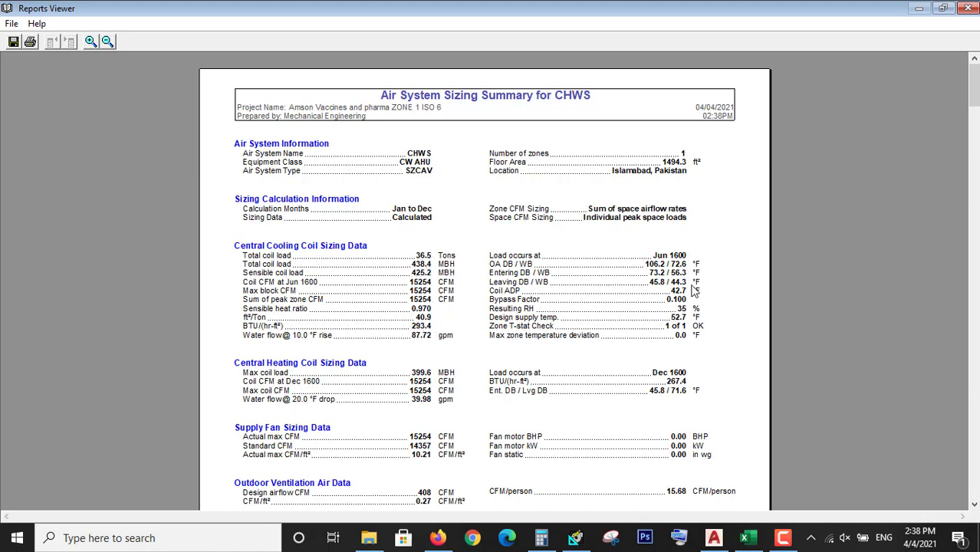
mouse_move(392, 242)
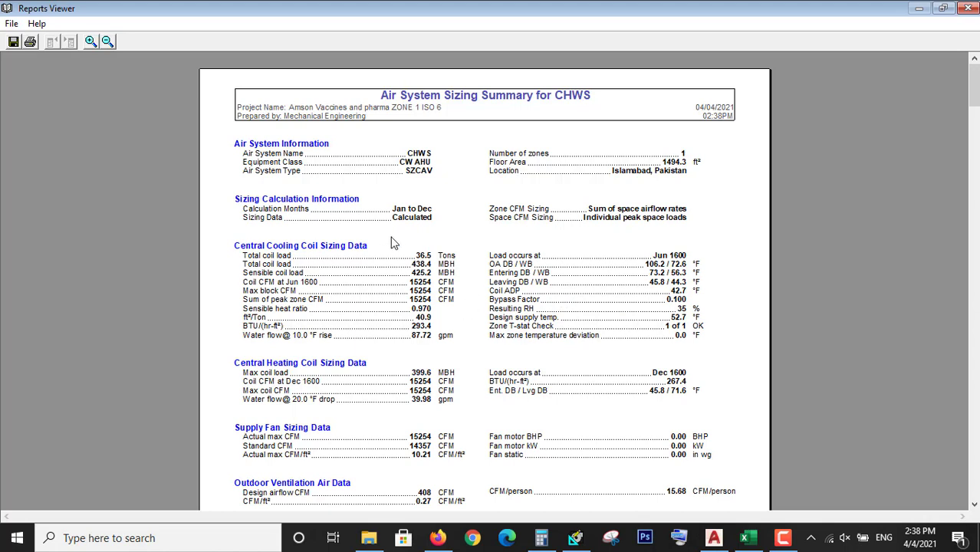
mouse_move(310, 328)
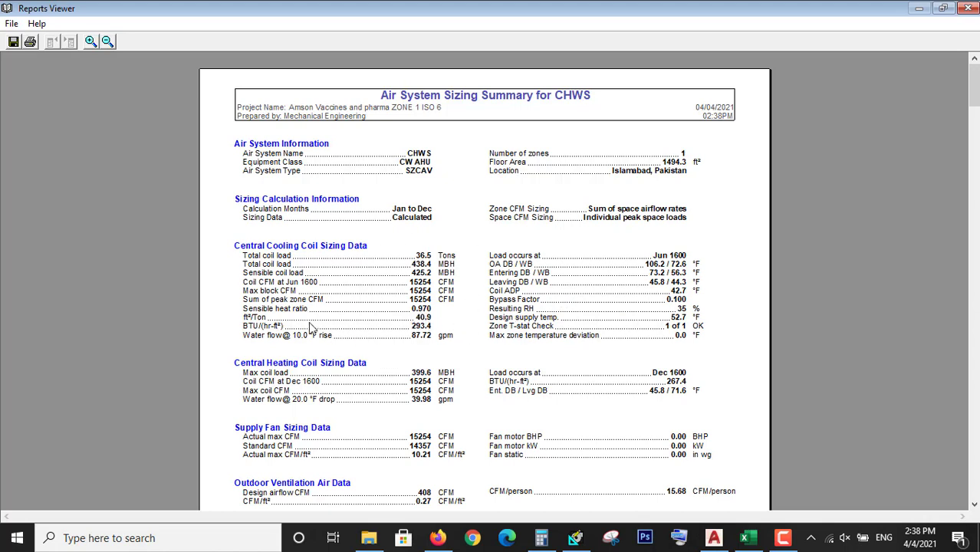
mouse_move(402, 349)
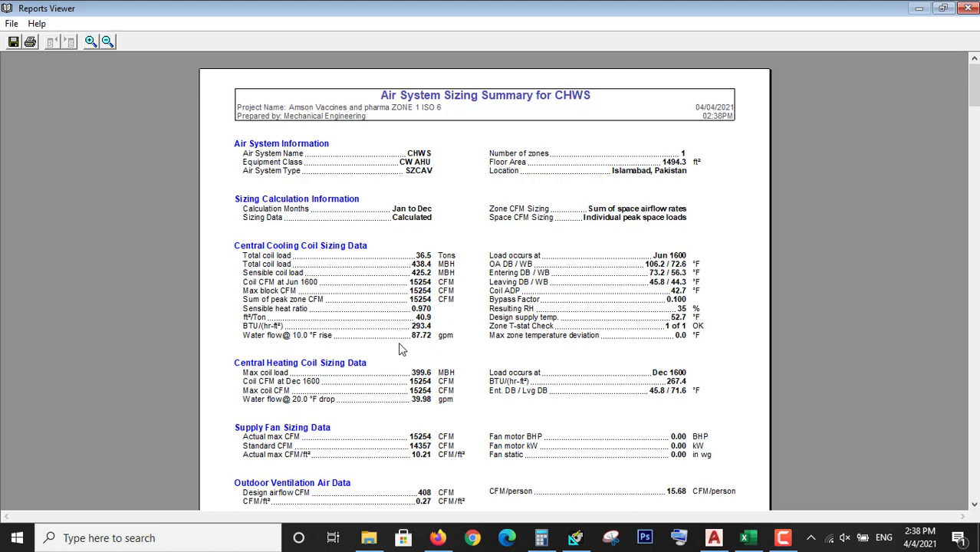
mouse_move(426, 343)
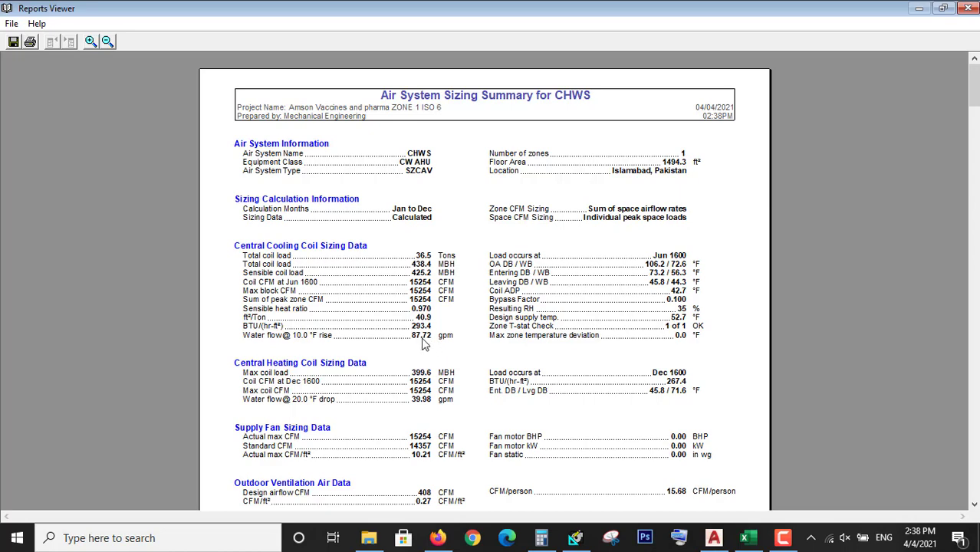
mouse_move(447, 343)
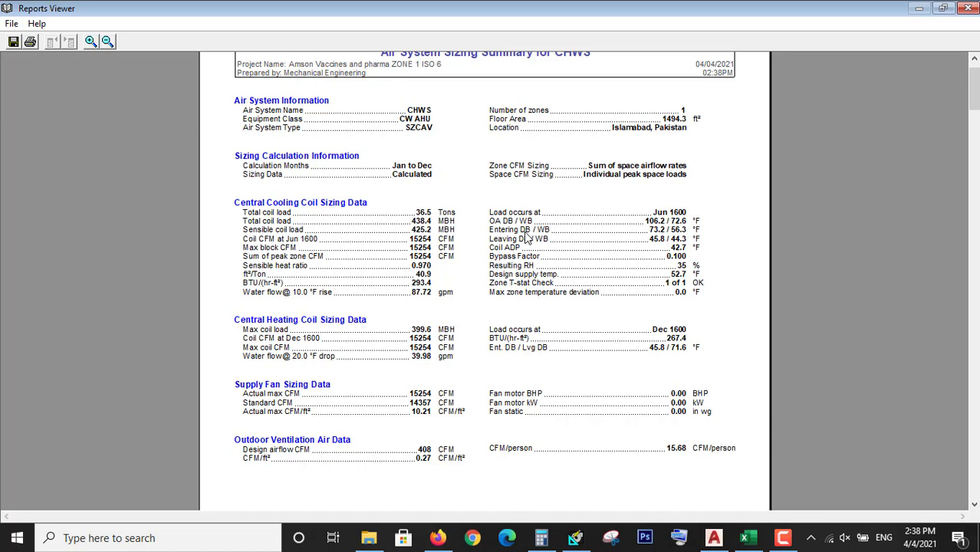
mouse_move(529, 238)
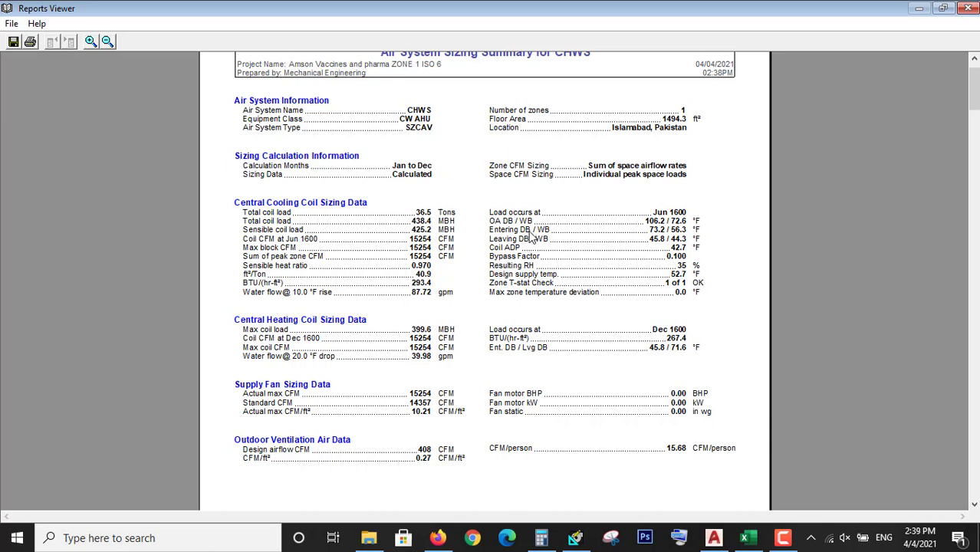
mouse_move(652, 238)
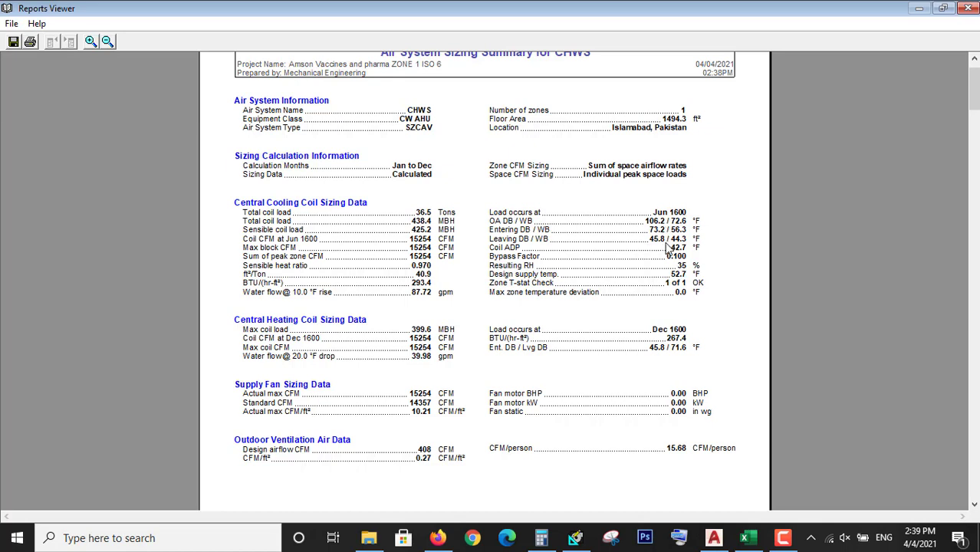
mouse_move(642, 244)
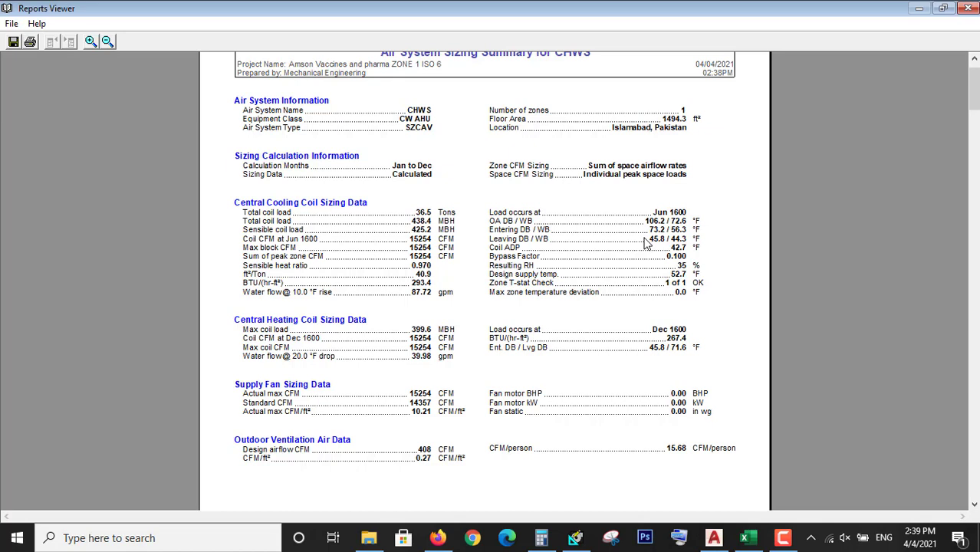
mouse_move(457, 271)
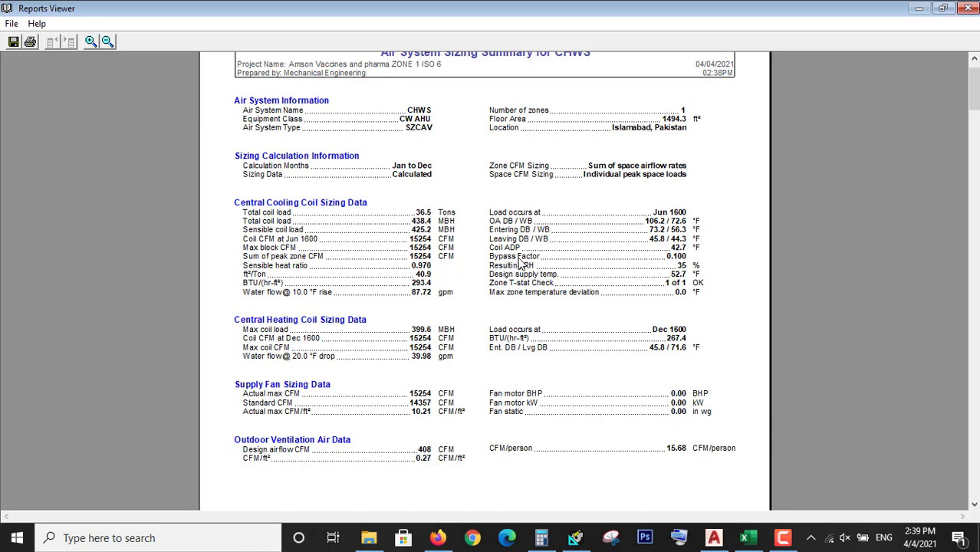
scroll("down", 3)
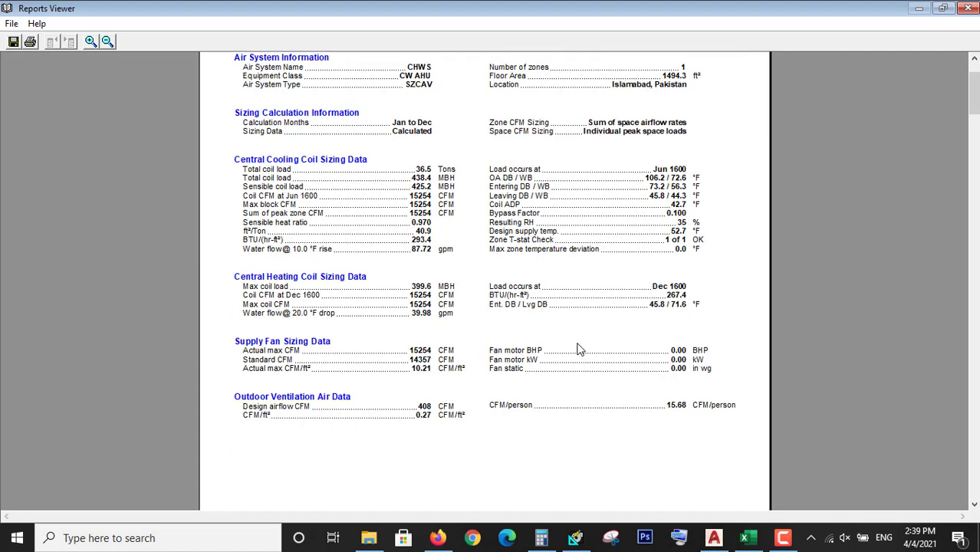
mouse_move(497, 309)
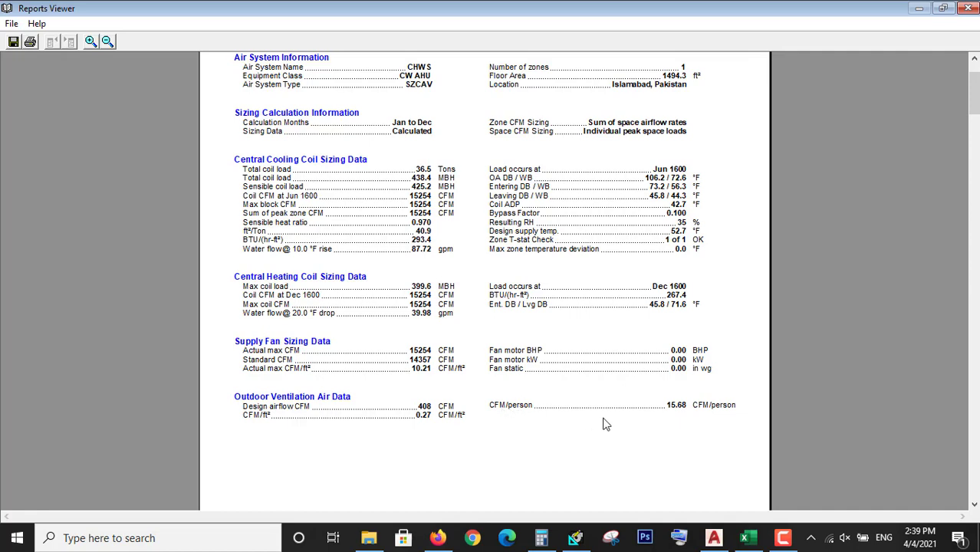
mouse_move(672, 416)
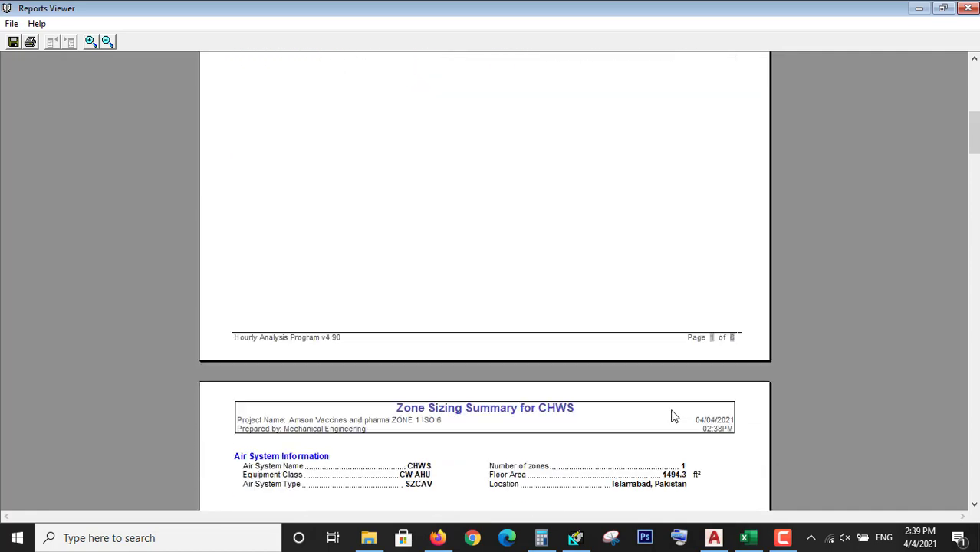
Scroll to Zone 1 ISO 6 sizing data: 25.1 MBH cooling, 15254 CFM.
scroll("down", 3)
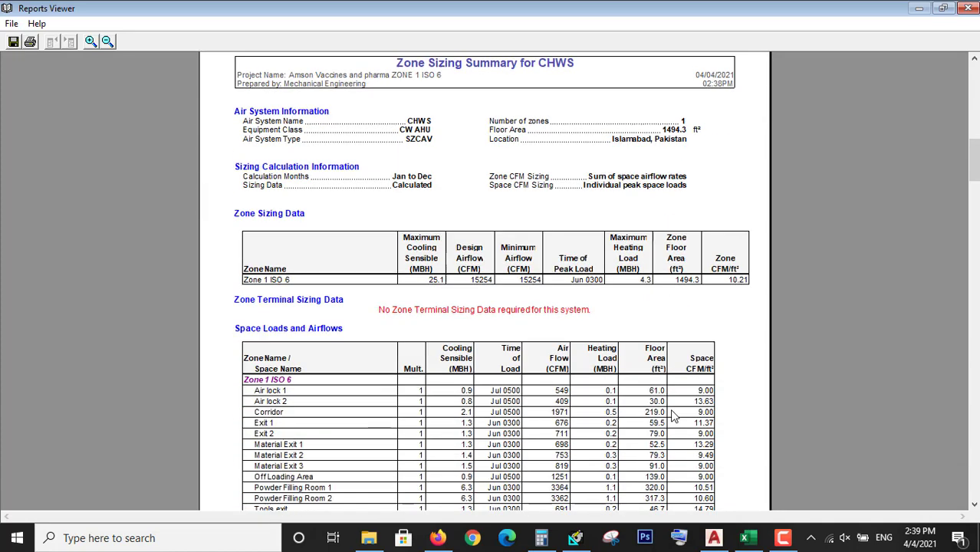
scroll("down", 3)
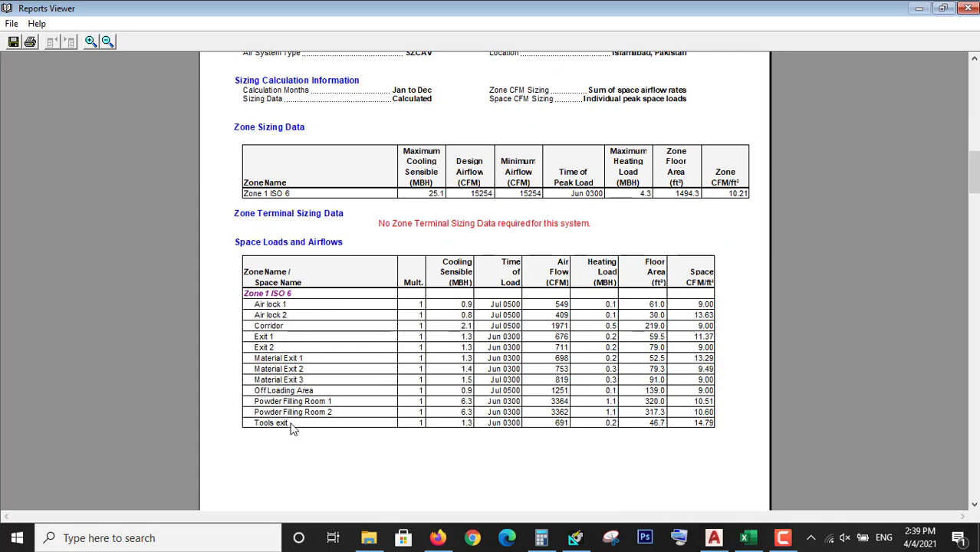
mouse_move(341, 411)
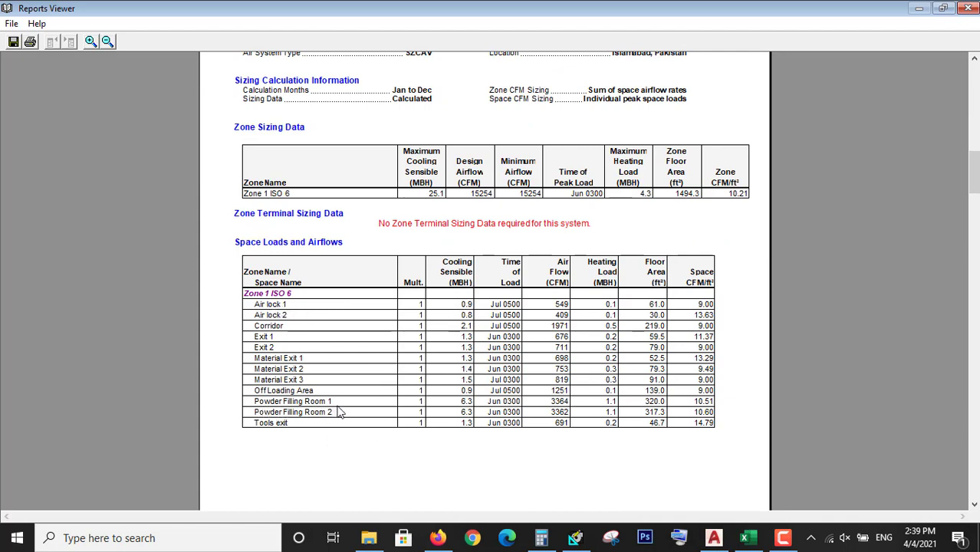
mouse_move(388, 412)
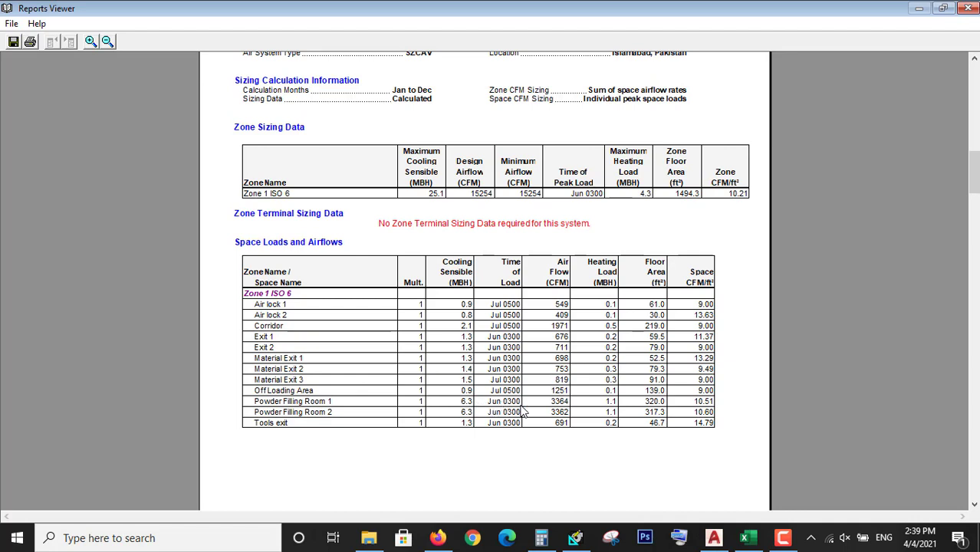
mouse_move(523, 412)
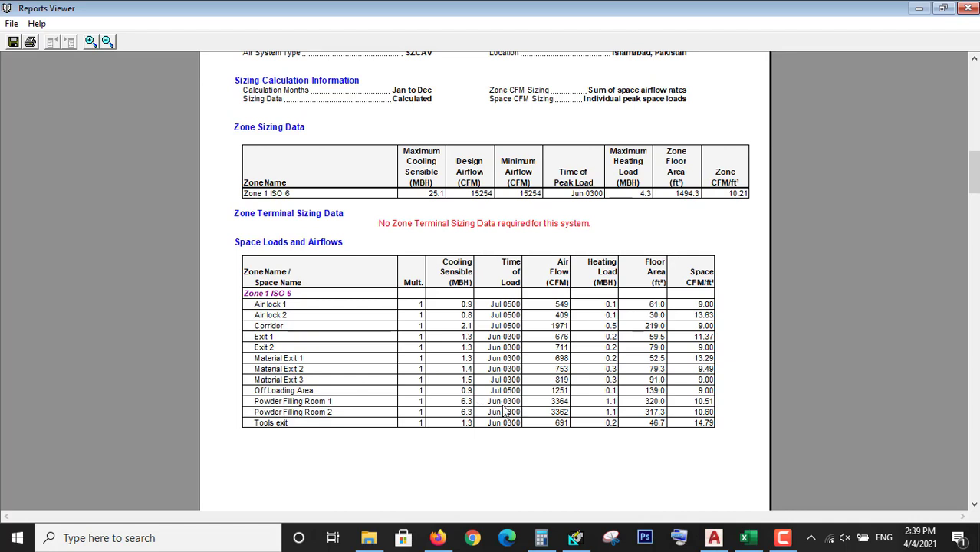
mouse_move(562, 413)
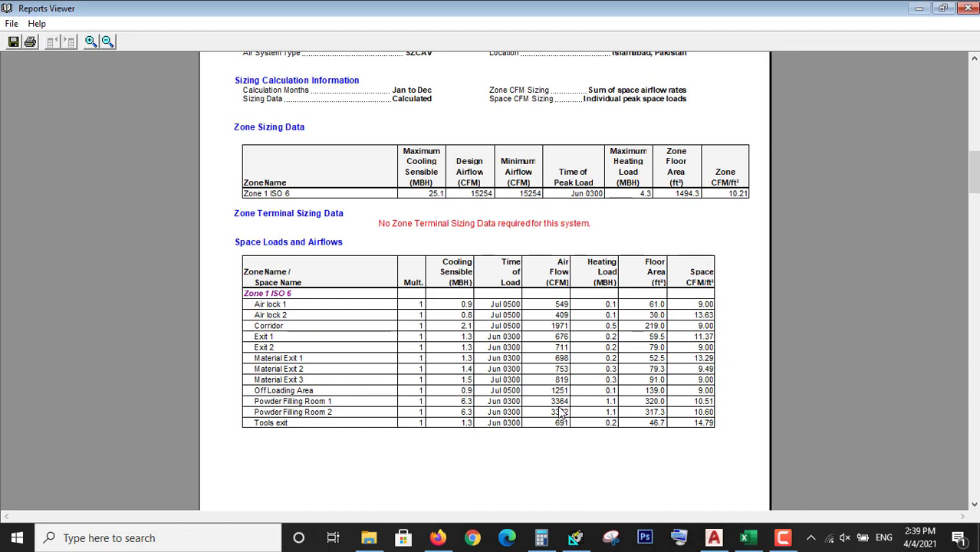
mouse_move(558, 412)
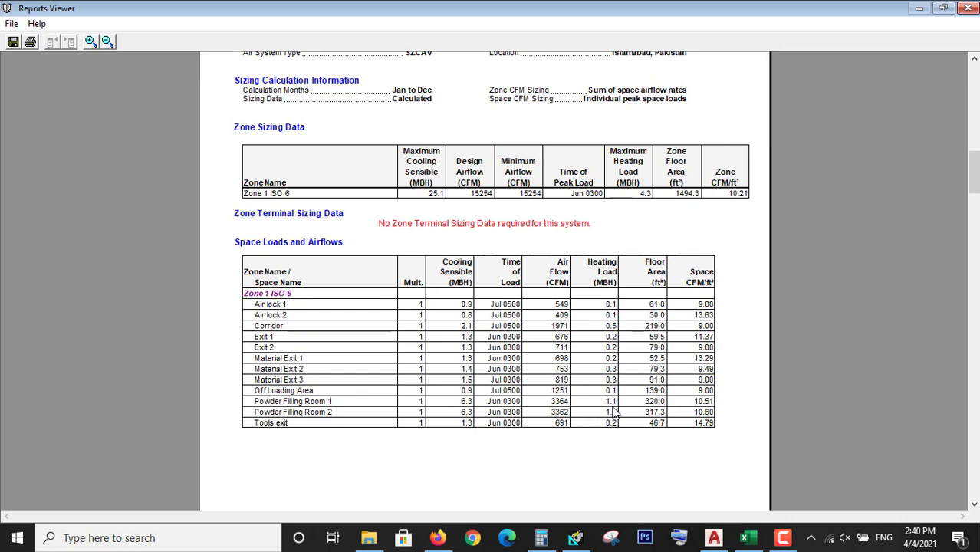
mouse_move(636, 405)
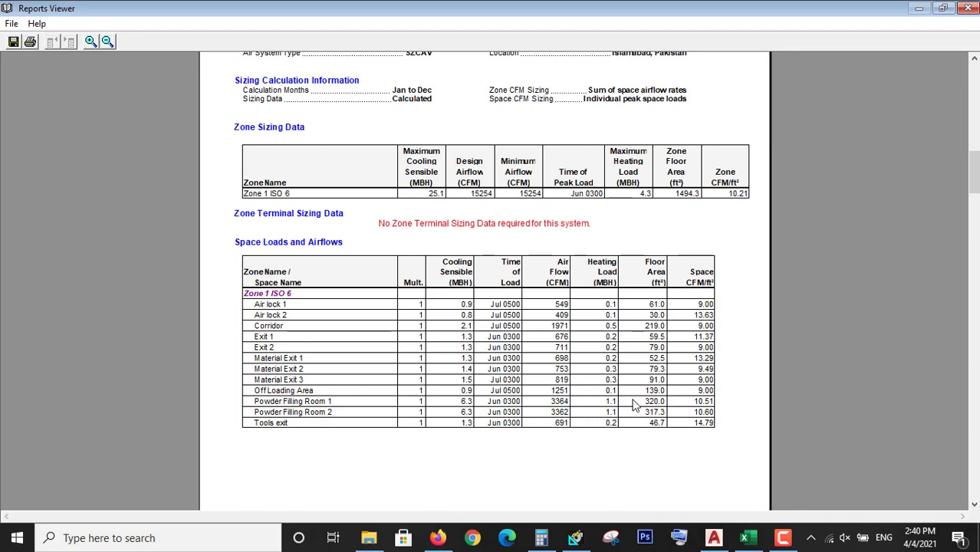
Scroll past zone loads and System Psychrometrics to the Winter Design Heating table.
scroll("down", 3)
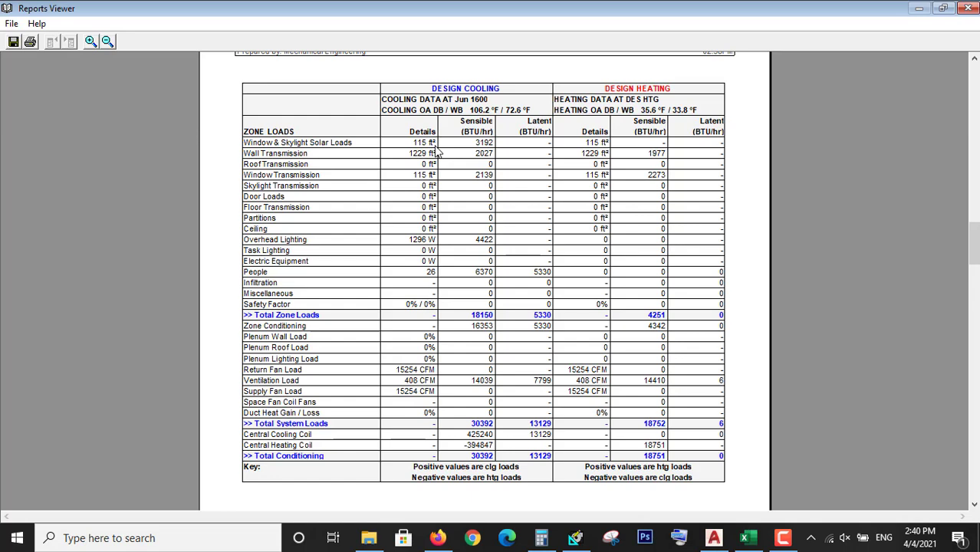
mouse_move(467, 152)
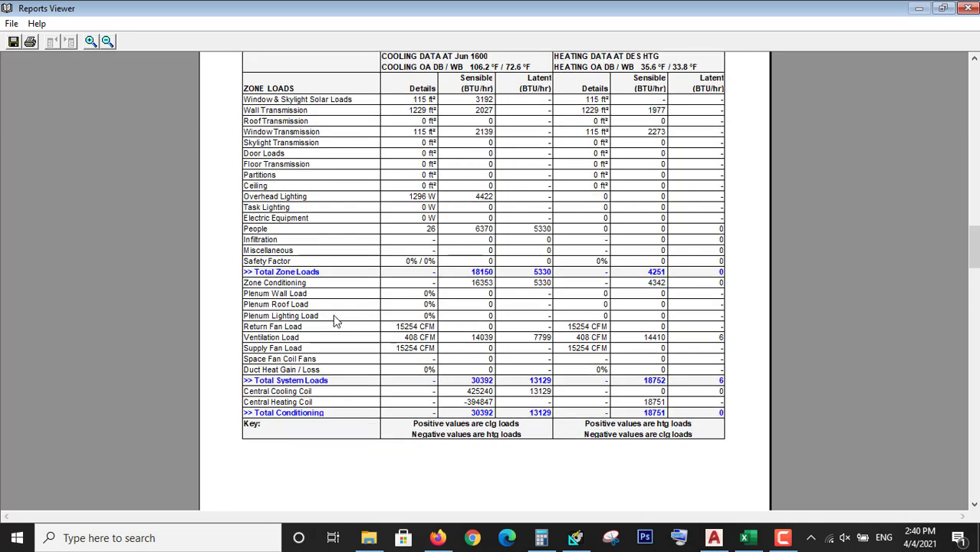
scroll("down", 3)
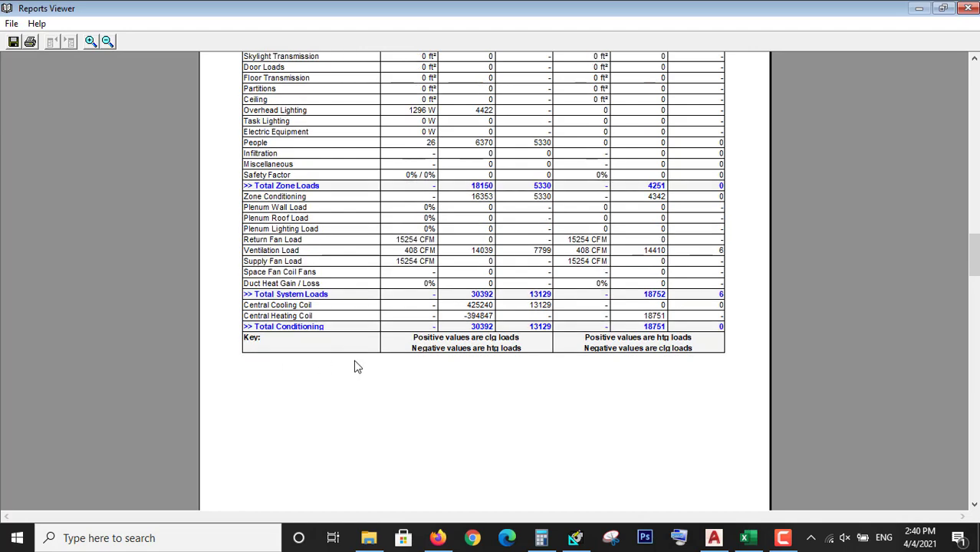
scroll("down", 3)
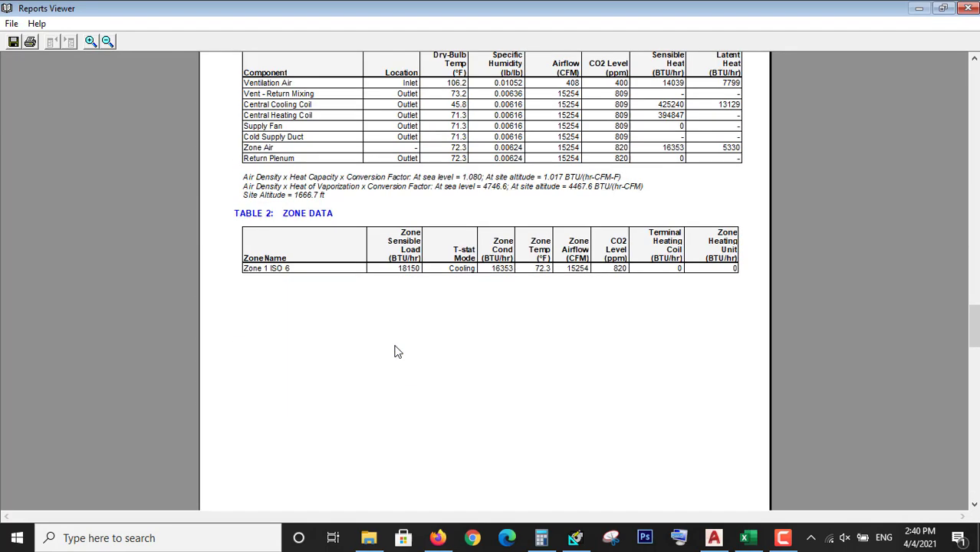
mouse_move(299, 115)
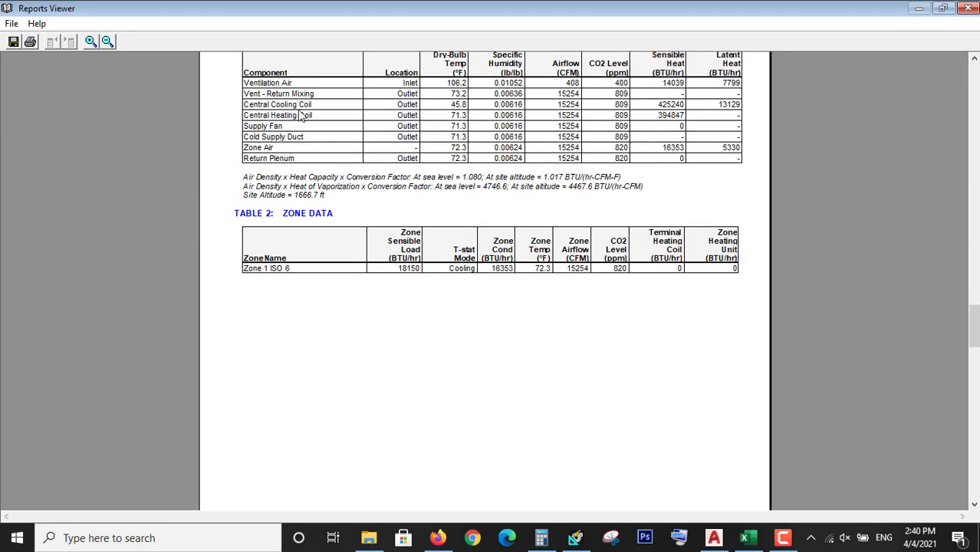
mouse_move(386, 136)
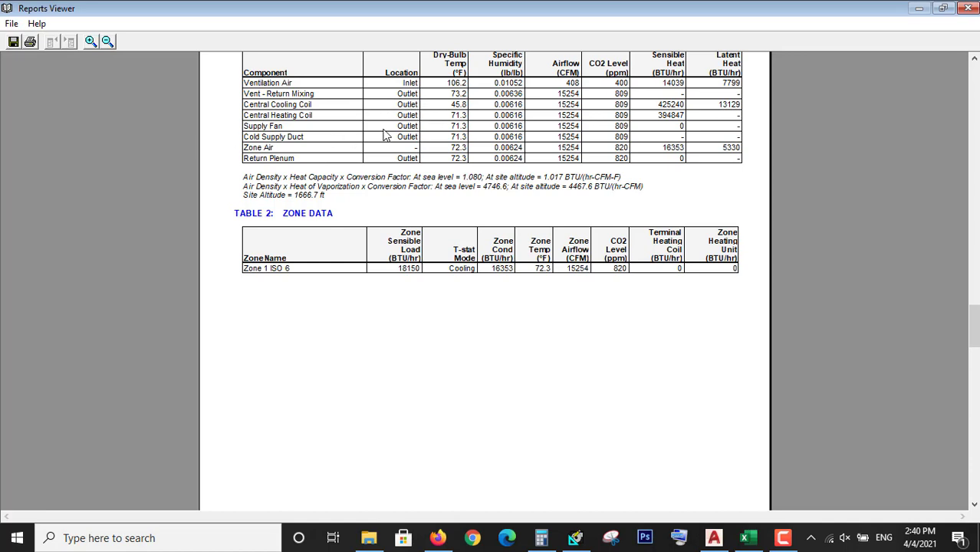
mouse_move(397, 143)
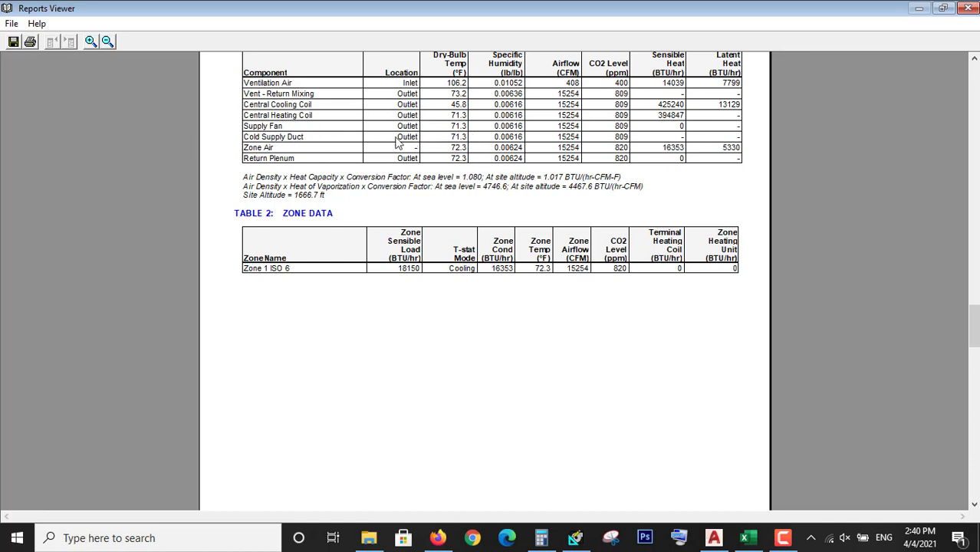
mouse_move(391, 173)
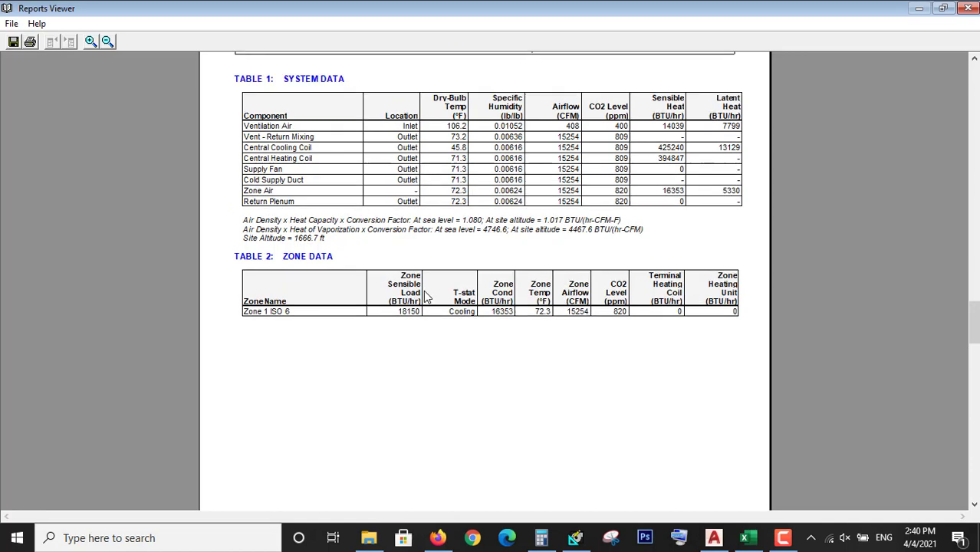
mouse_move(462, 244)
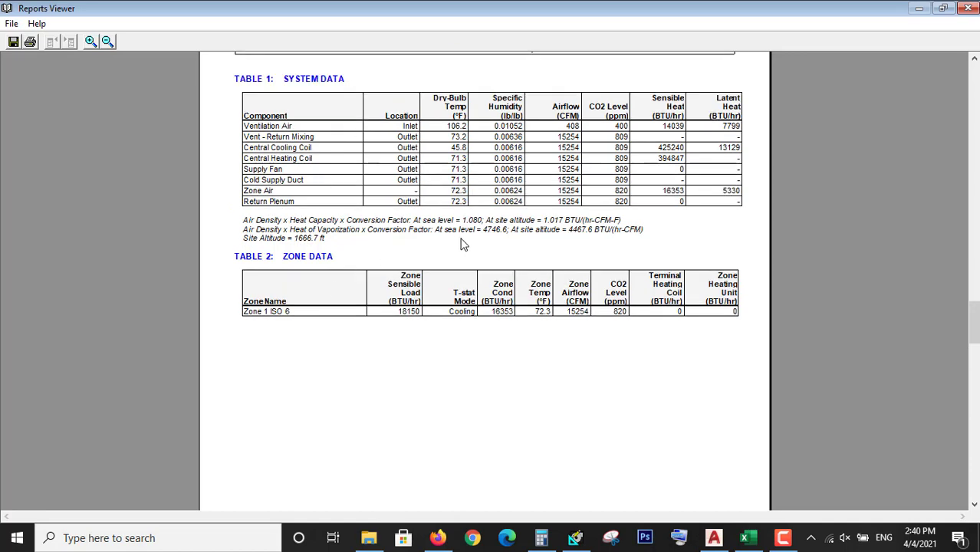
scroll("down", 3)
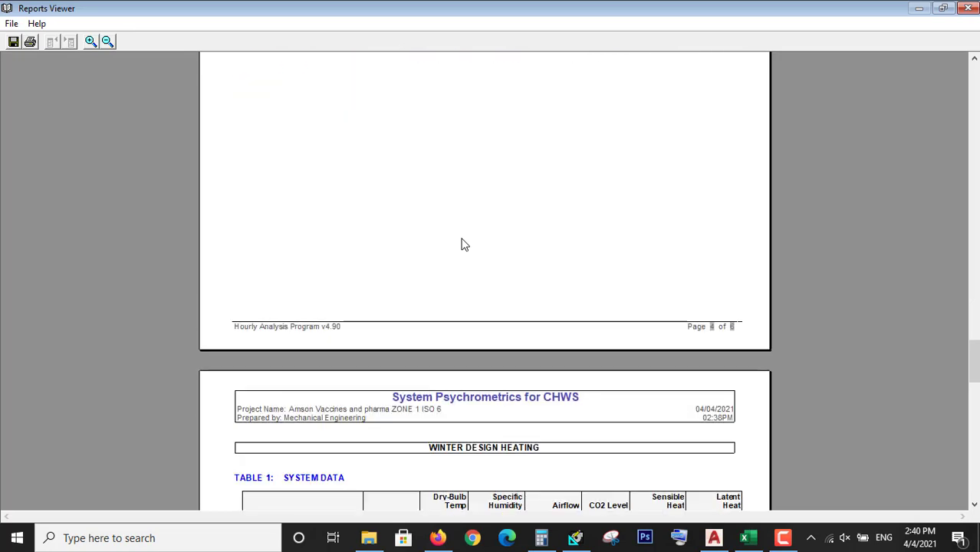
Scroll to the final June design cooling day psychrometric chart for Islamabad.
scroll("down", 3)
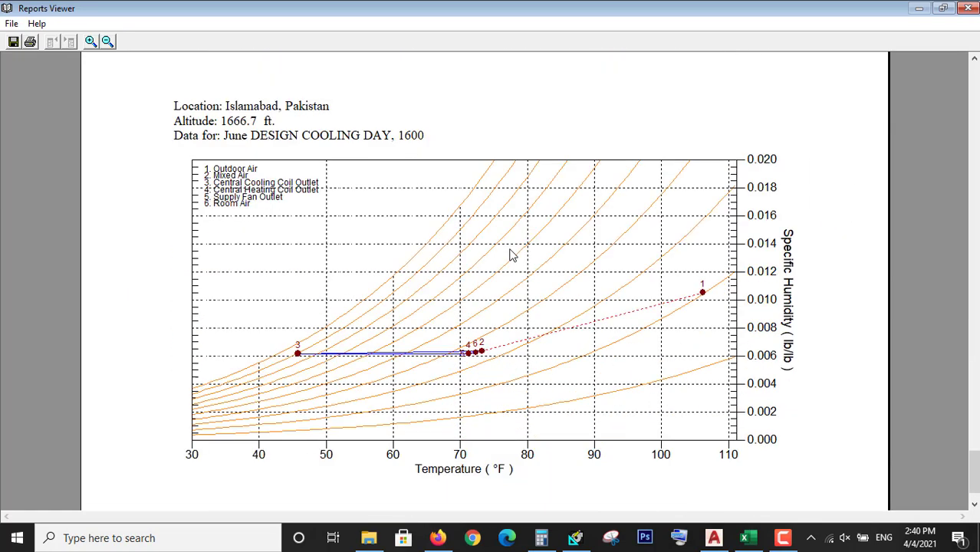
mouse_move(418, 357)
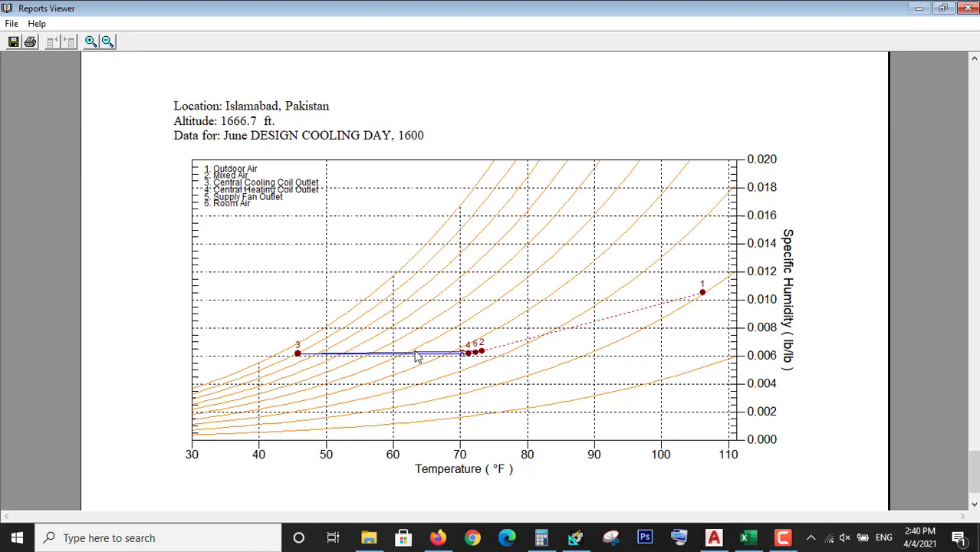
mouse_move(298, 254)
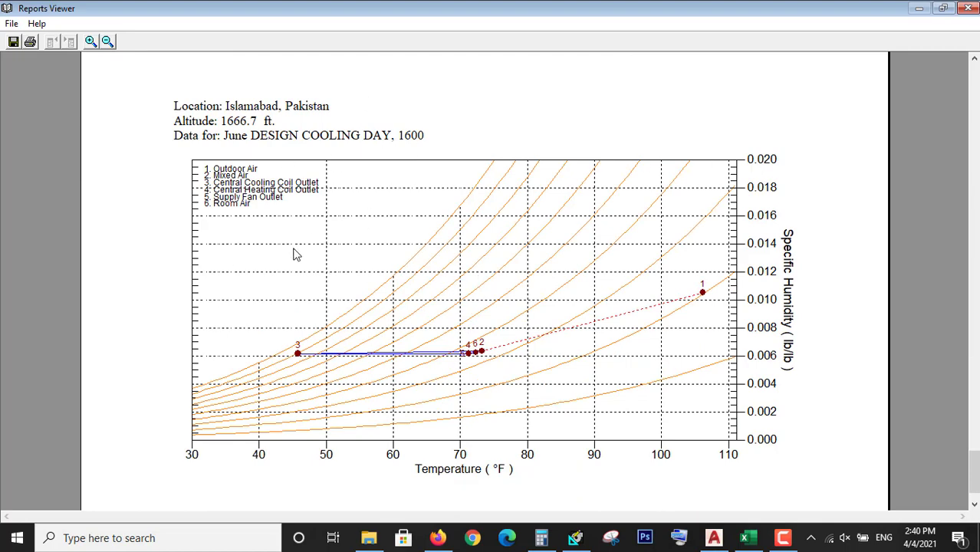
scroll("down", 3)
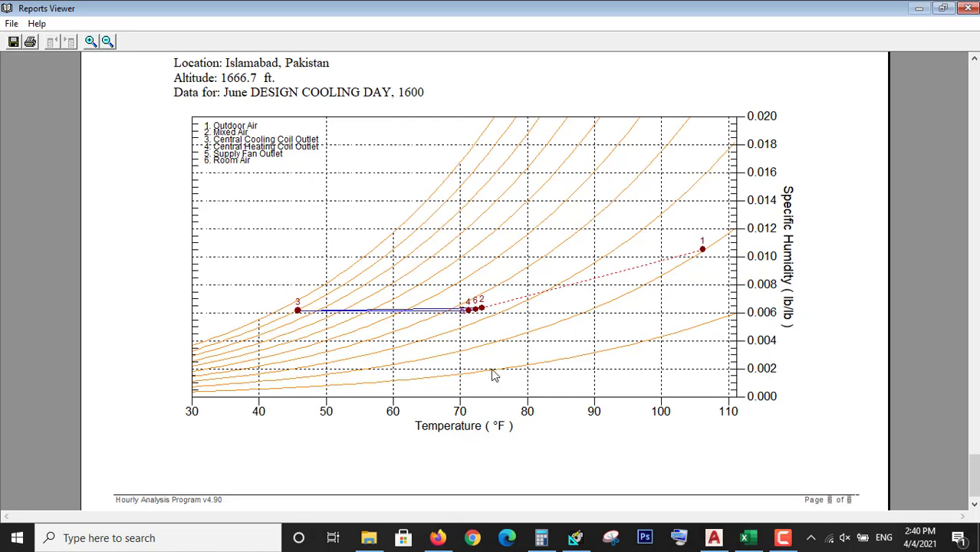
mouse_move(533, 361)
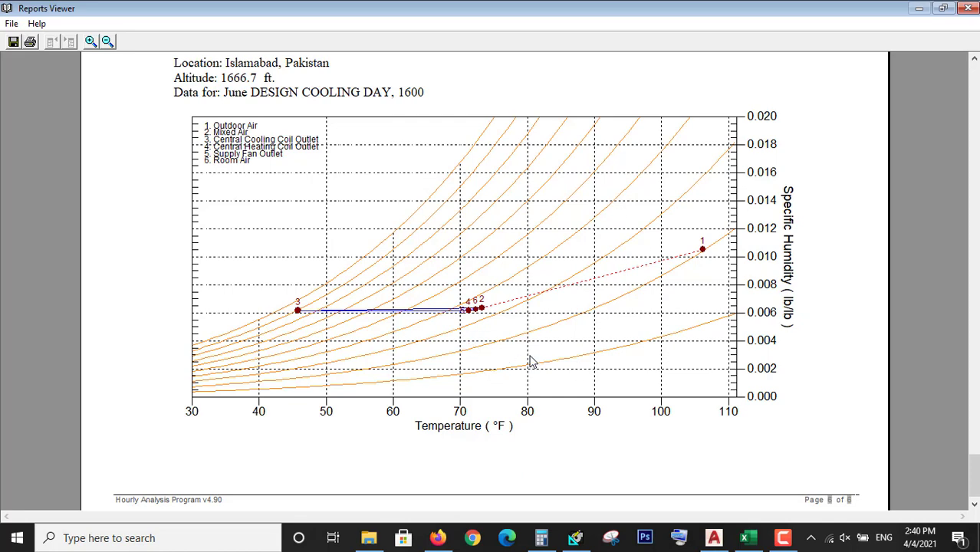
mouse_move(529, 338)
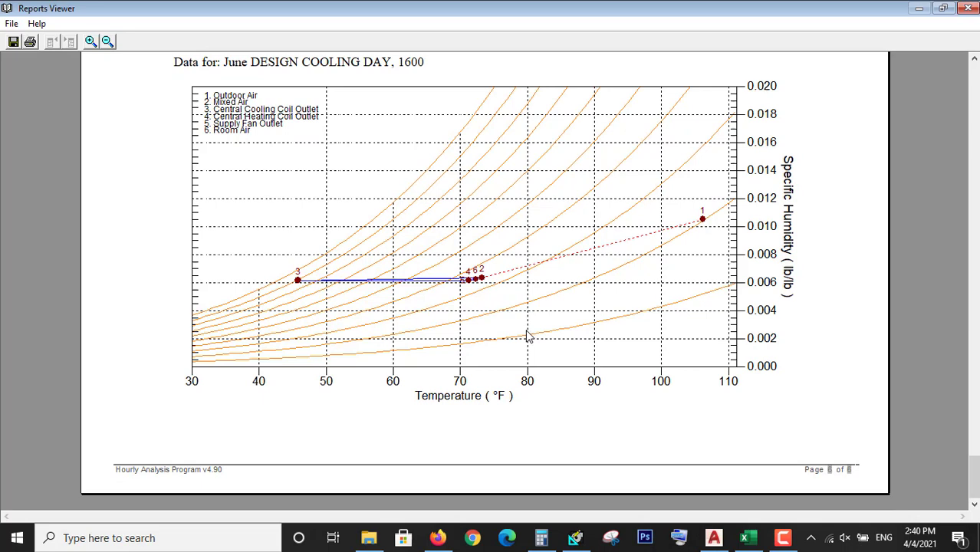
mouse_move(458, 384)
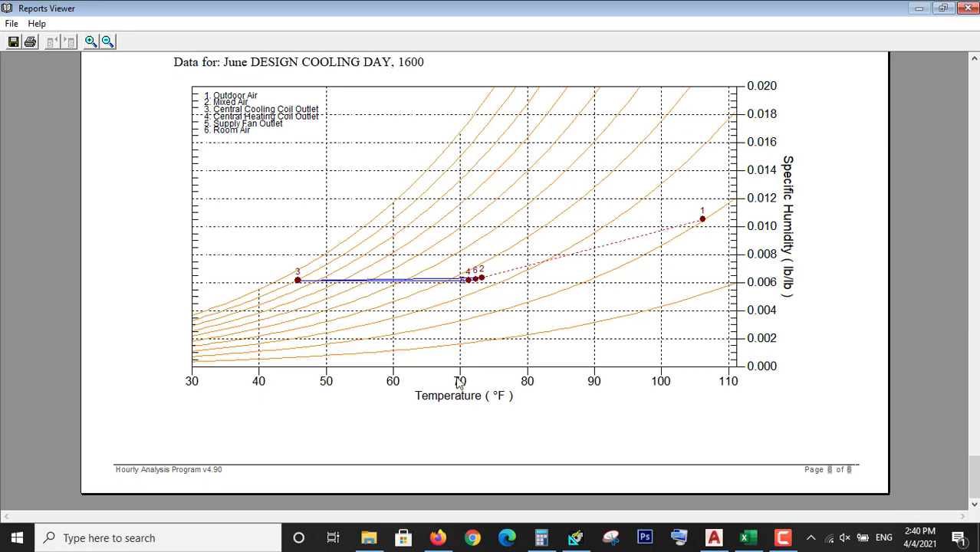
mouse_move(768, 243)
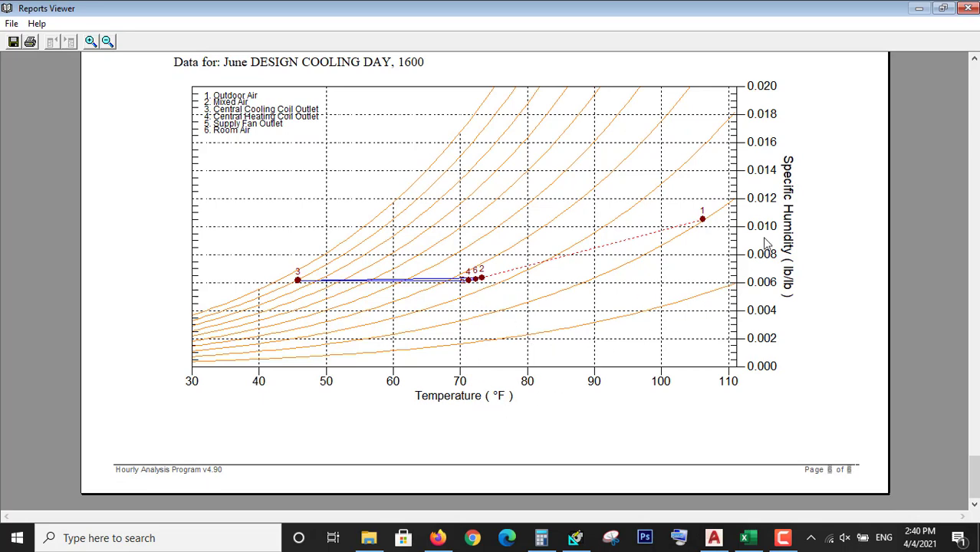
mouse_move(427, 458)
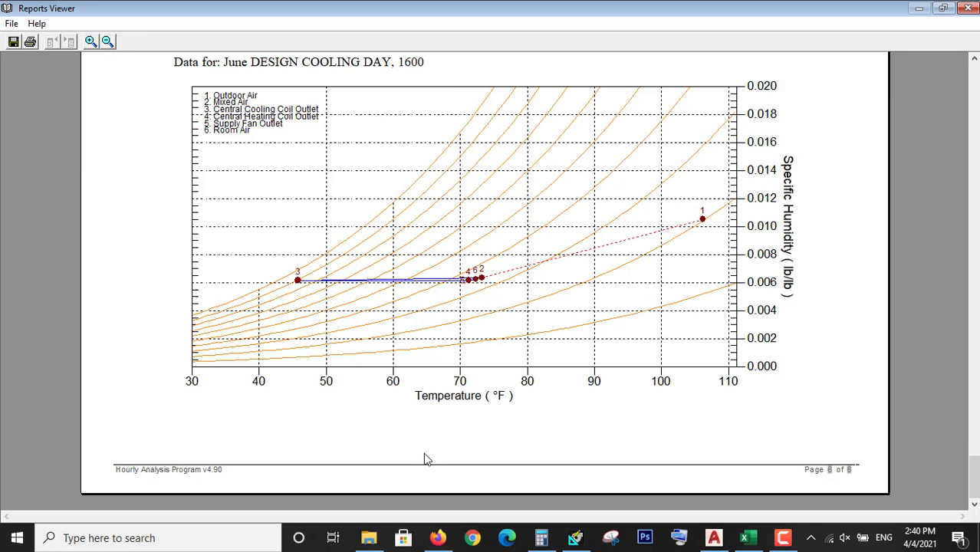
mouse_move(534, 367)
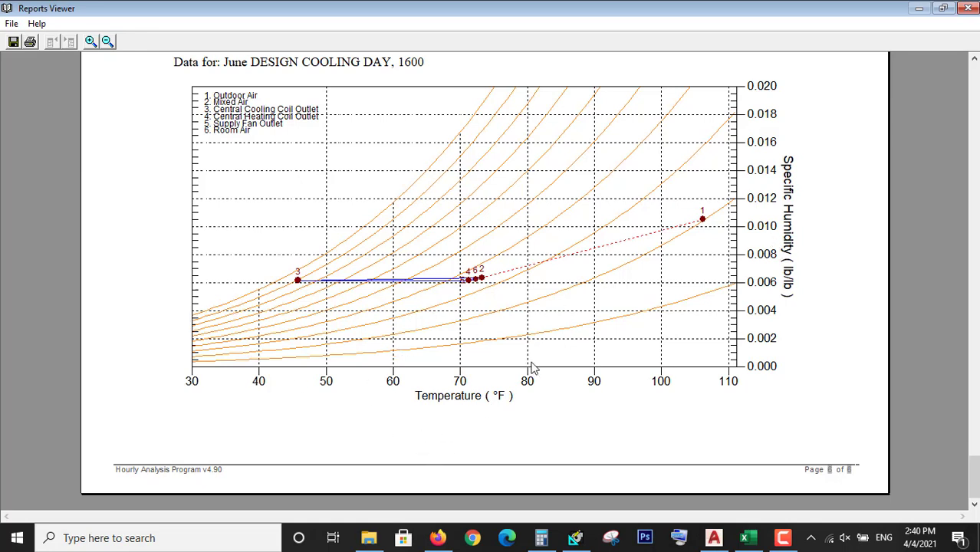
mouse_move(651, 342)
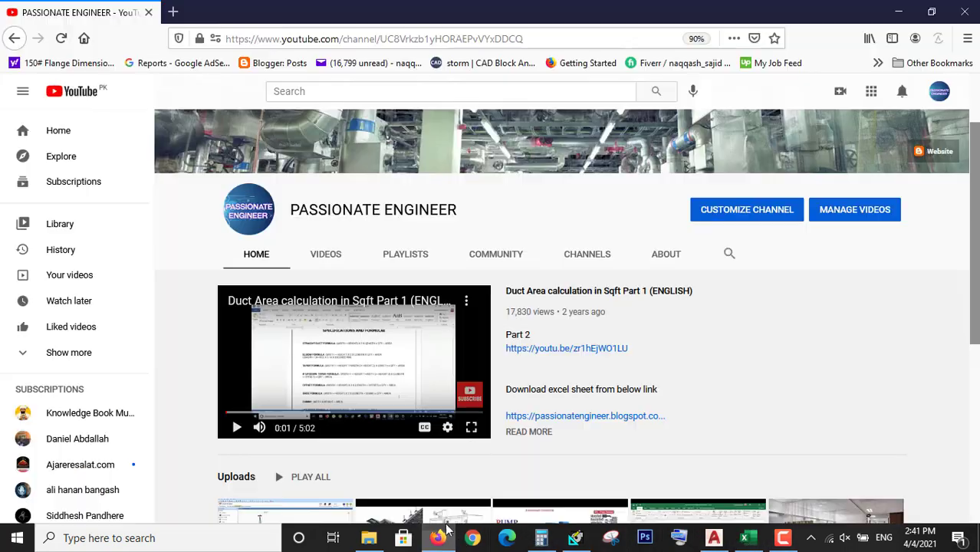
Scroll the Passionate Engineer YouTube channel home to its Uploads and Popular uploads rows.
scroll("down", 3)
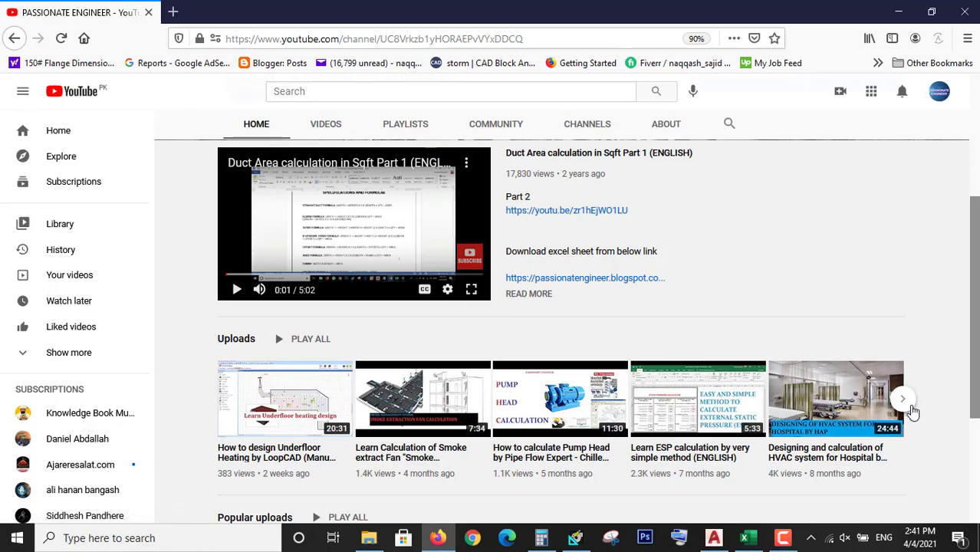
scroll("down", 3)
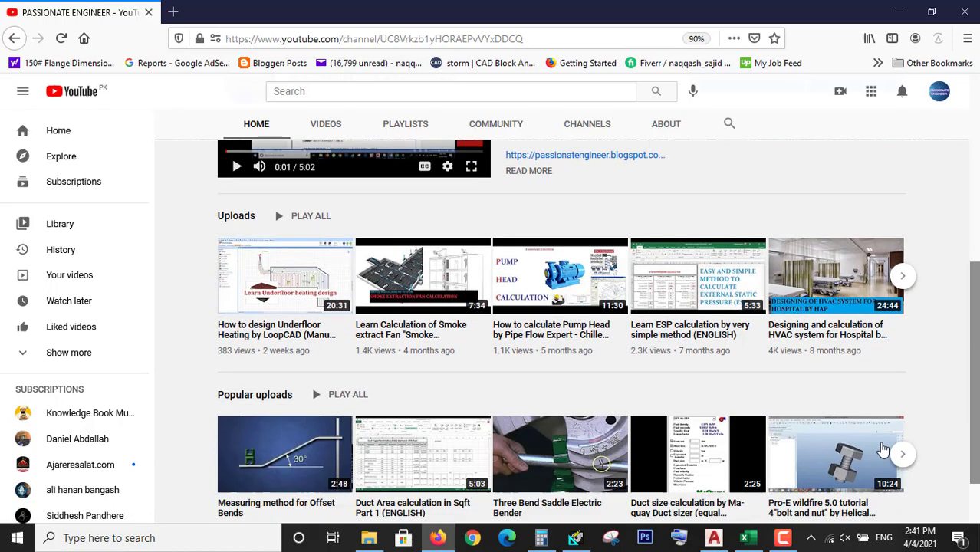